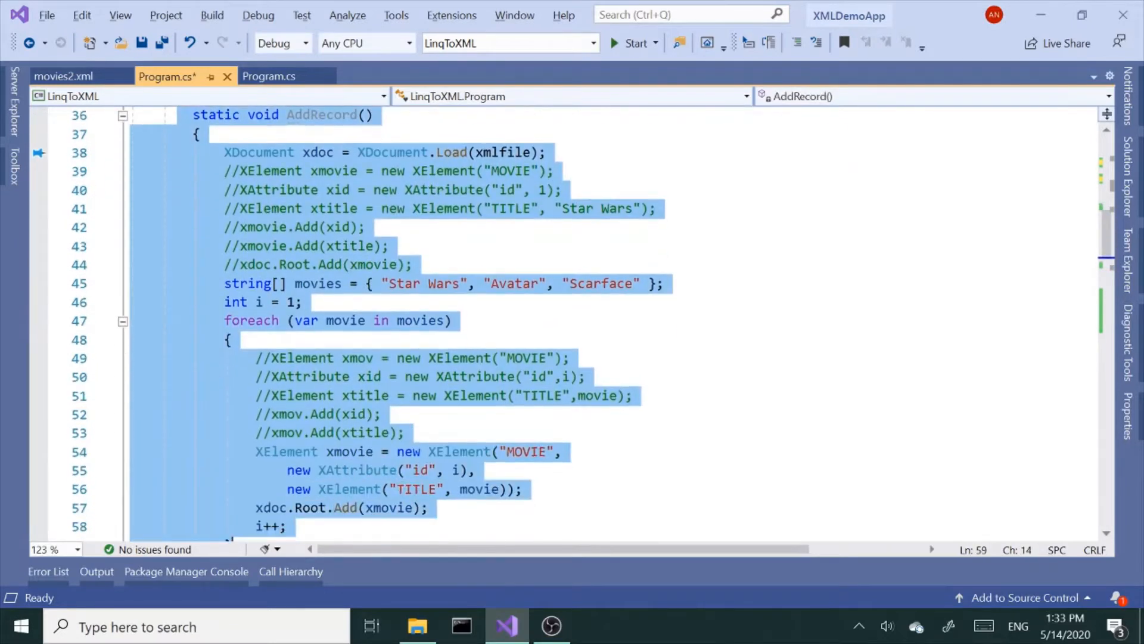
# Step: Add a //part 4 comment and an empty static void Update() method below the xmlfile constant
pyautogui.scroll(-3)
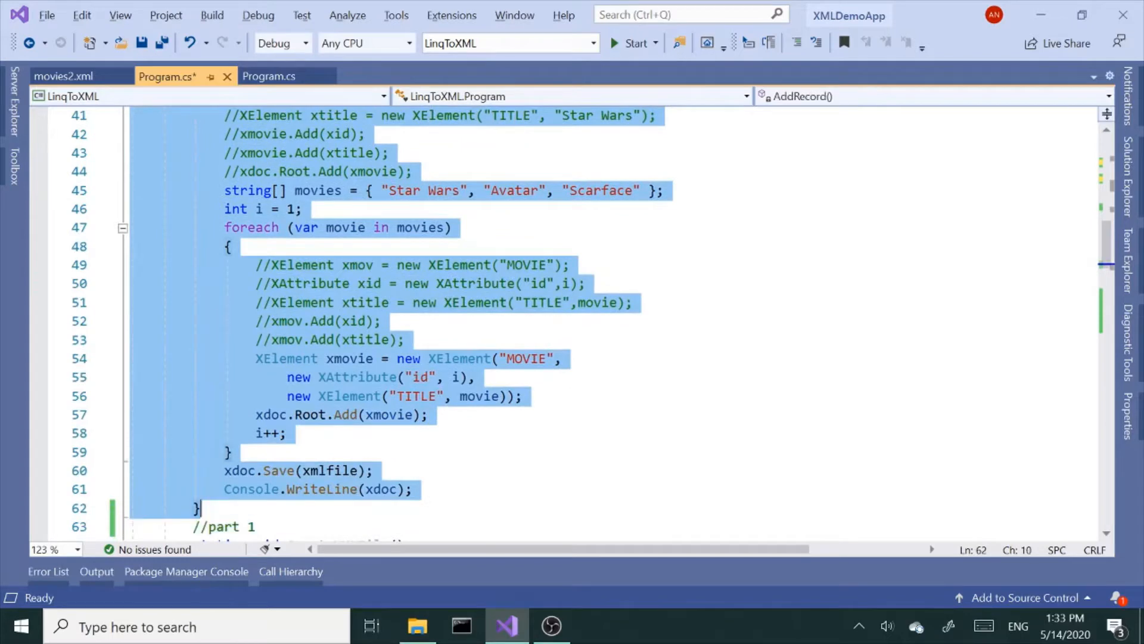
pyautogui.click(427, 359)
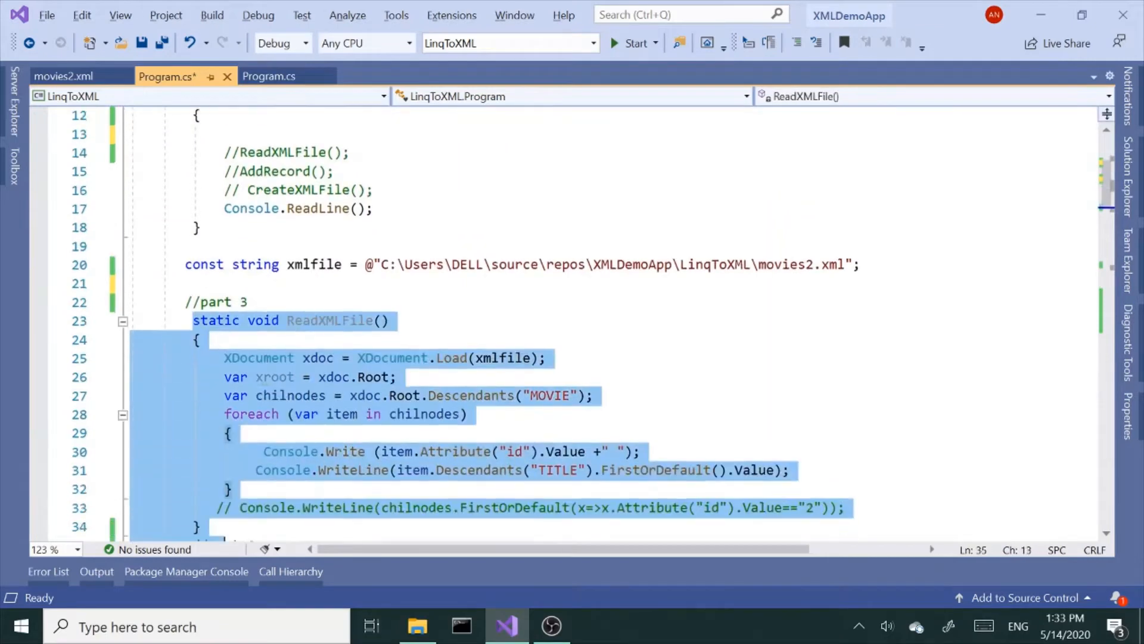
pyautogui.scroll(-3)
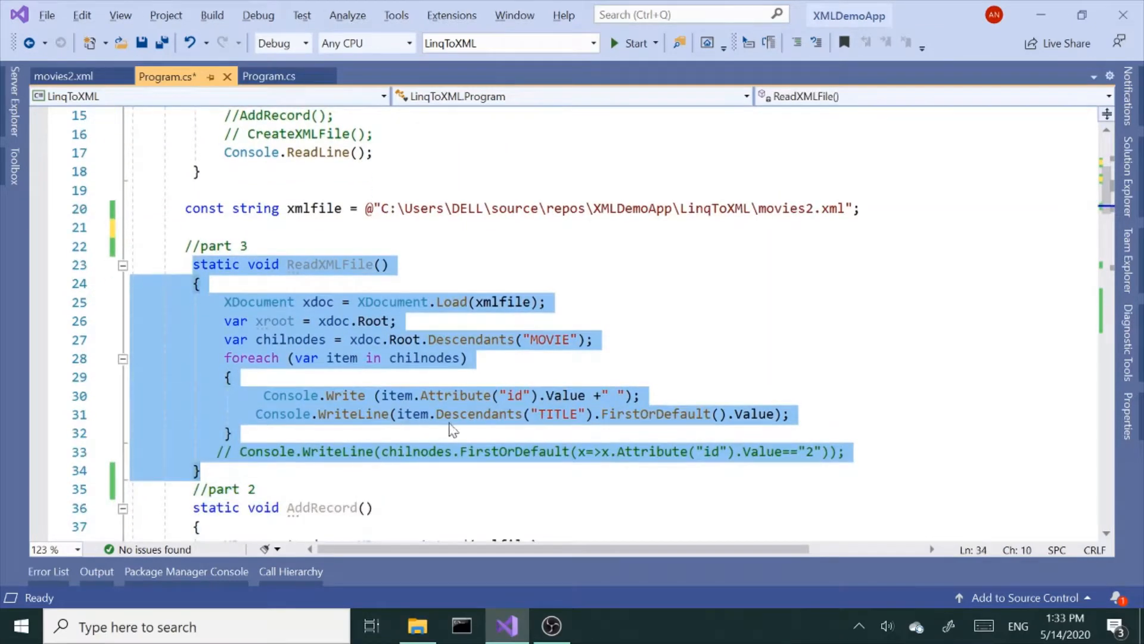
pyautogui.click(231, 208)
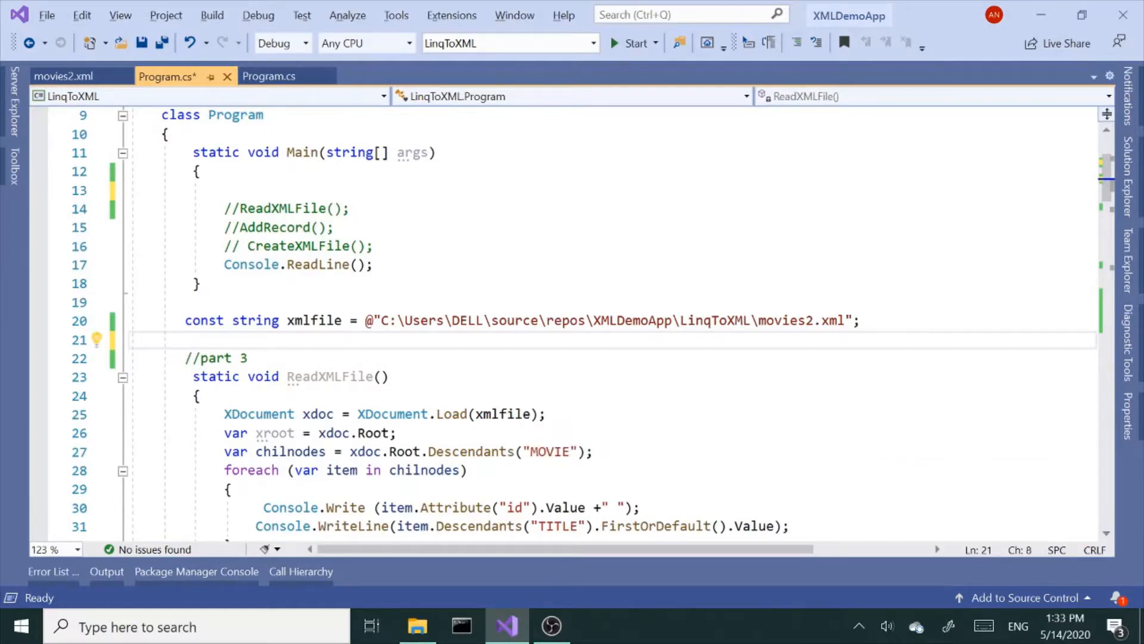
pyautogui.write('partial')
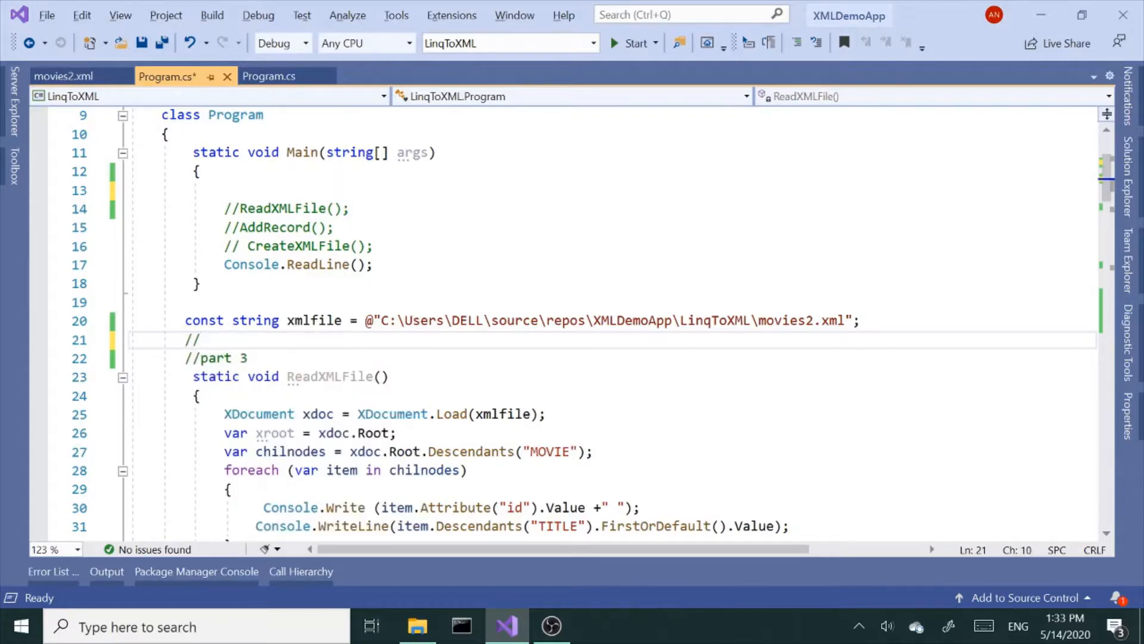
pyautogui.write('part 4')
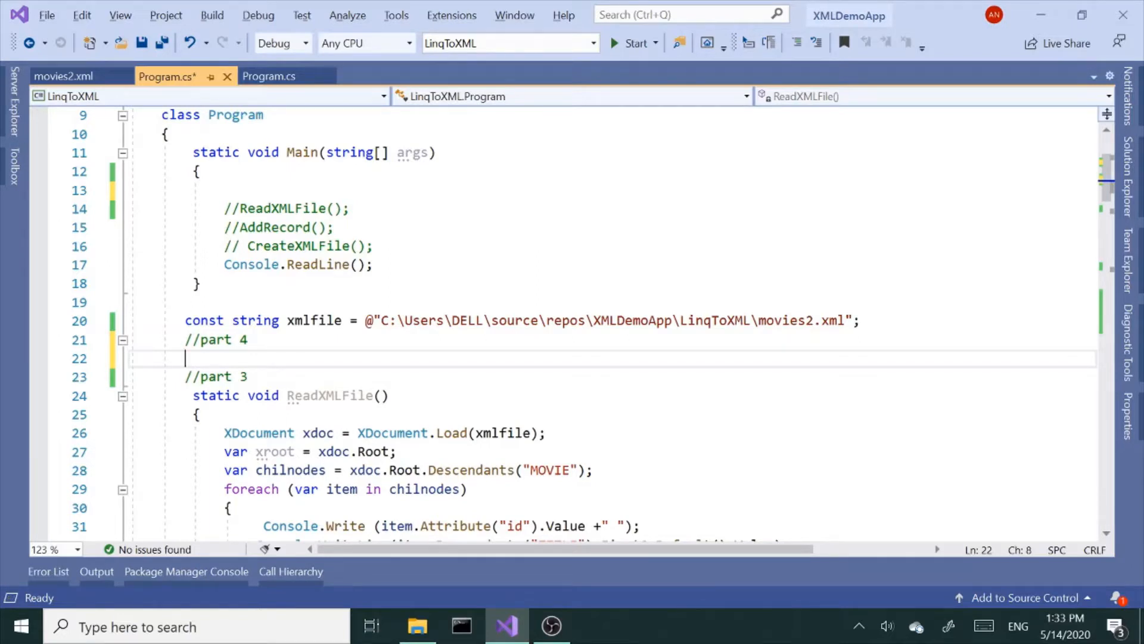
pyautogui.write('s')
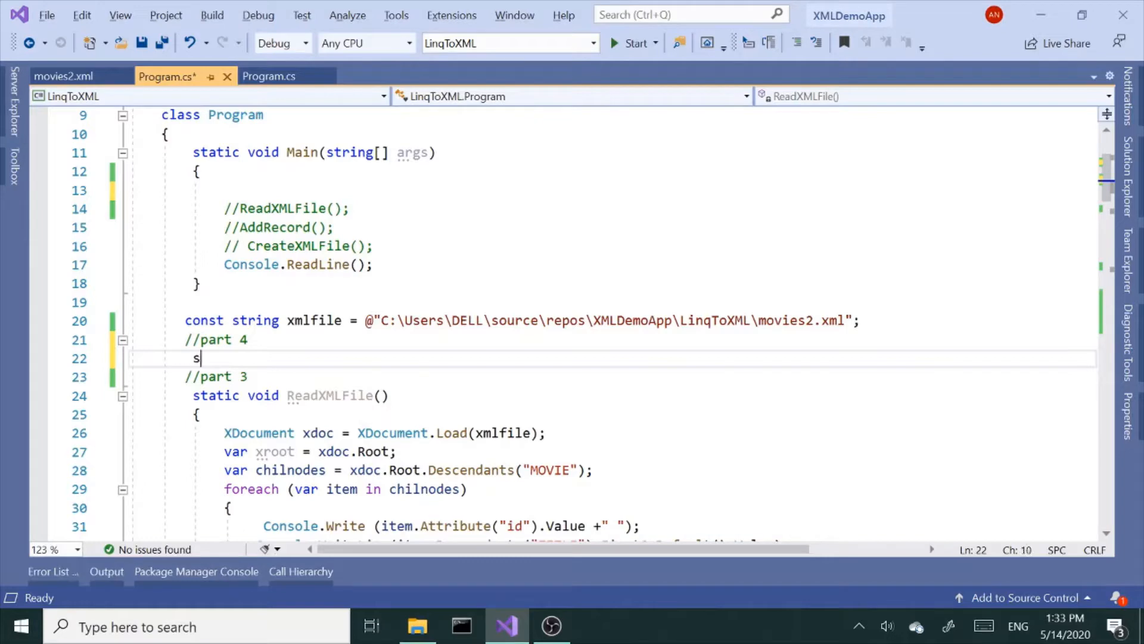
pyautogui.write('tatic')
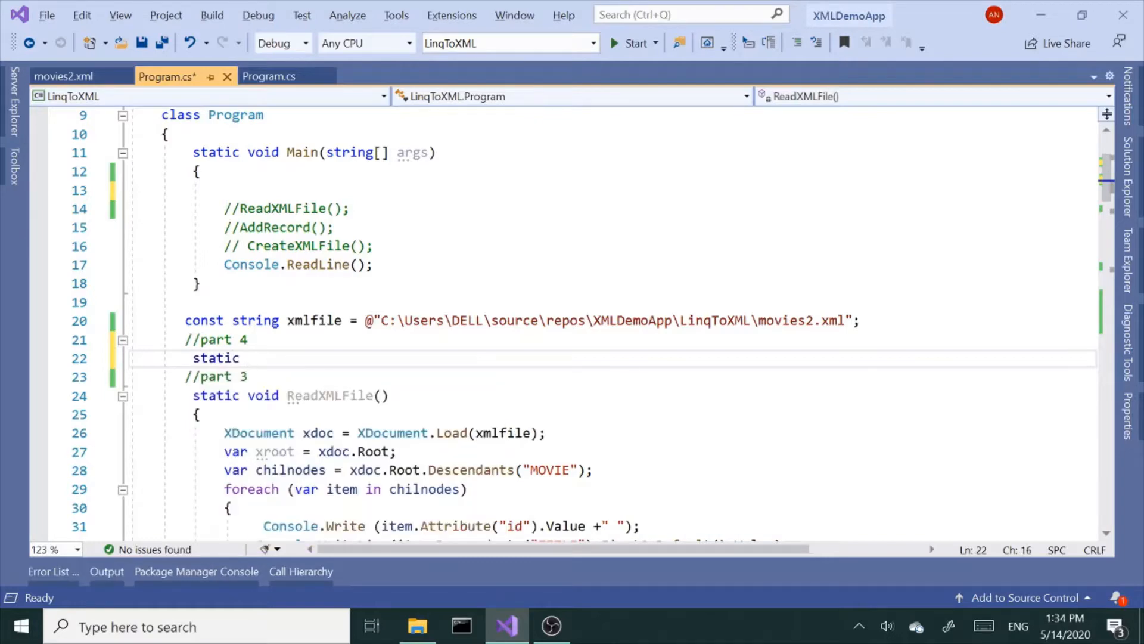
pyautogui.write('void')
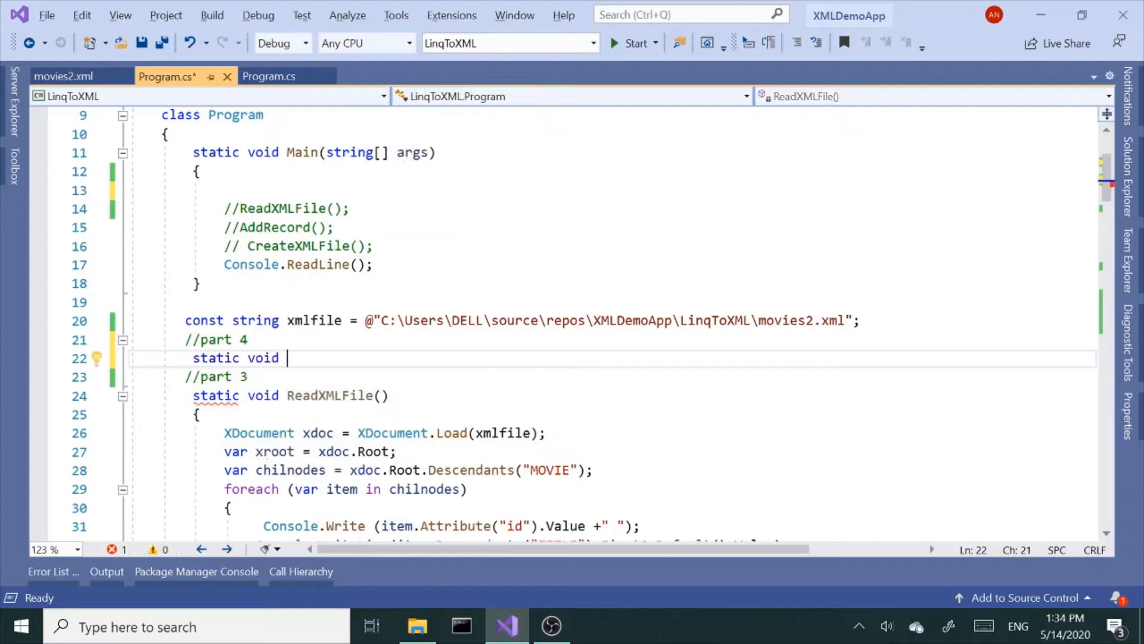
pyautogui.write('Update')
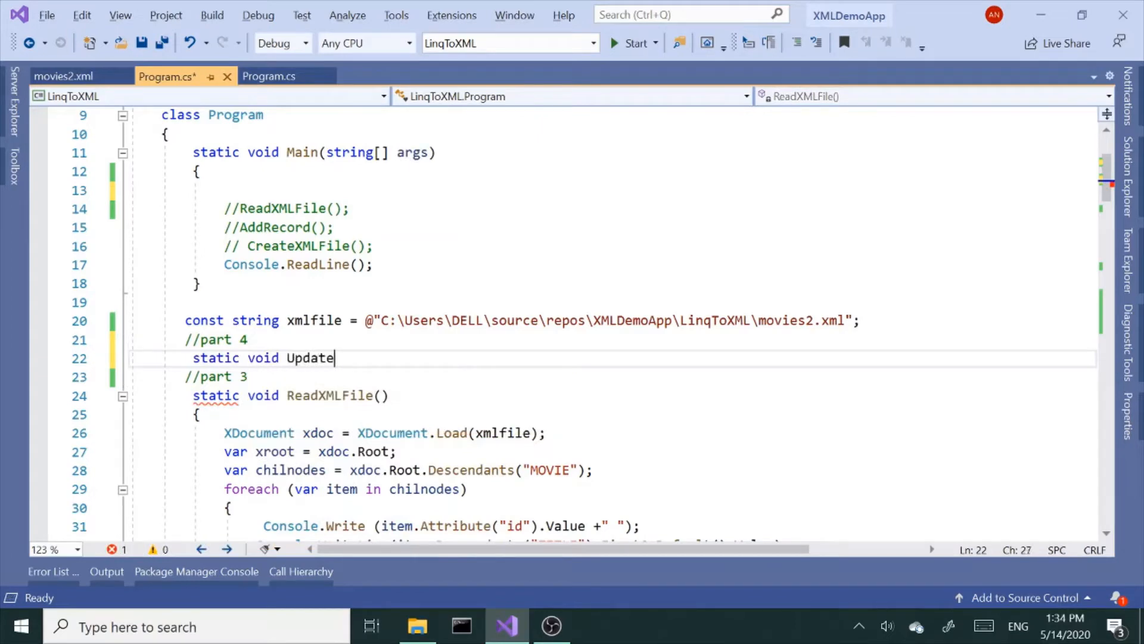
pyautogui.write('()')
pyautogui.write('{')
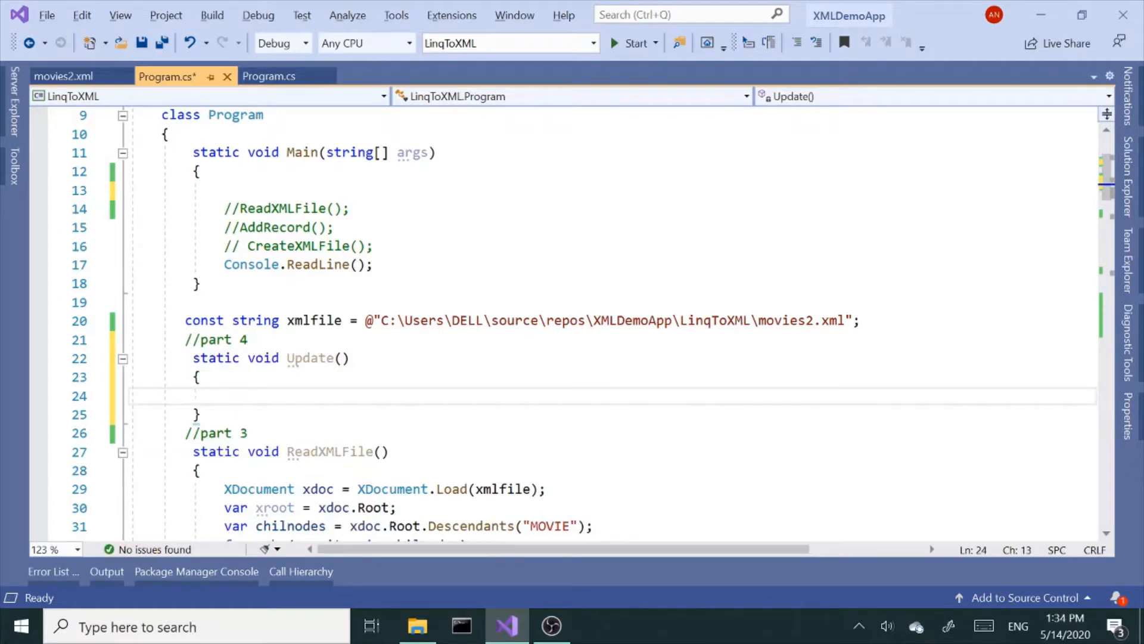
# Step: Make Update's first statement var xdoc = XDocument.Load(xmlfile);
pyautogui.write('var xdo')
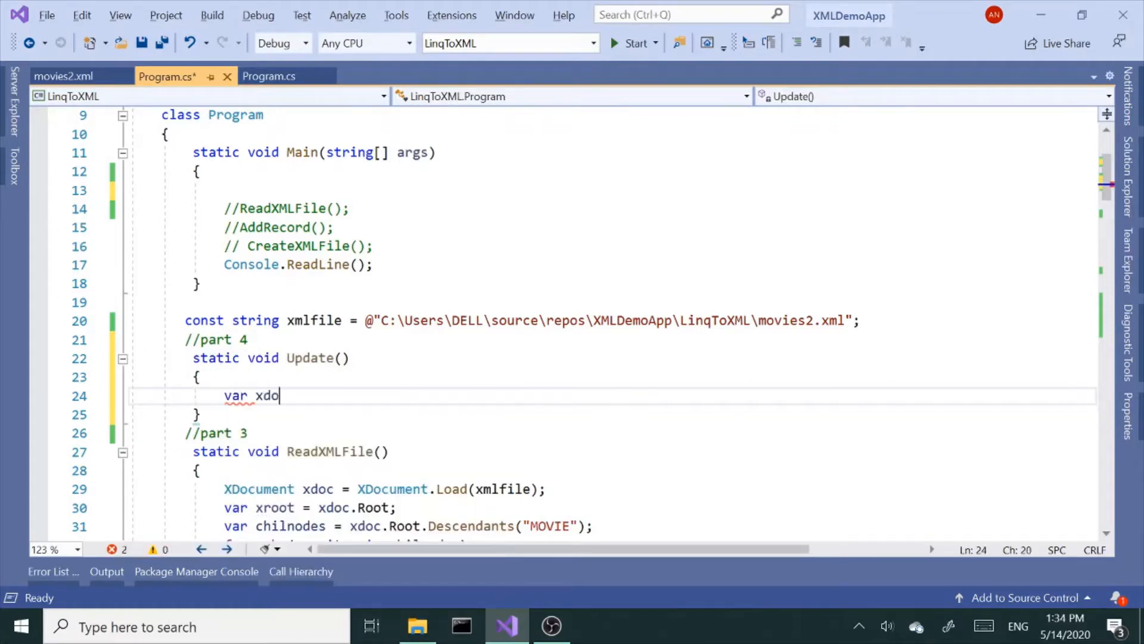
pyautogui.write('c=')
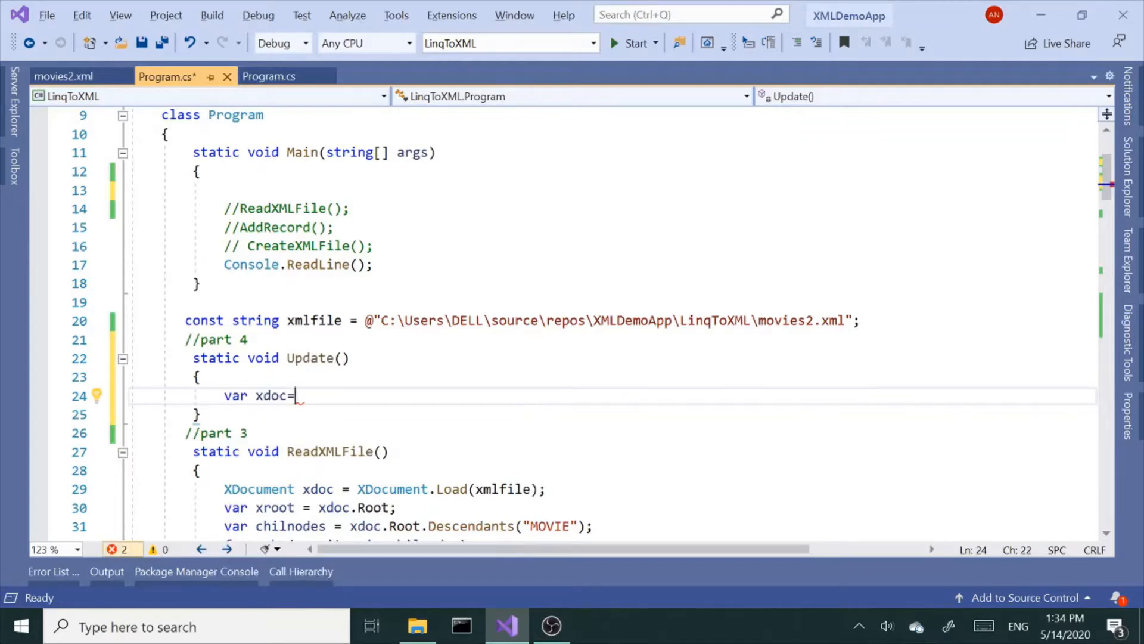
pyautogui.write('Xd')
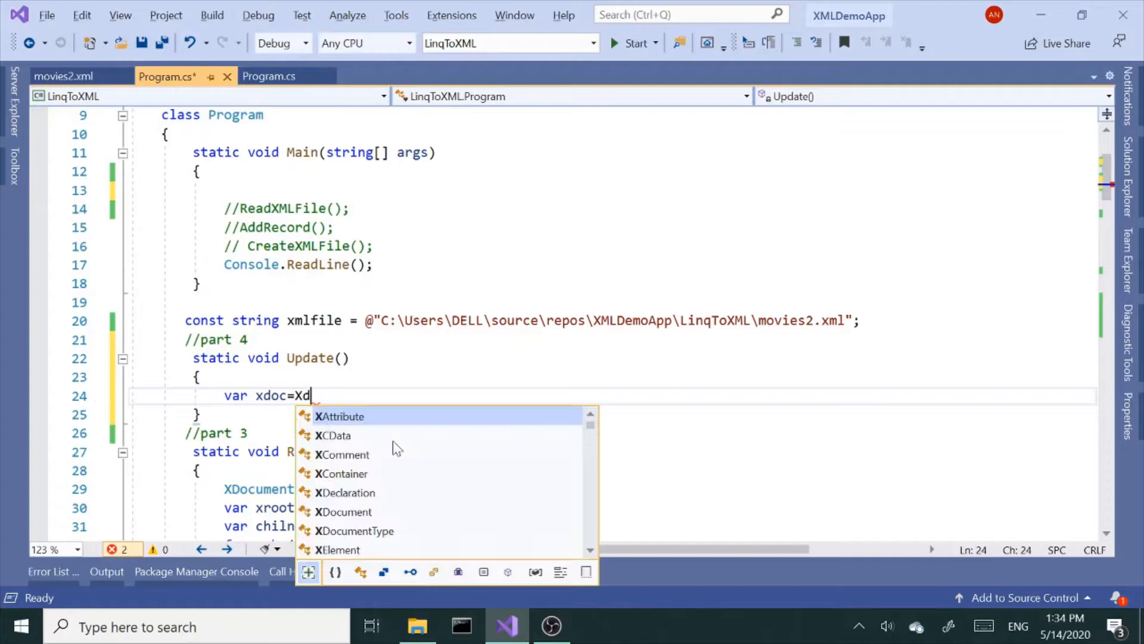
pyautogui.write('ocument.')
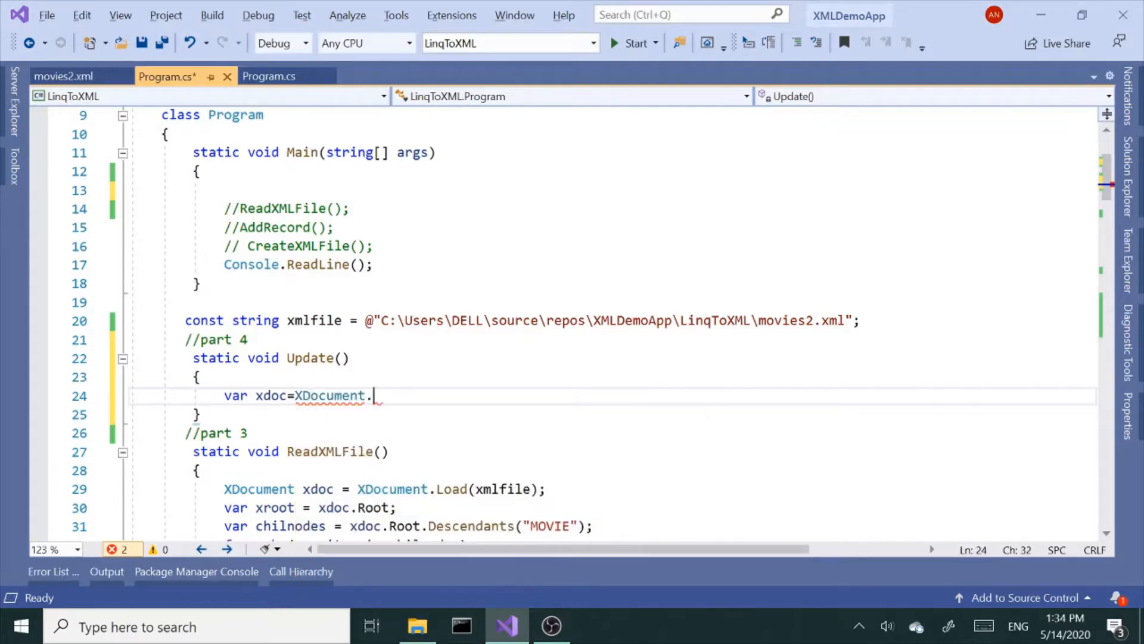
pyautogui.write('.')
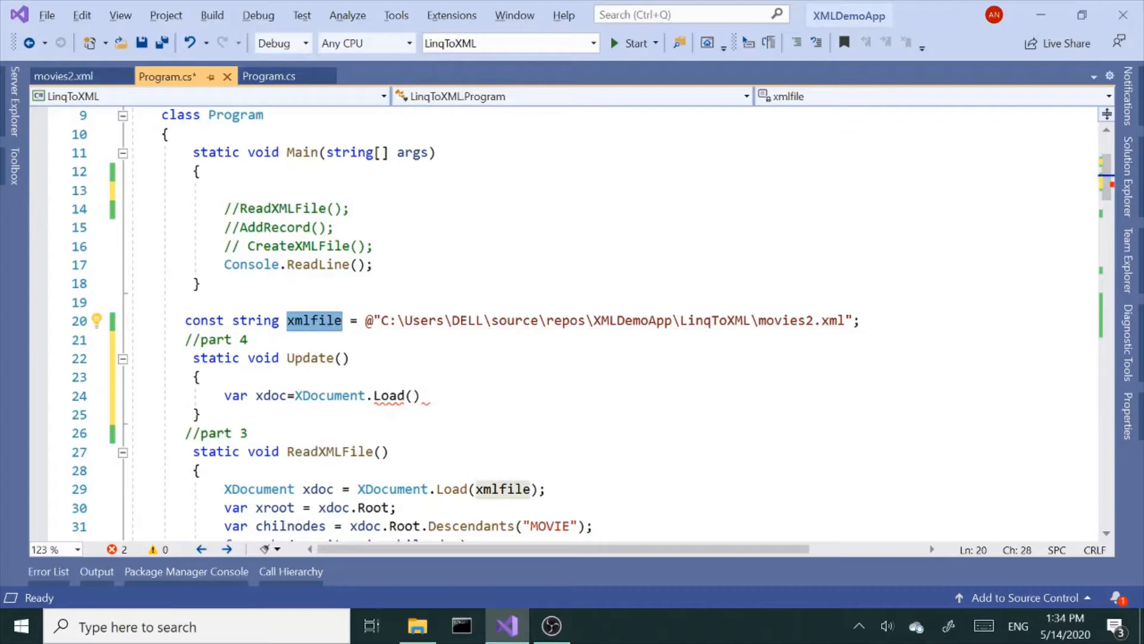
pyautogui.write('xmlfile')
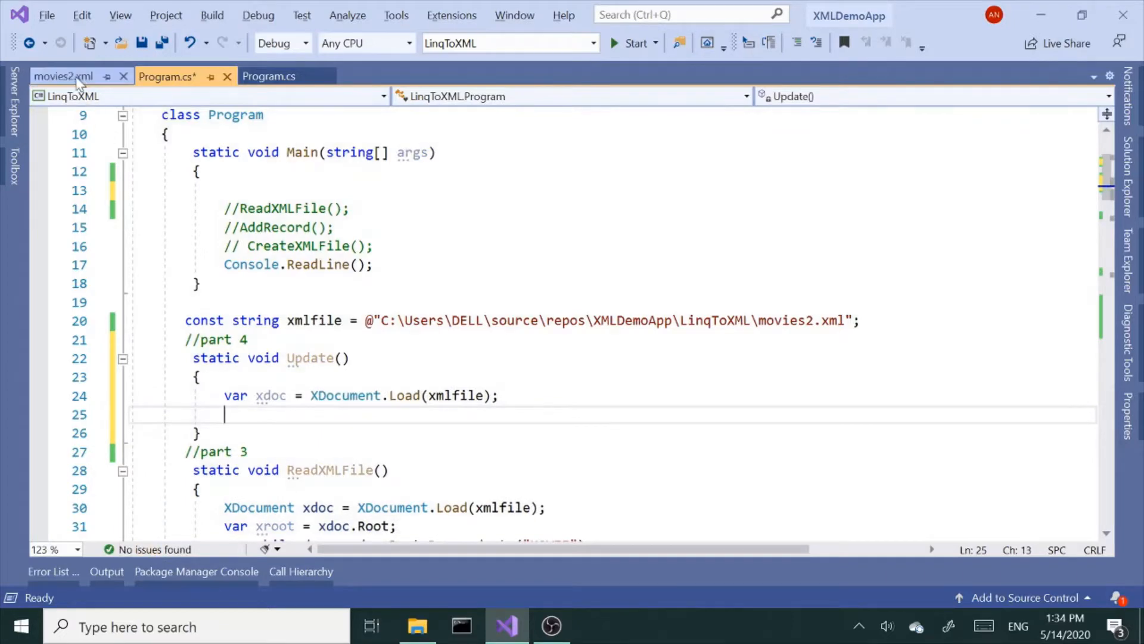
pyautogui.click(62, 76)
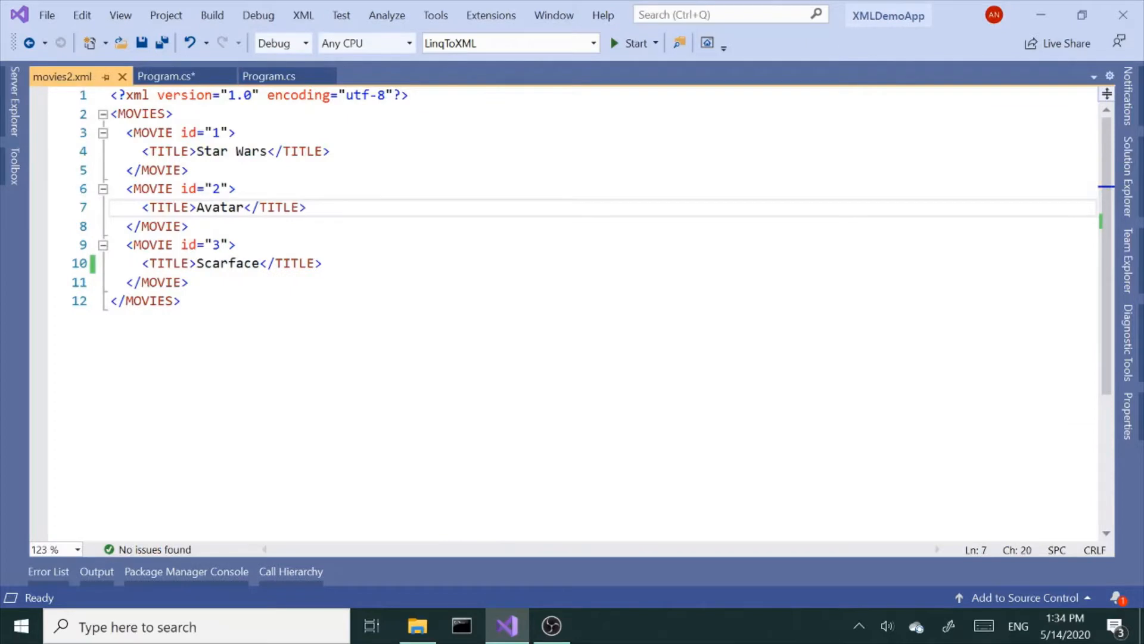
pyautogui.moveTo(125, 244); pyautogui.dragTo(190, 282)
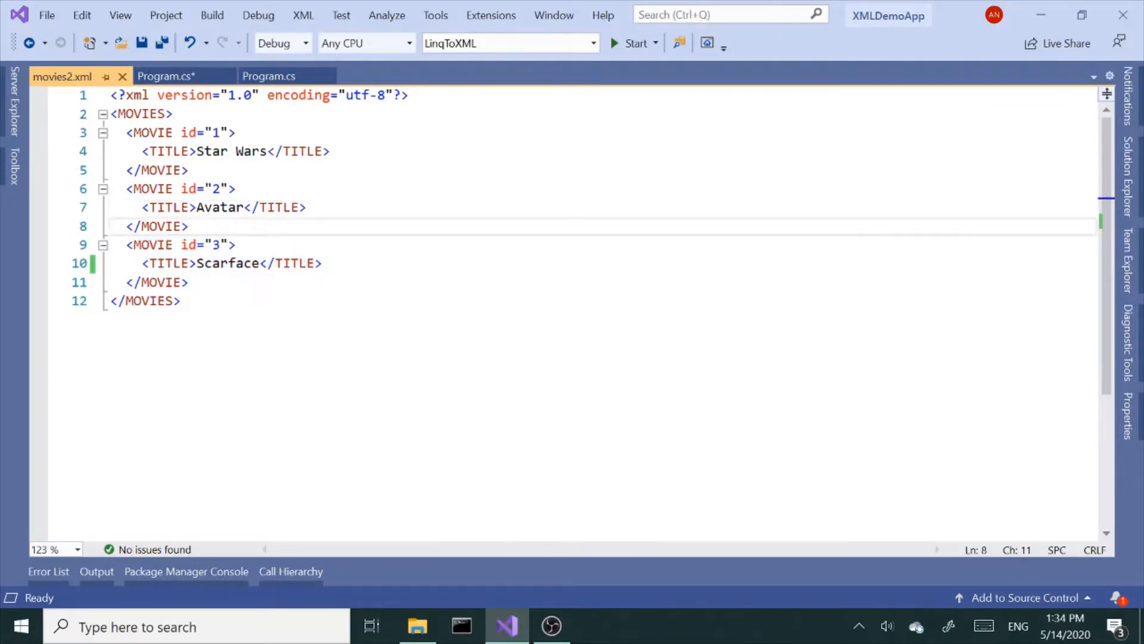
pyautogui.moveTo(125, 244); pyautogui.dragTo(188, 283)
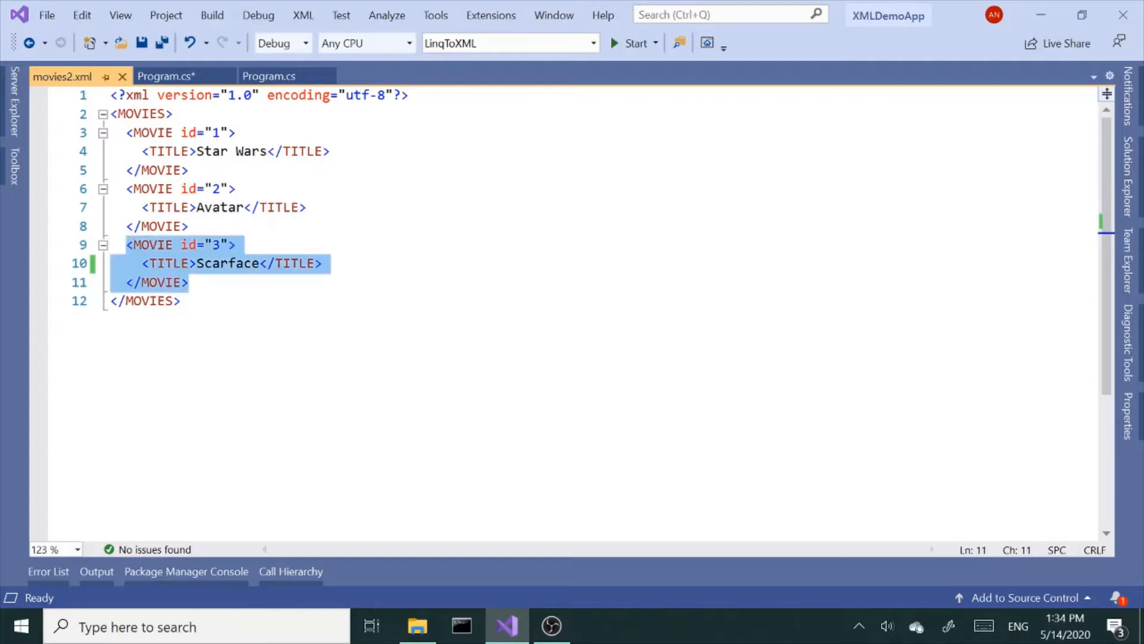
pyautogui.click(235, 244)
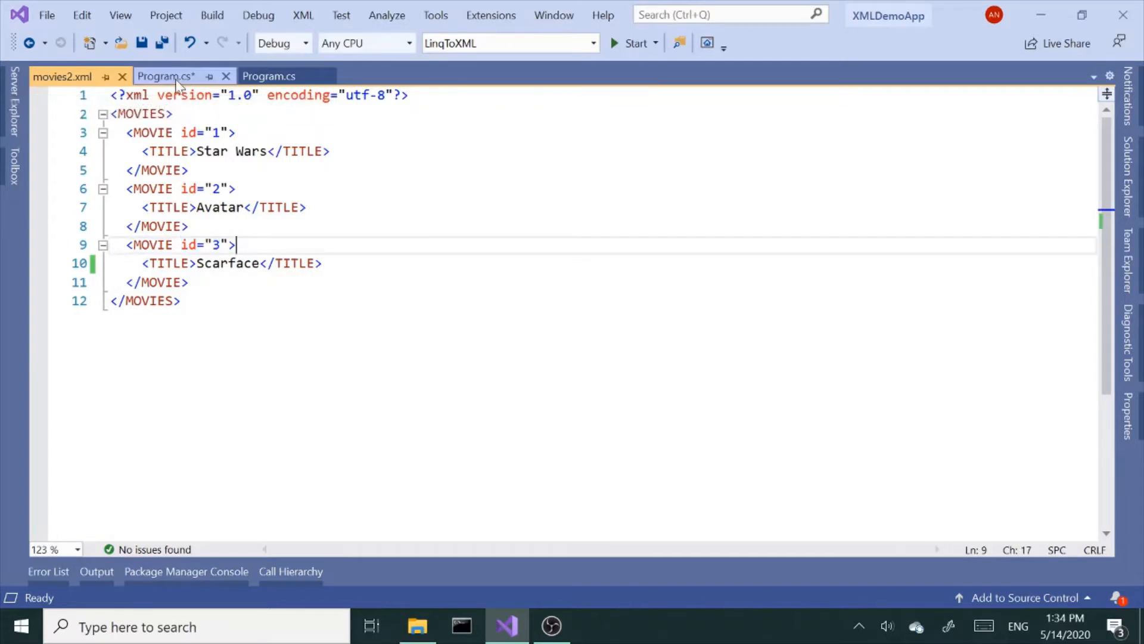
pyautogui.click(167, 76)
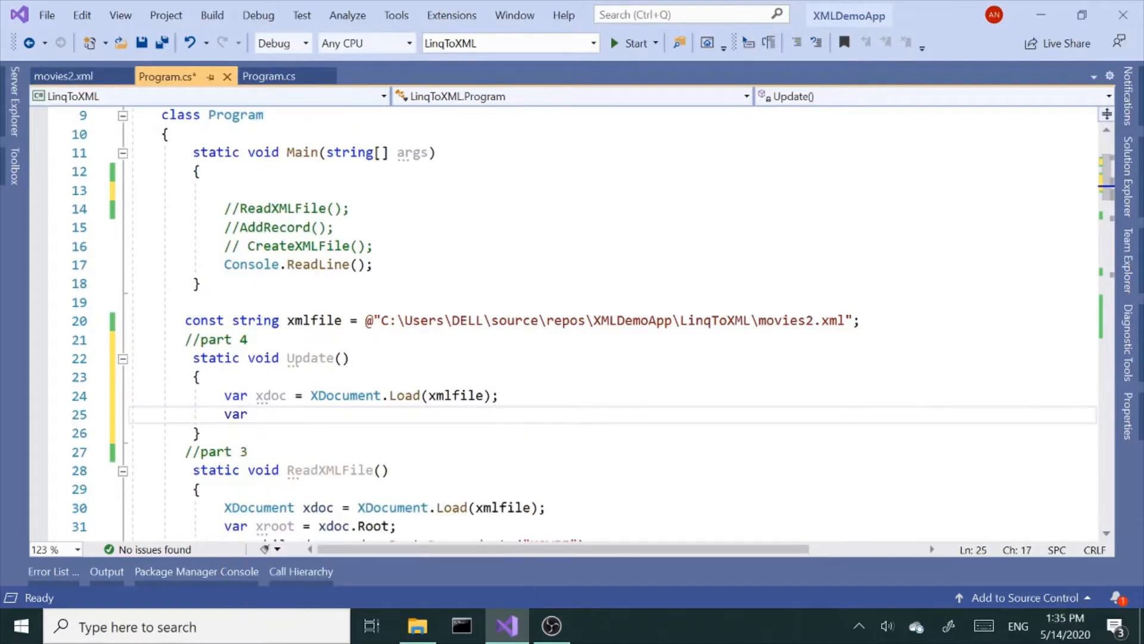
# Step: Write var tgt=xdoc.Root.Descendants("") and switch to movies2.xml to check the element name
pyautogui.write('targ')
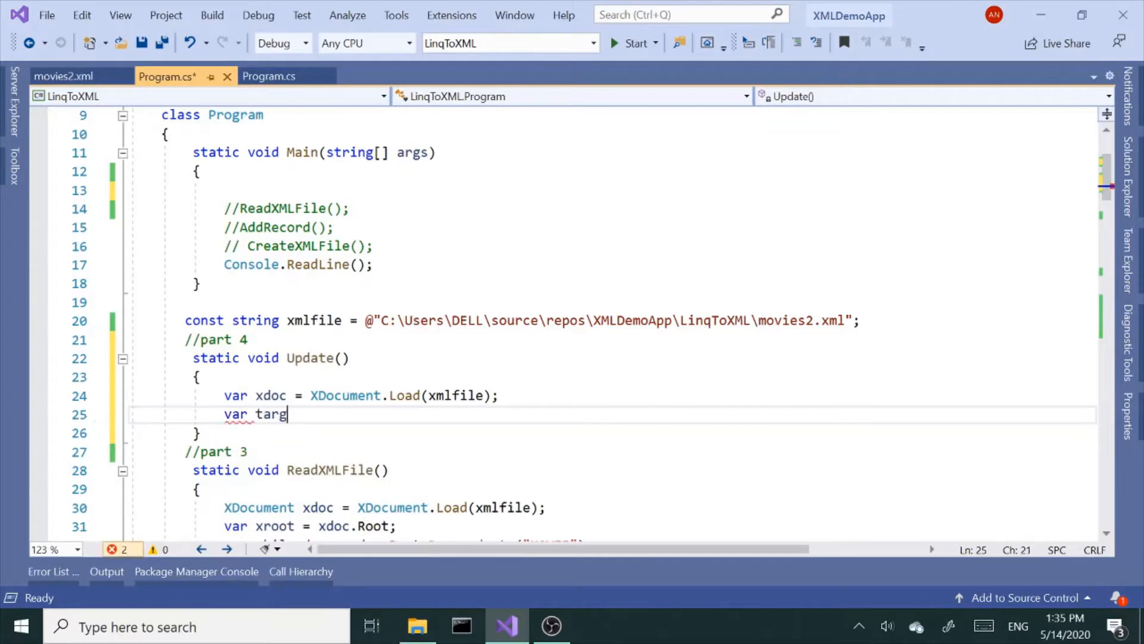
pyautogui.press('Backspace')
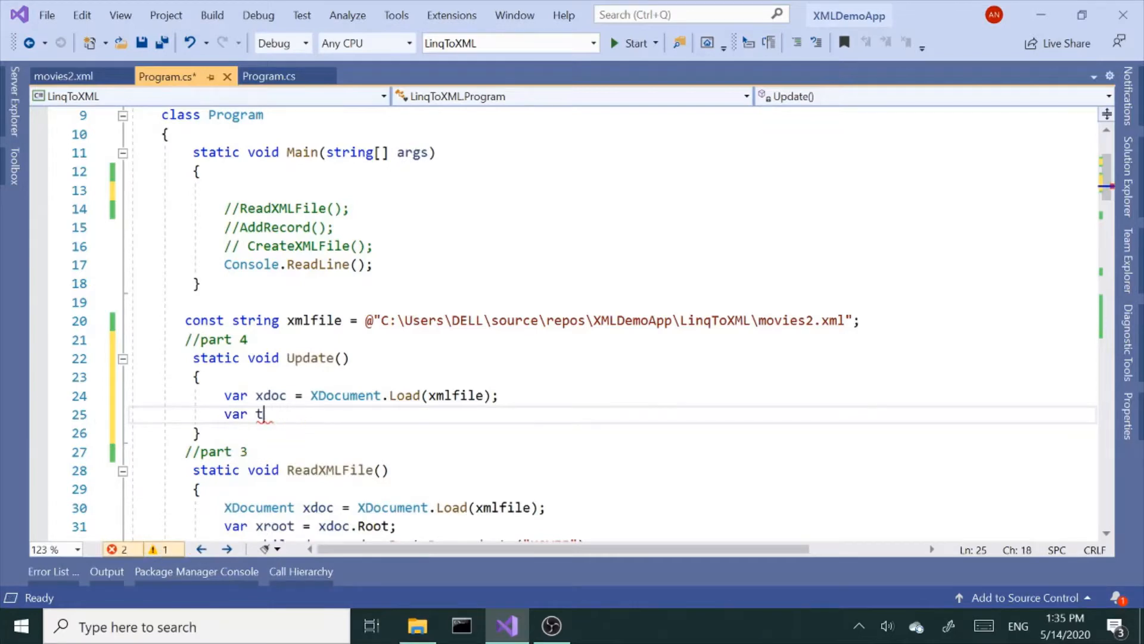
pyautogui.write('gt=')
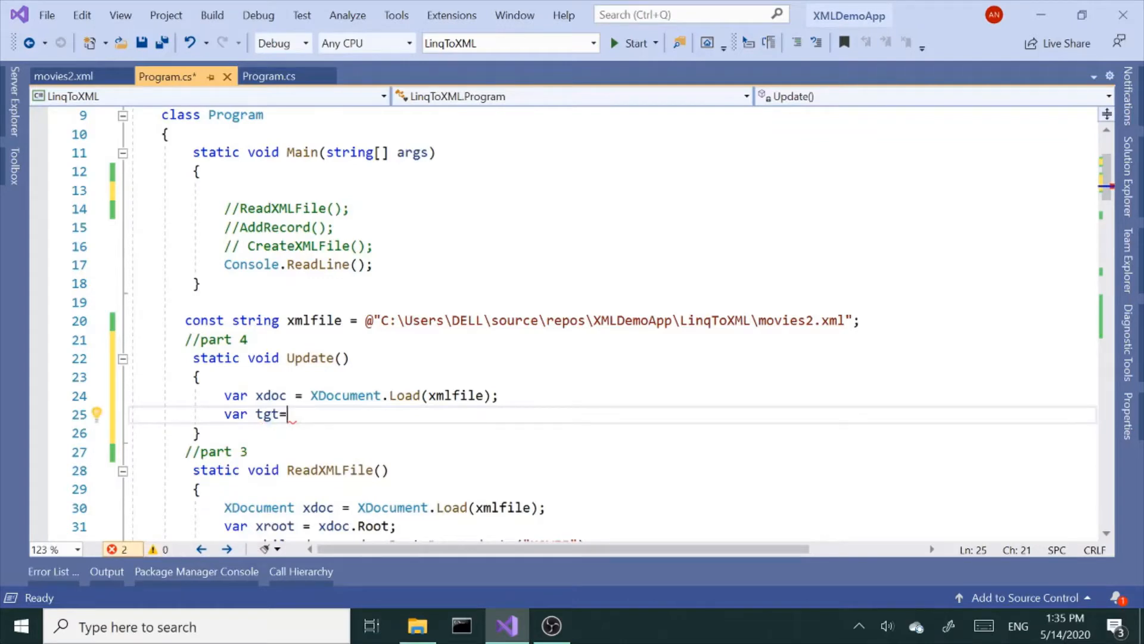
pyautogui.write('x')
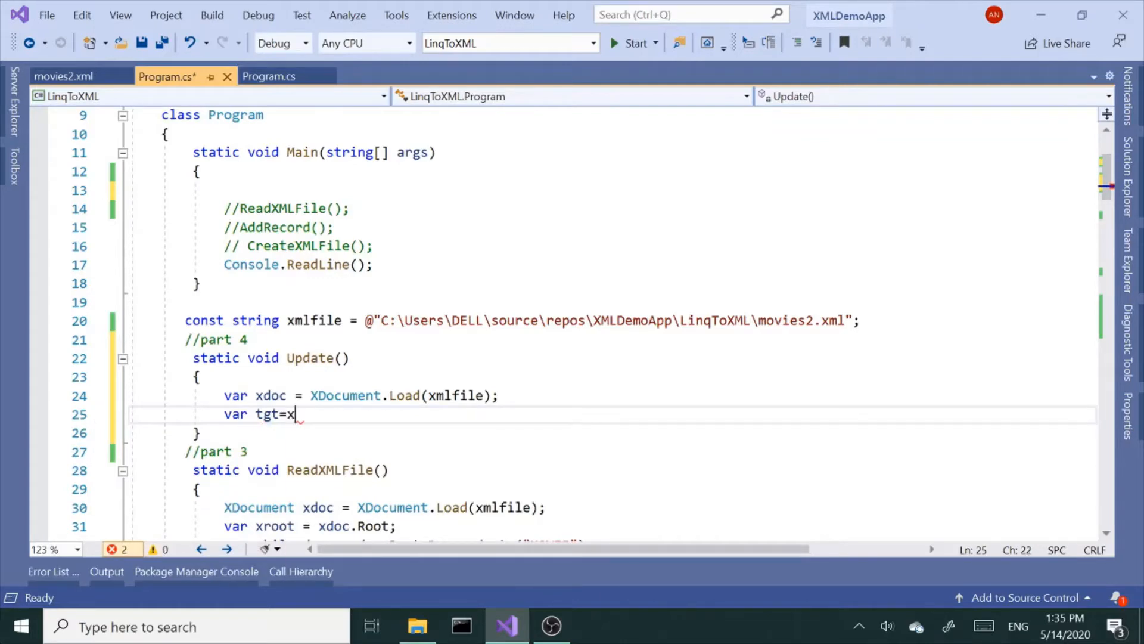
pyautogui.write('doc.Root.')
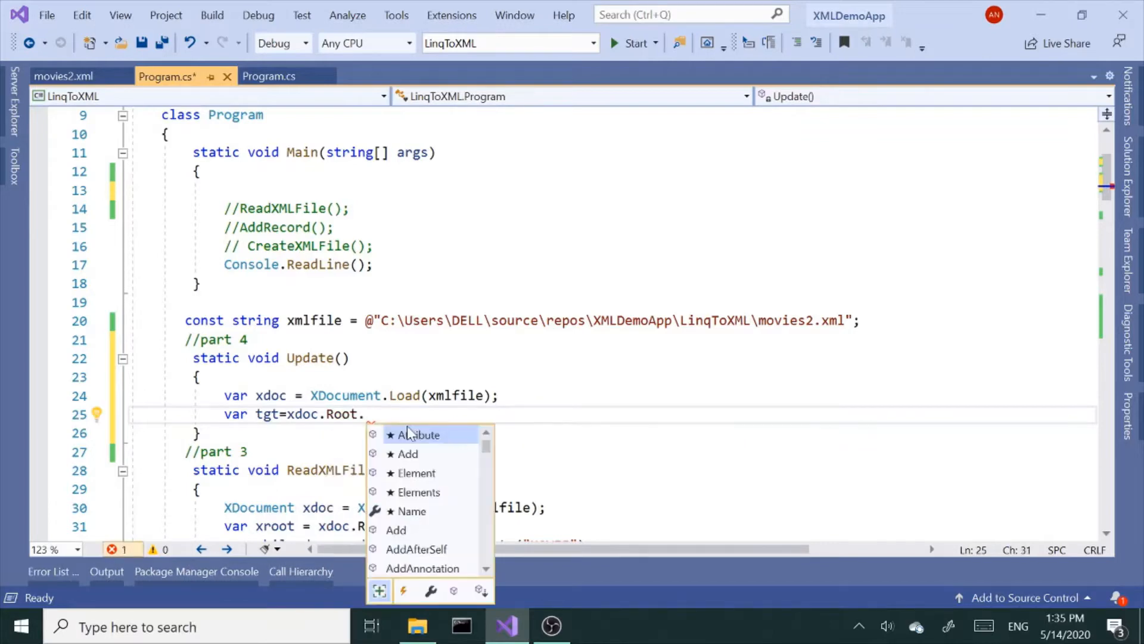
pyautogui.write('de')
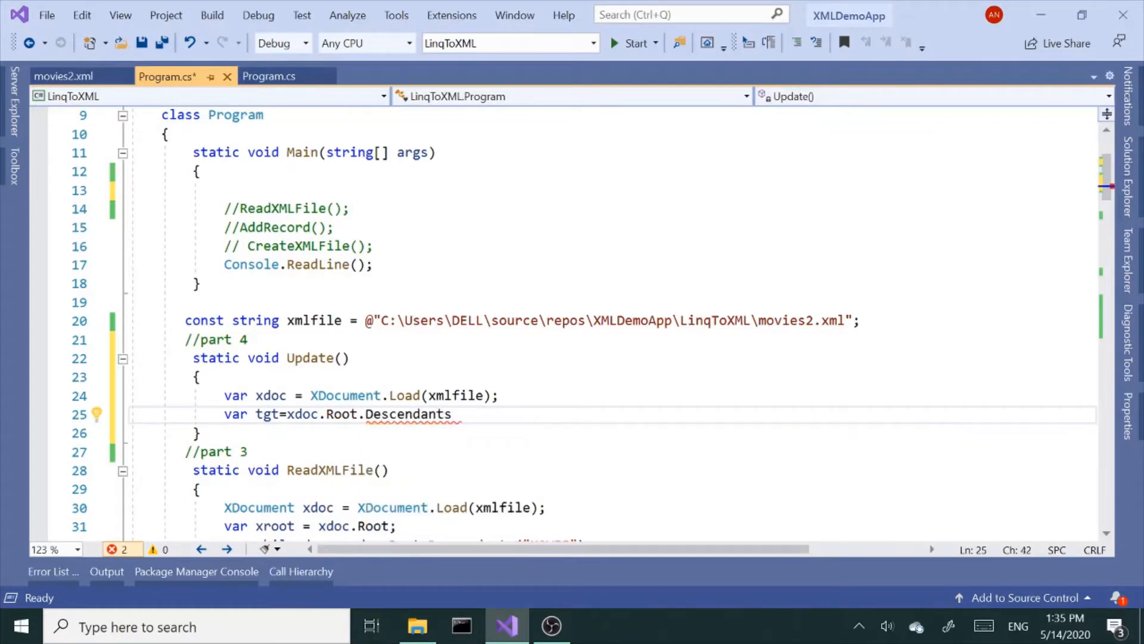
pyautogui.write('(')
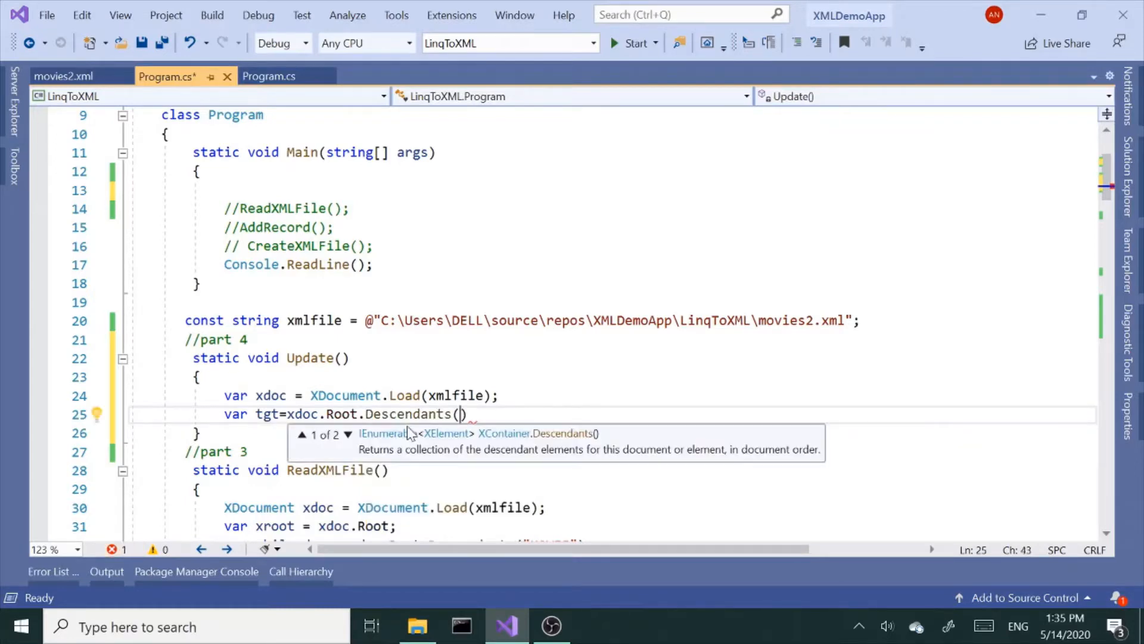
pyautogui.write('""')
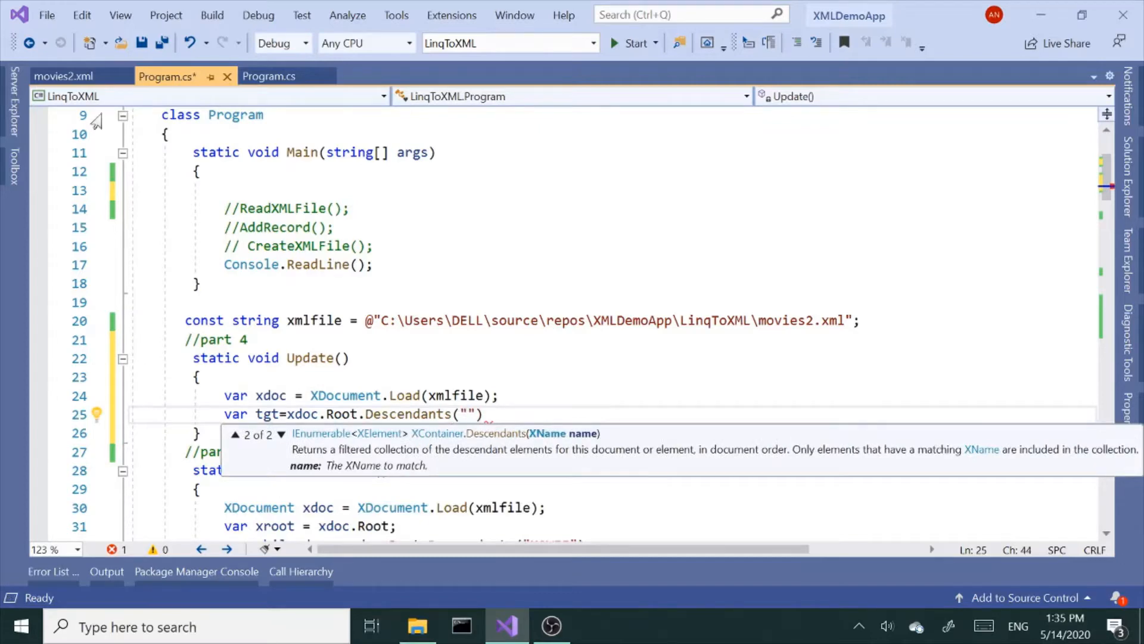
pyautogui.click(62, 76)
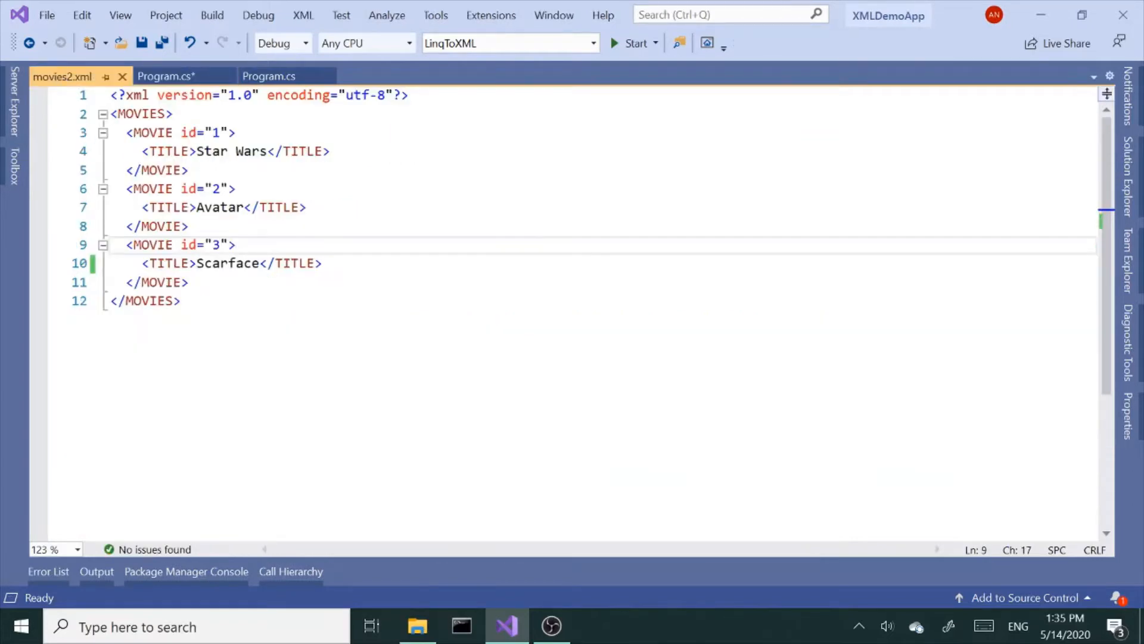
# Step: Select the MOVIE element name in movies2.xml, then return to Program.cs
pyautogui.moveTo(127, 189); pyautogui.dragTo(186, 226)
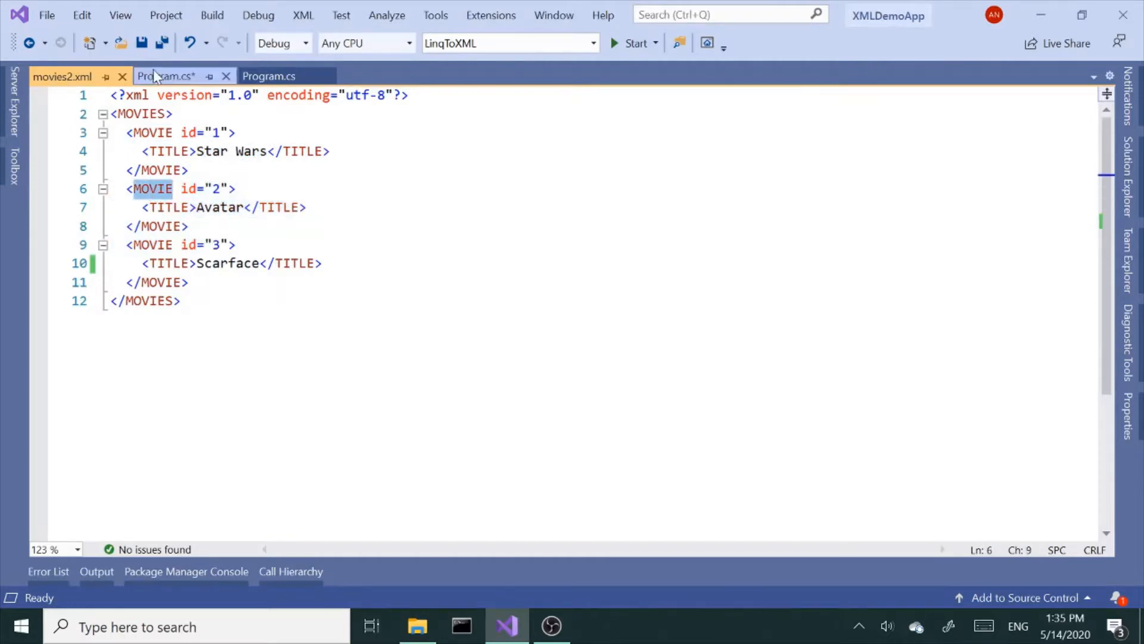
pyautogui.click(167, 76)
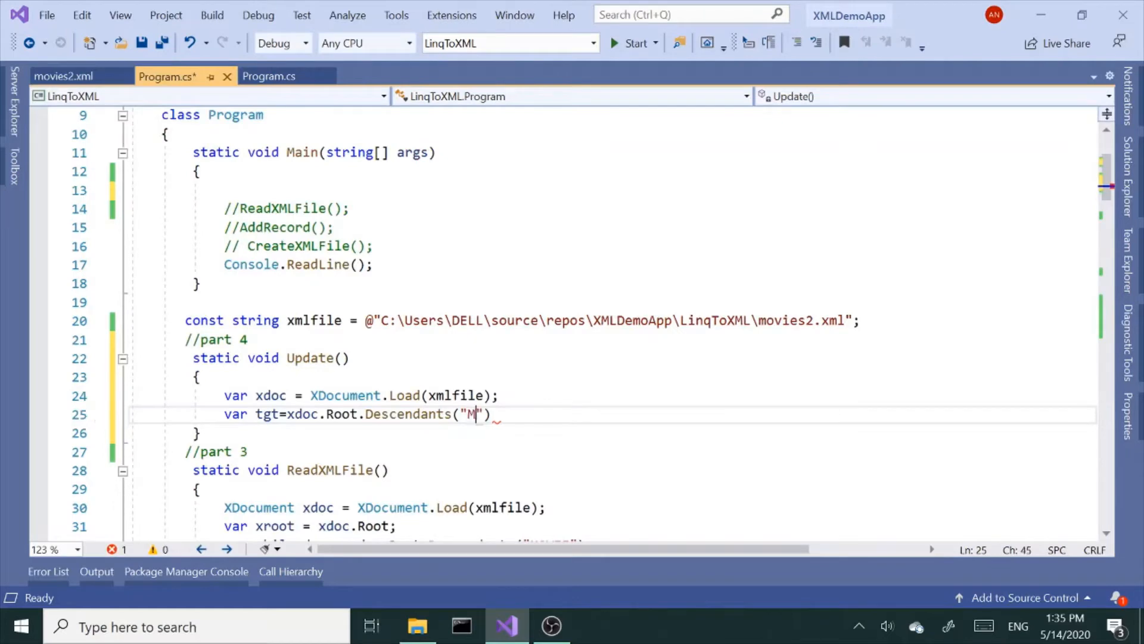
# Step: Complete Descendants("MOVIE") and chain a FirstOrDefault() call onto it
pyautogui.write('OVIE')
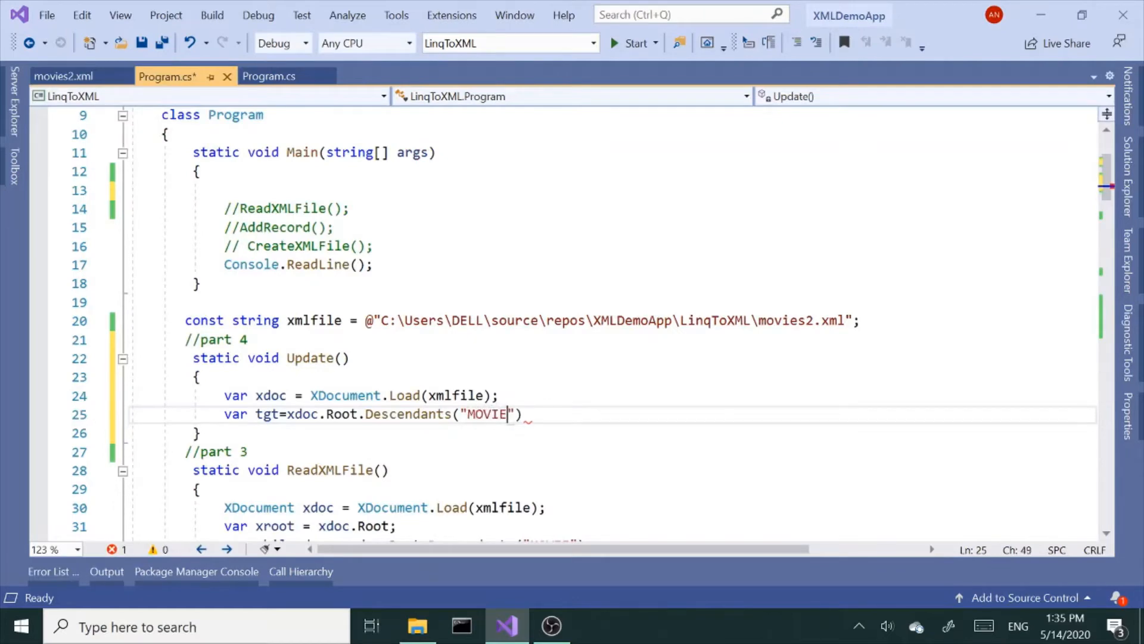
pyautogui.write('")')
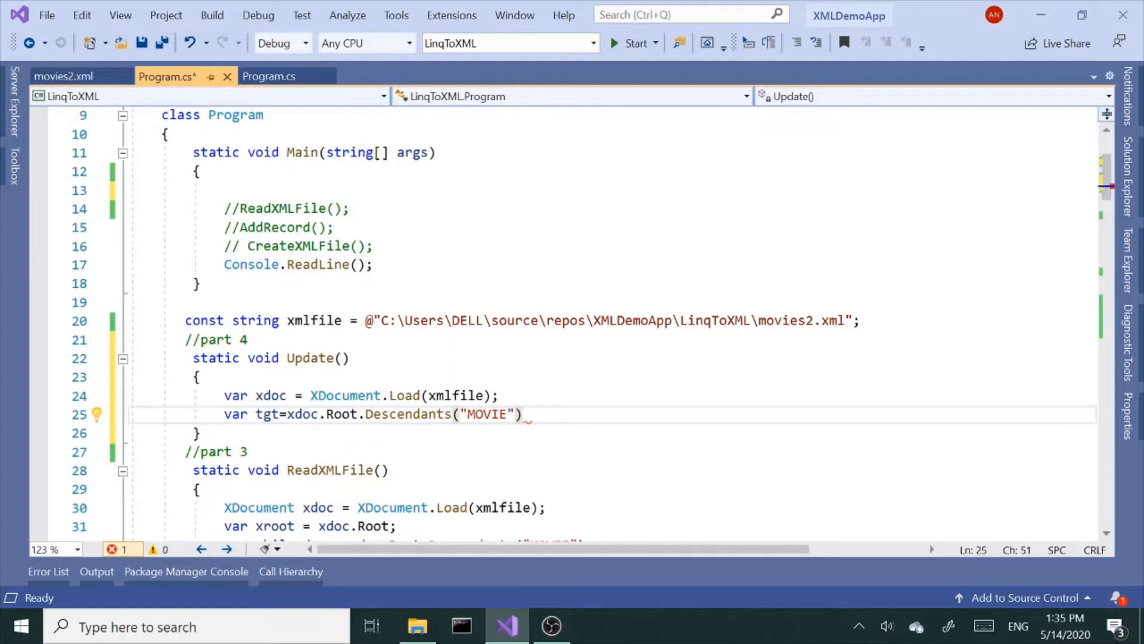
pyautogui.write(';')
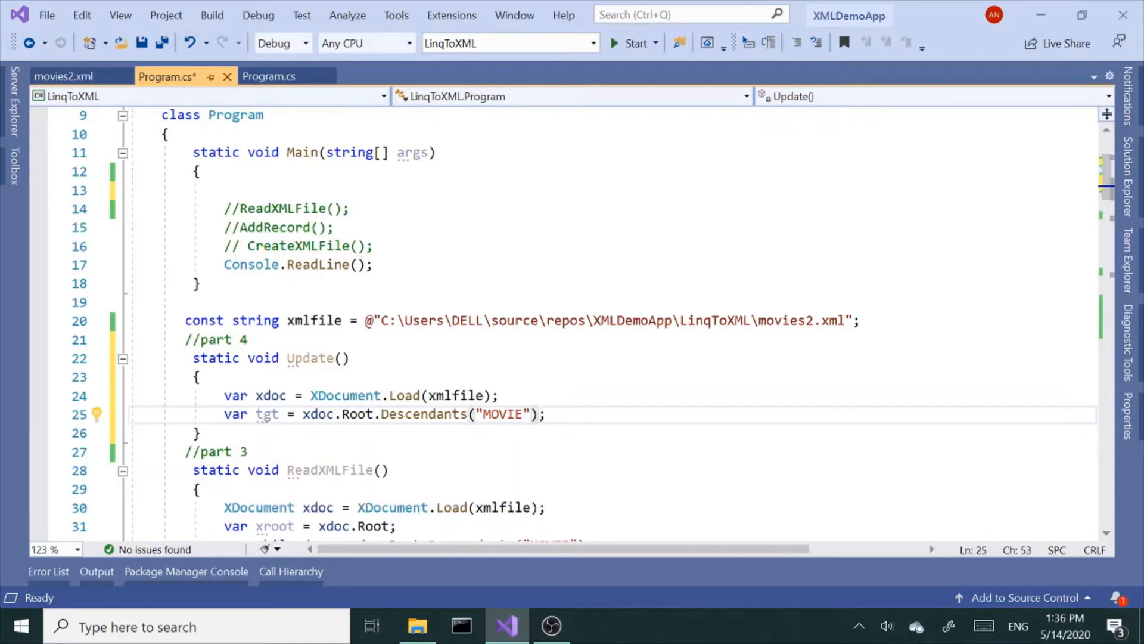
pyautogui.write('.')
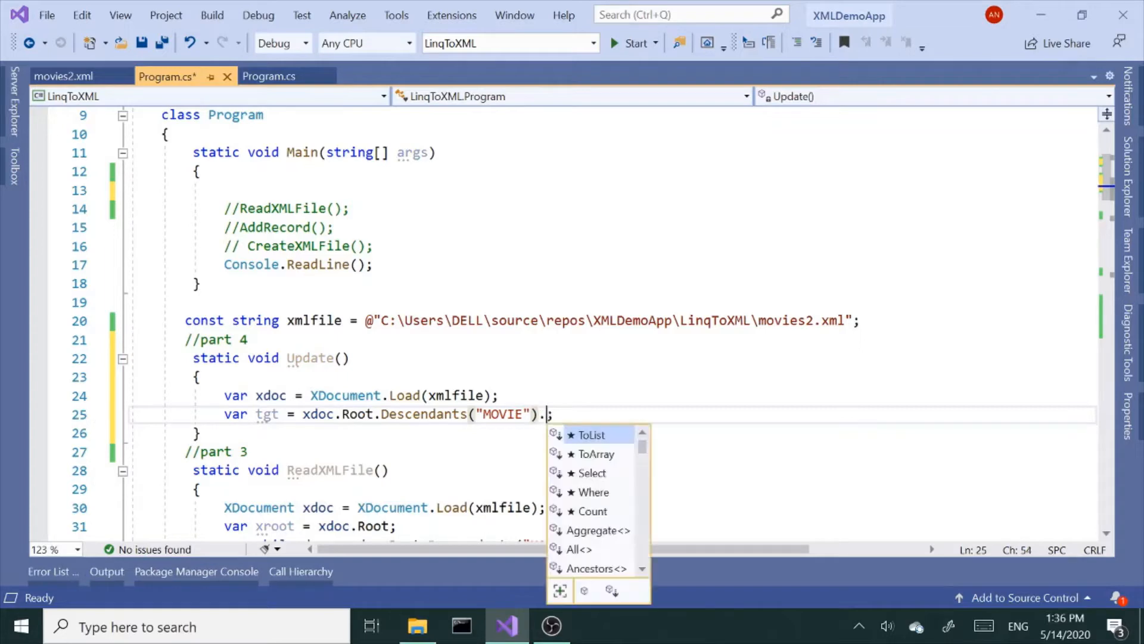
pyautogui.write('fault')
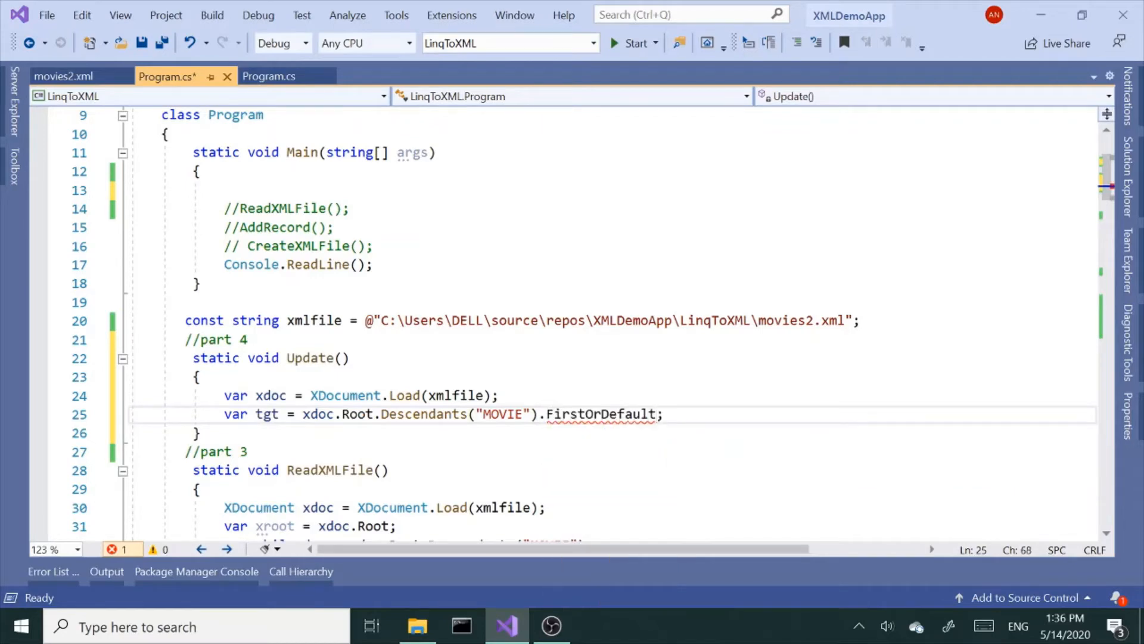
pyautogui.write('()')
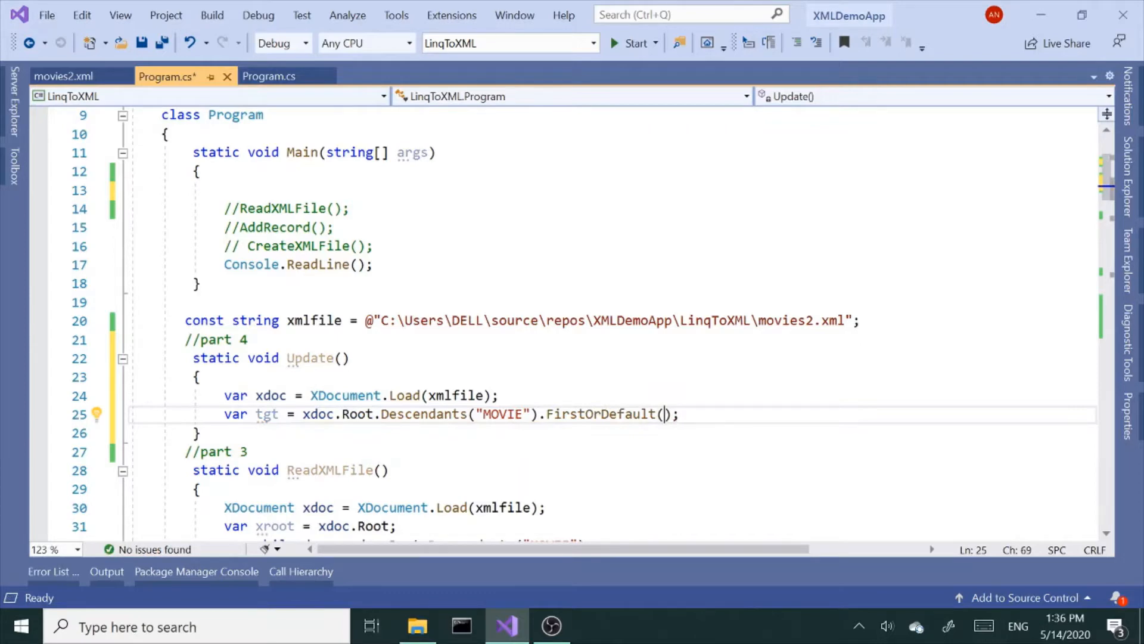
# Step: Give FirstOrDefault the predicate x=>x.Attribute("id").Value=="3"
pyautogui.write('x')
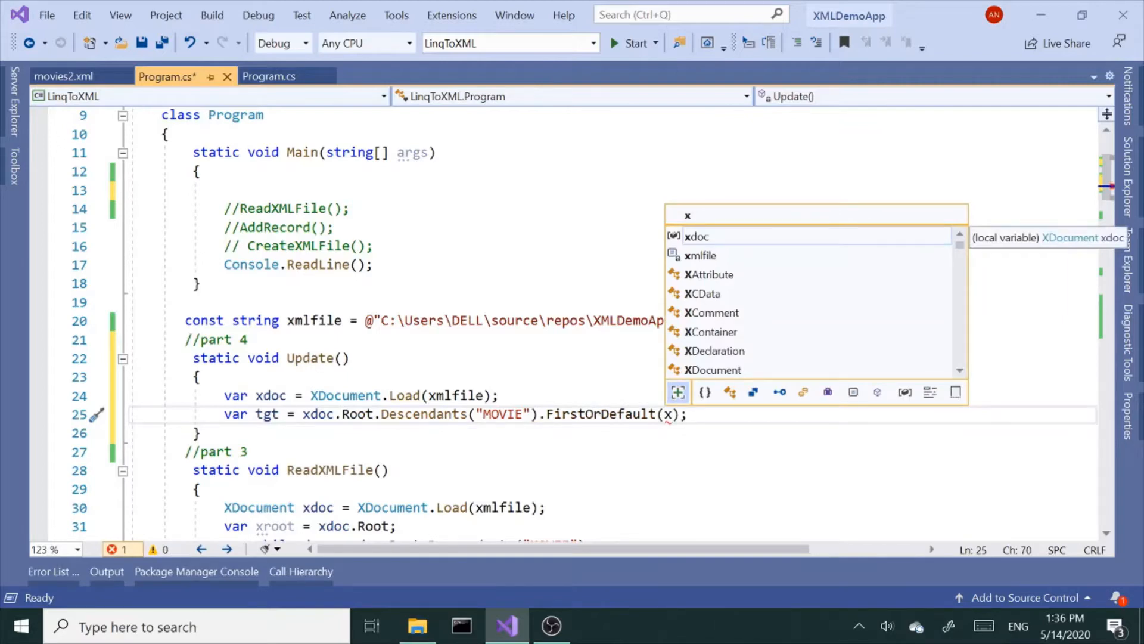
pyautogui.write('=')
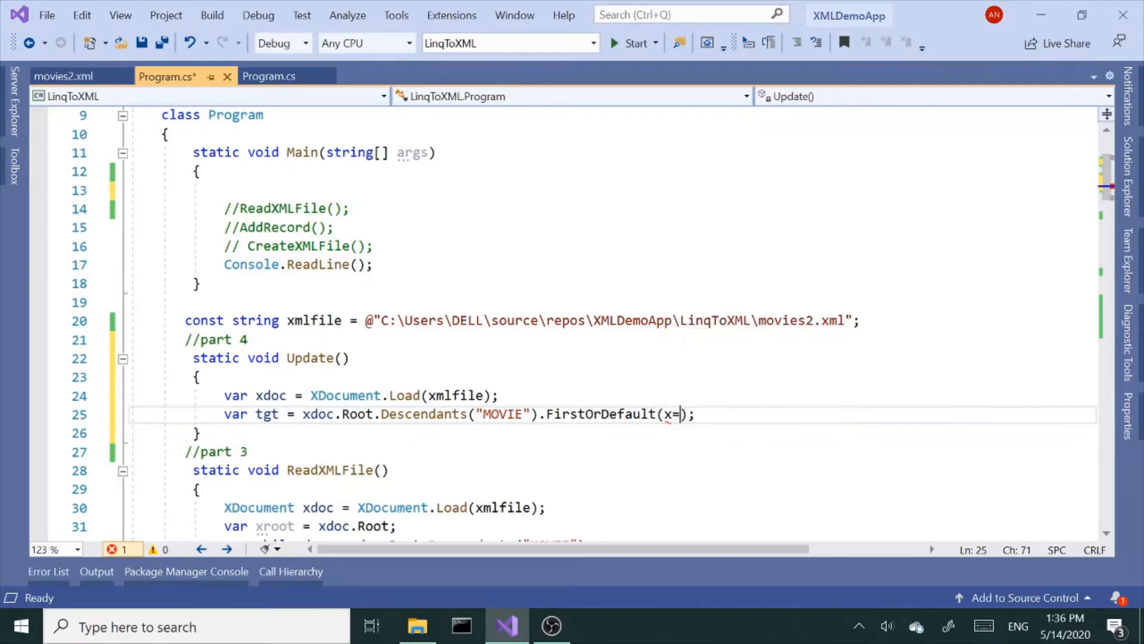
pyautogui.write('>')
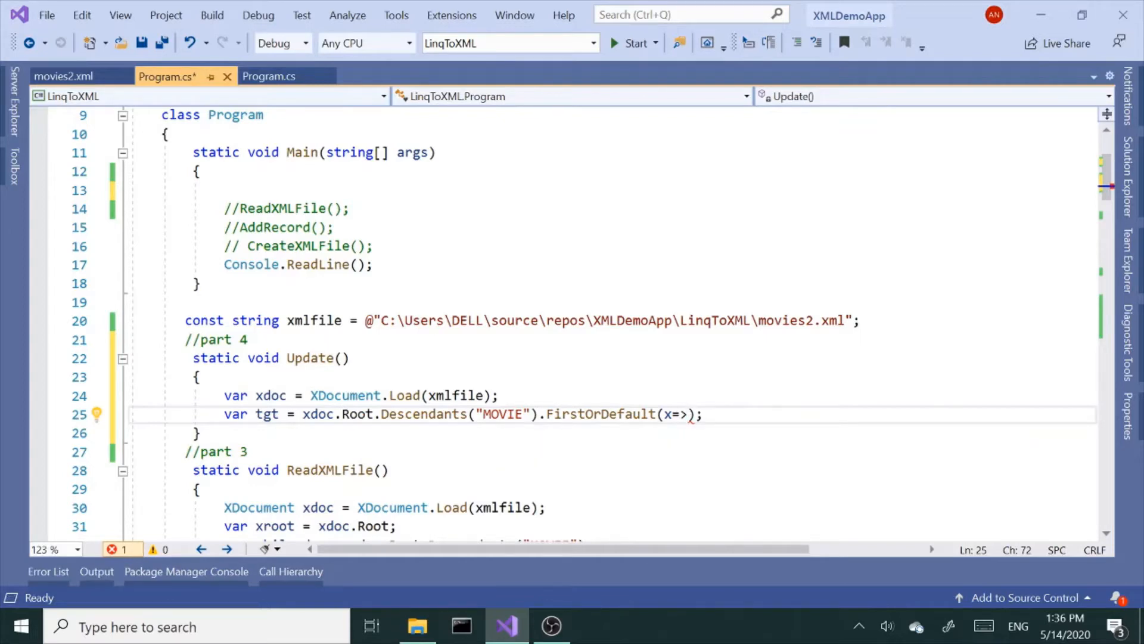
pyautogui.write('x.')
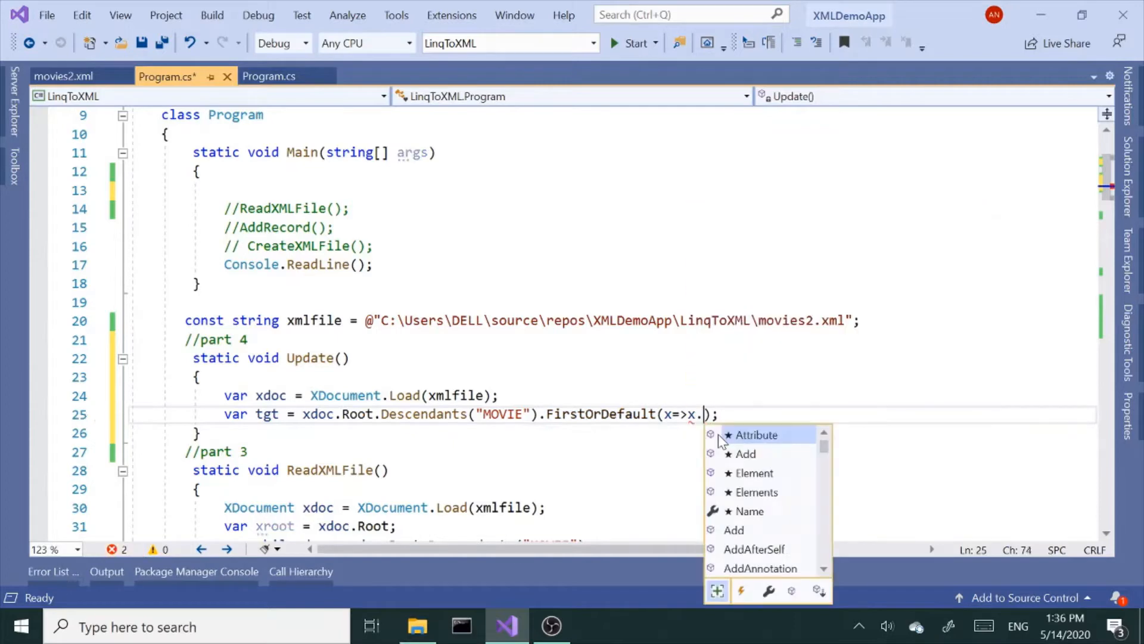
pyautogui.write('a')
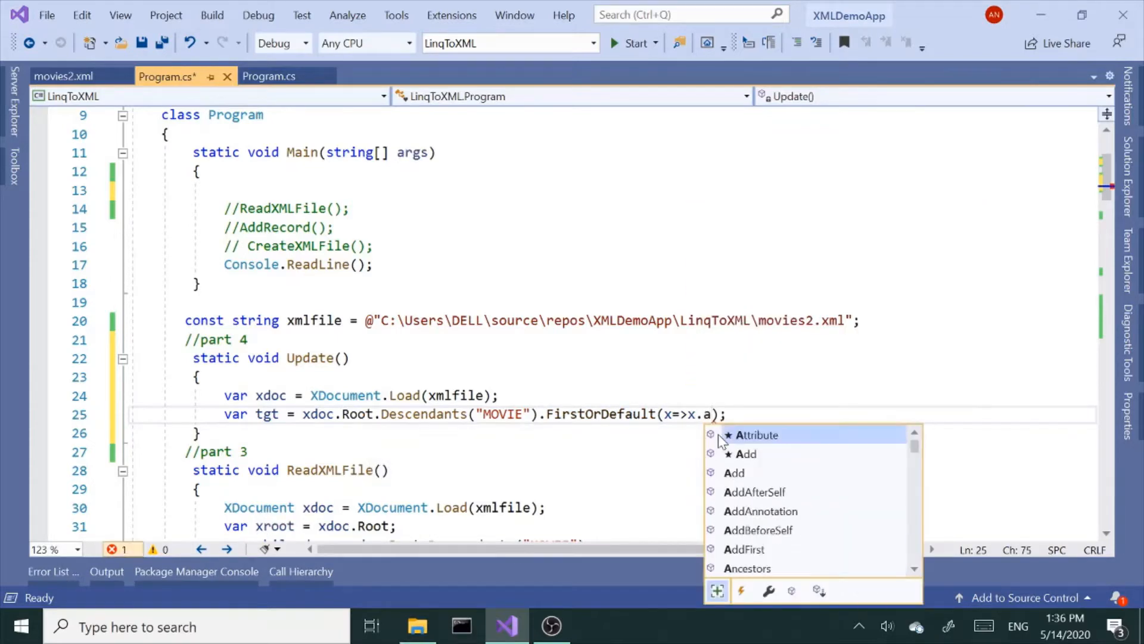
pyautogui.write('Attribute(')
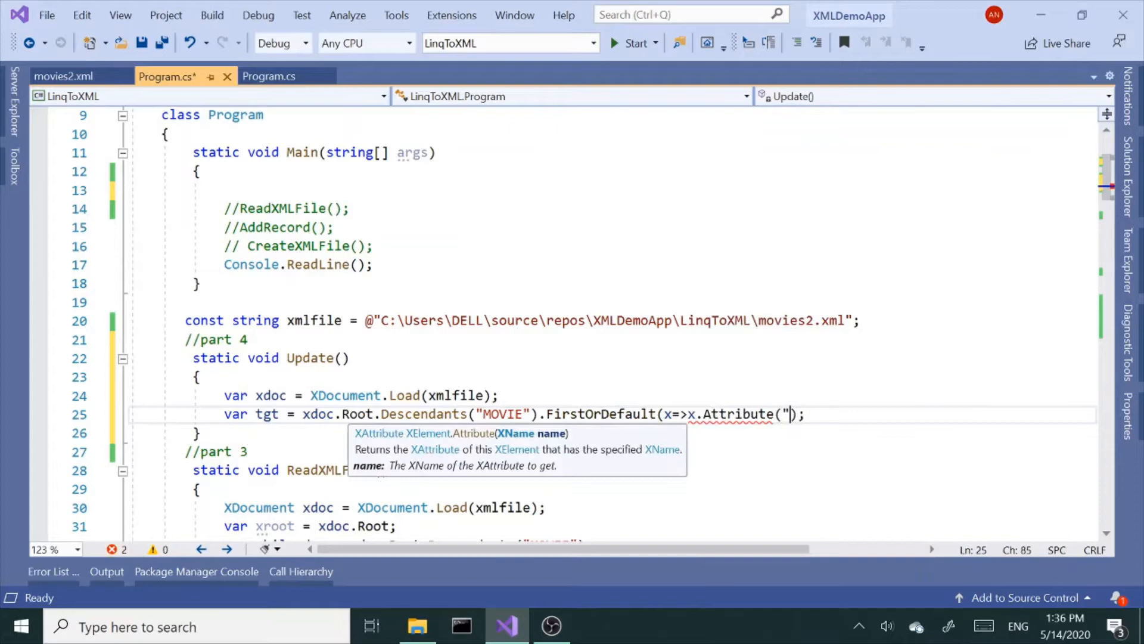
pyautogui.write('id)')
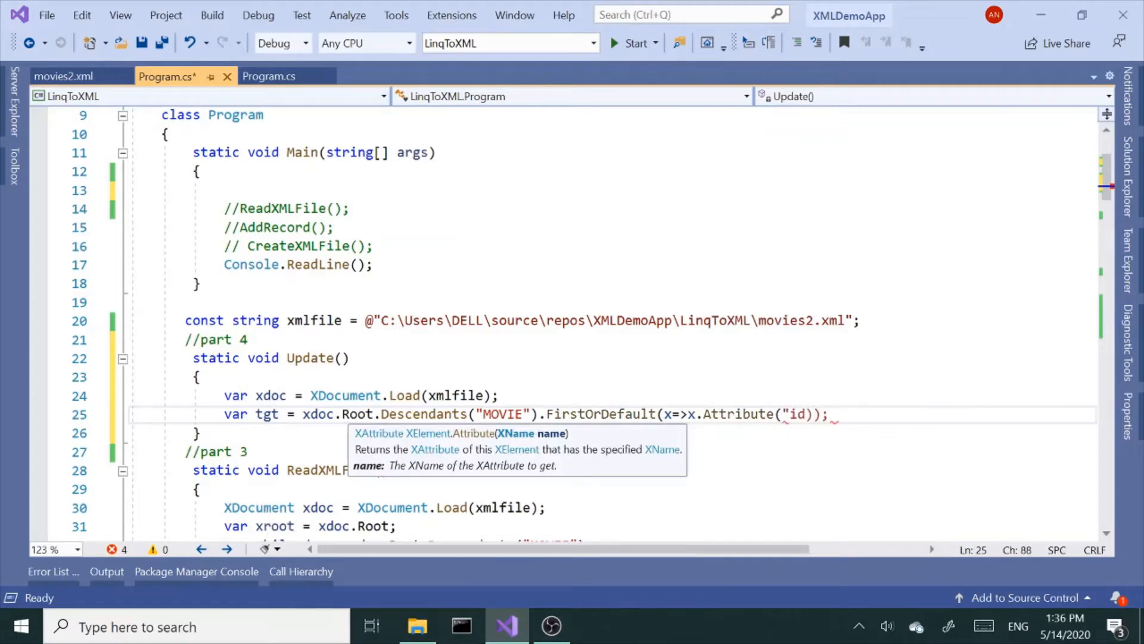
pyautogui.write('.')
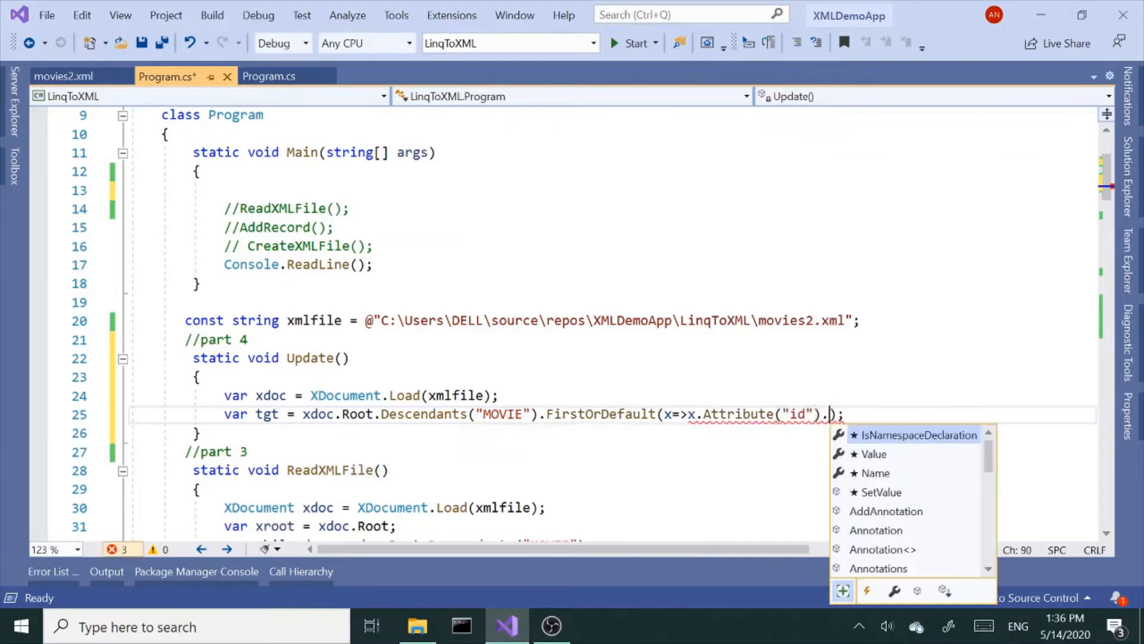
pyautogui.write('Value')
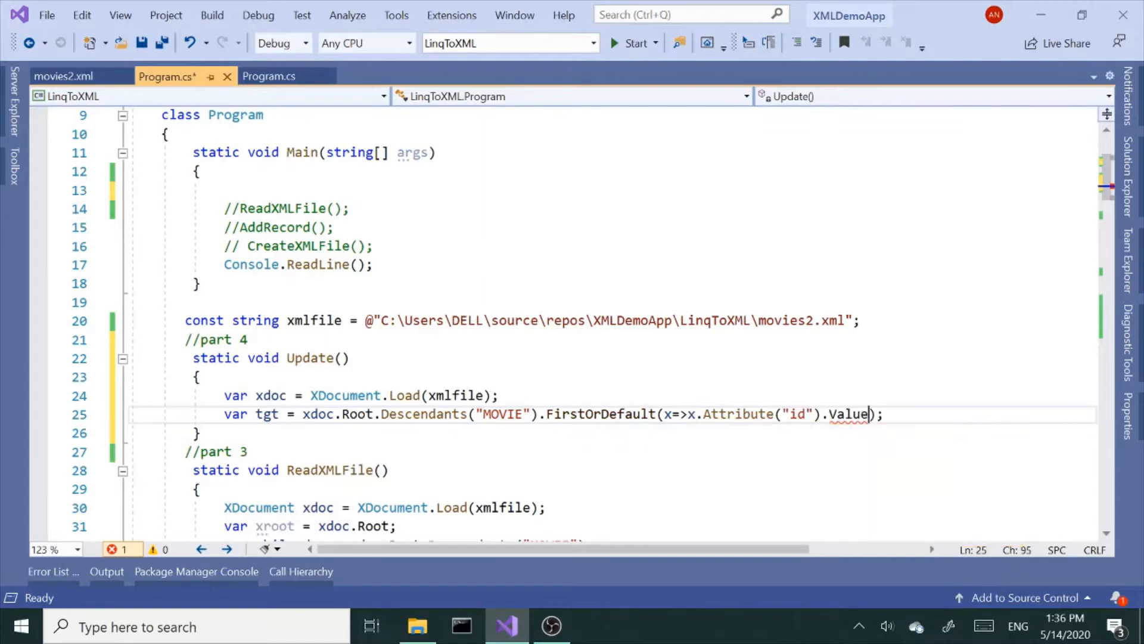
pyautogui.write('==')
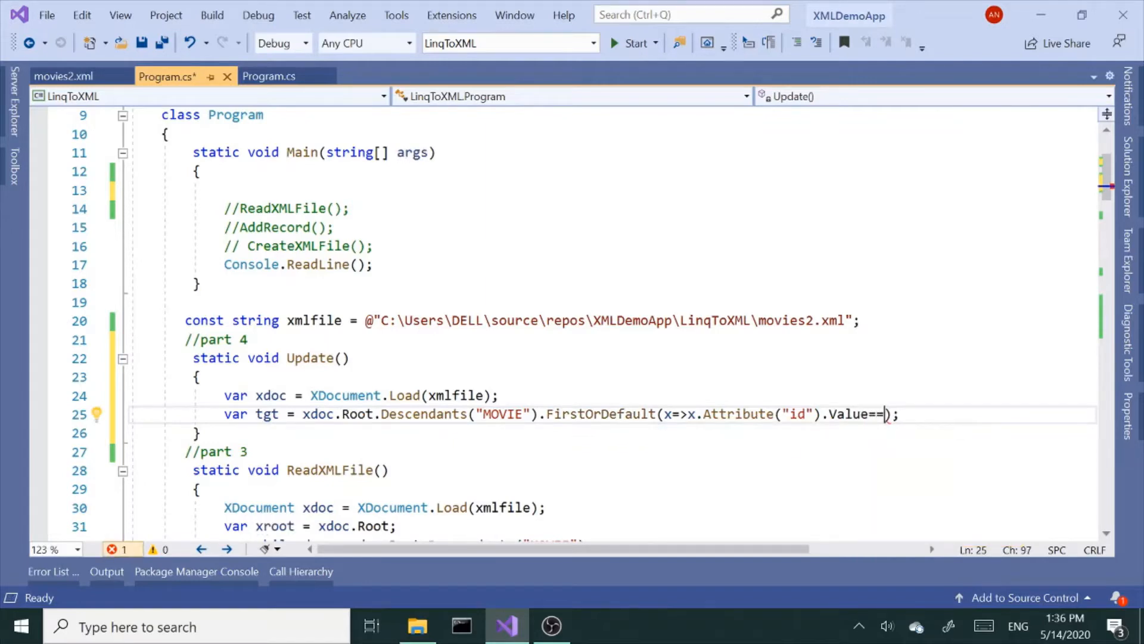
pyautogui.write('"3"')
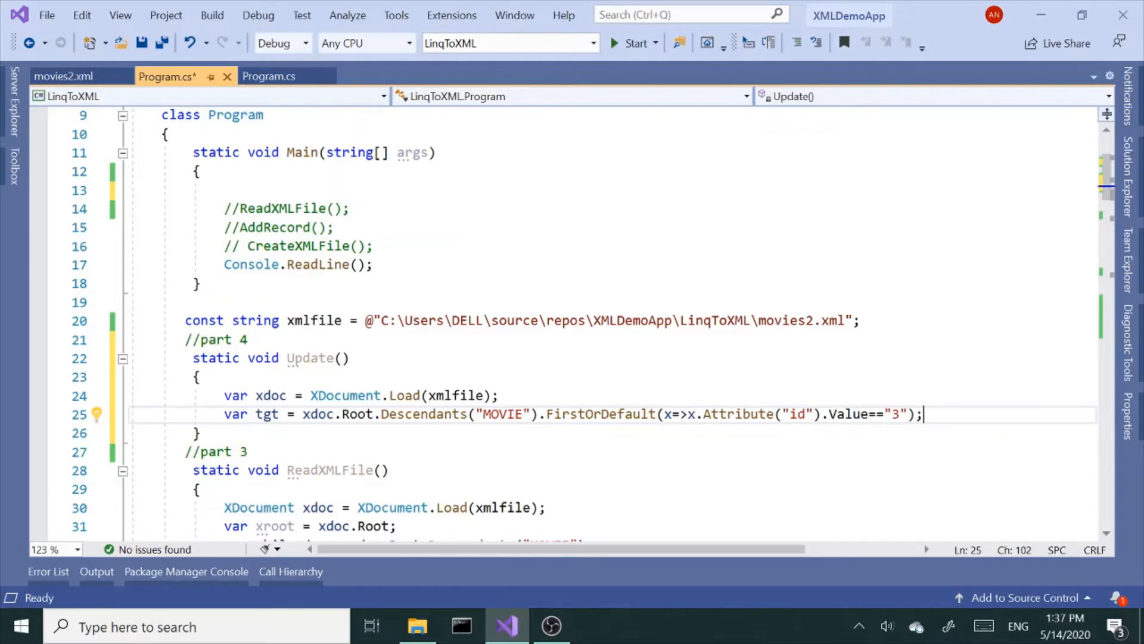
# Step: Add Console.WriteLine(tgt); at the end of Update()
pyautogui.write('c')
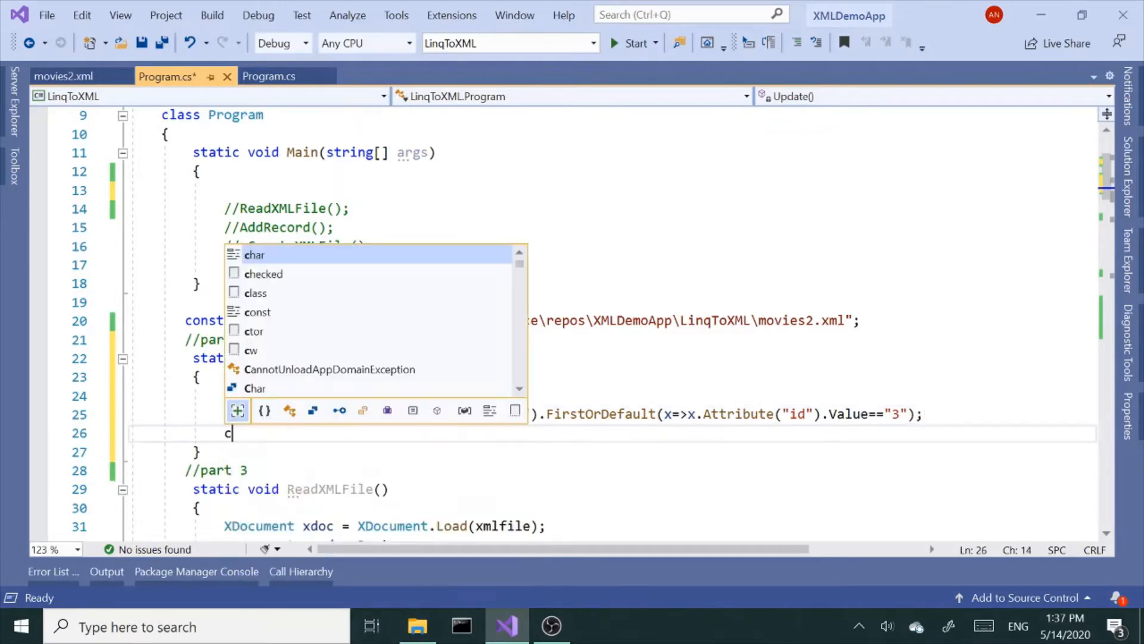
pyautogui.write('onsole.WriteLine();')
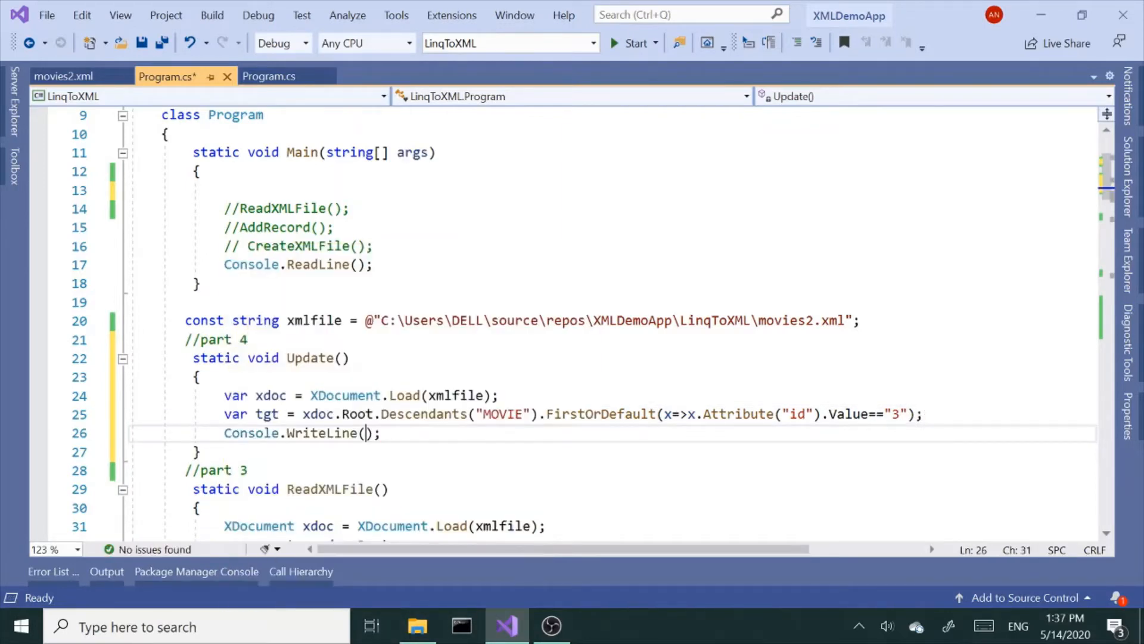
pyautogui.write('tgt')
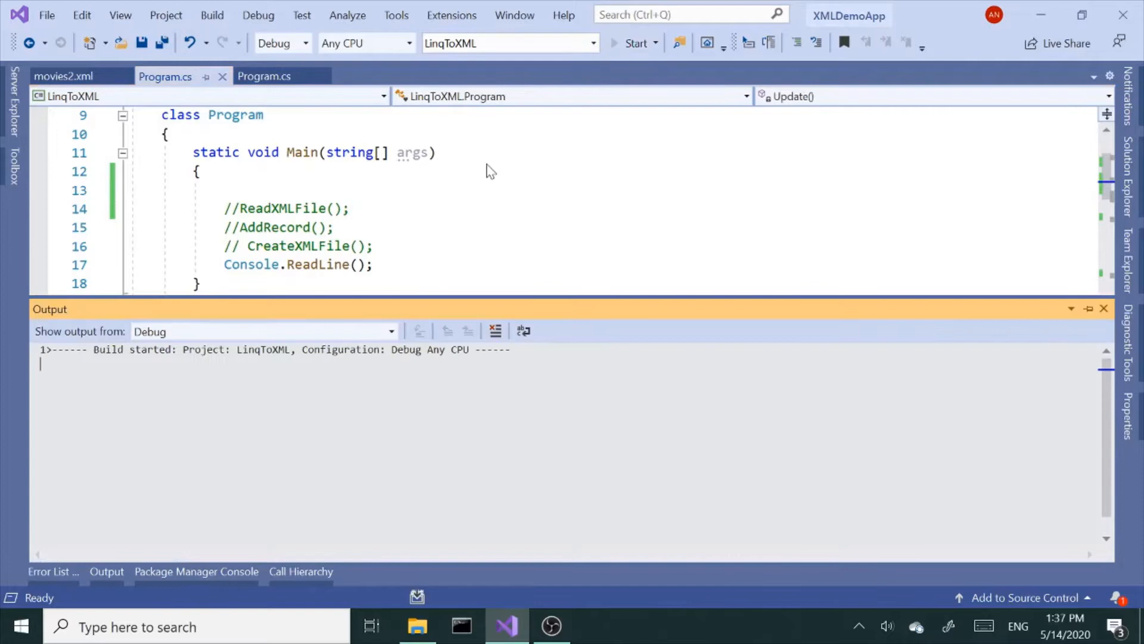
# Step: Call Update(); at the top of Main and run the program
pyautogui.click(634, 43)
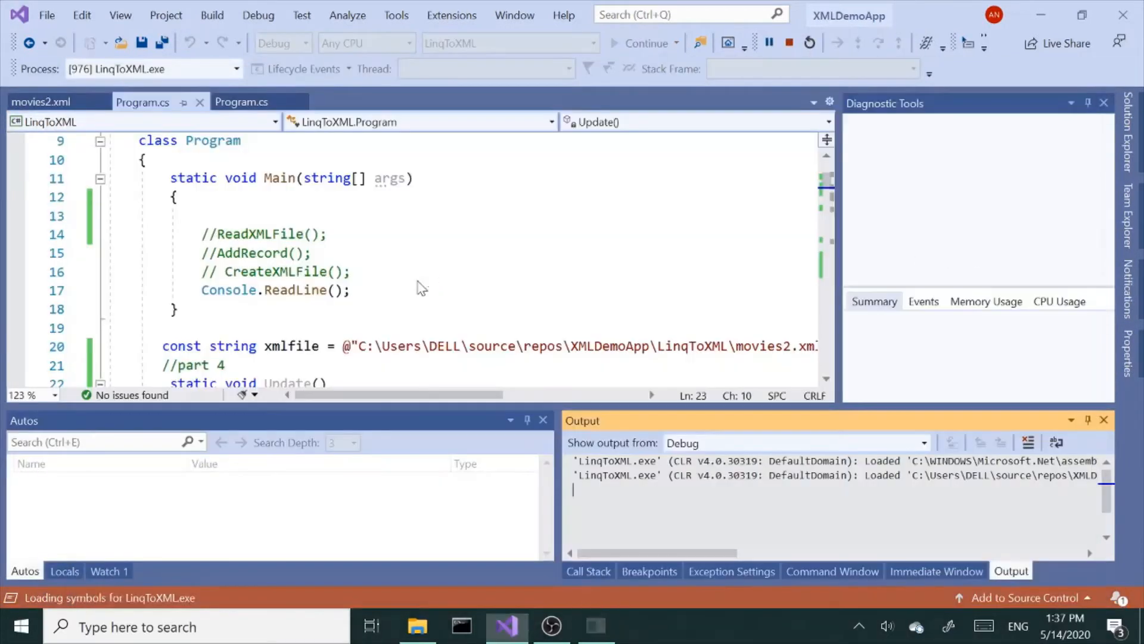
pyautogui.click(789, 43)
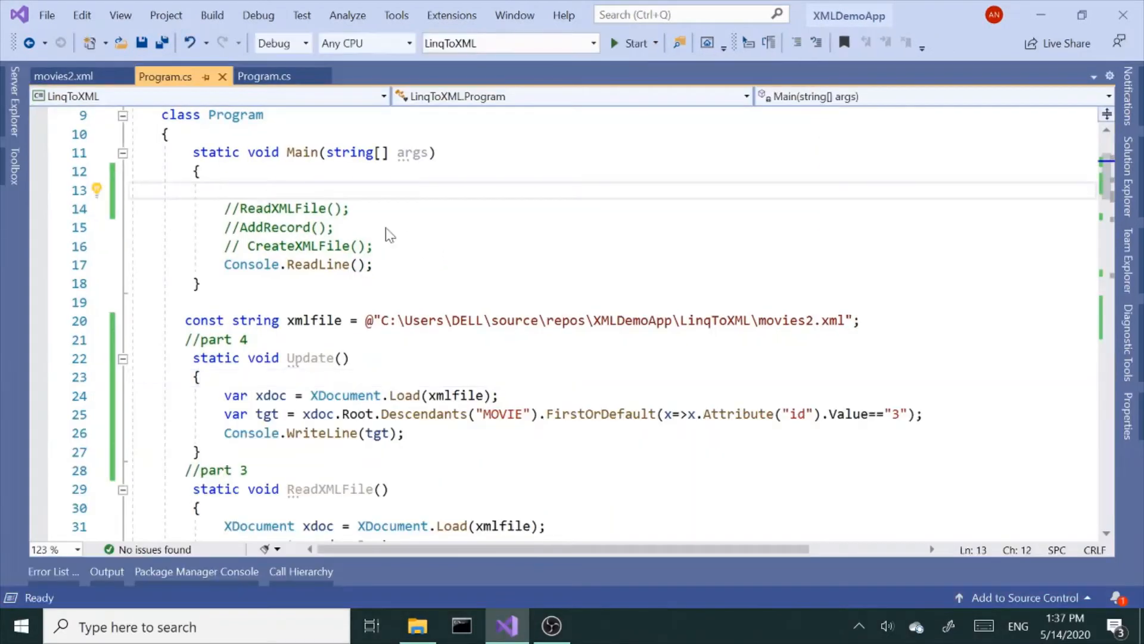
pyautogui.write('Update();')
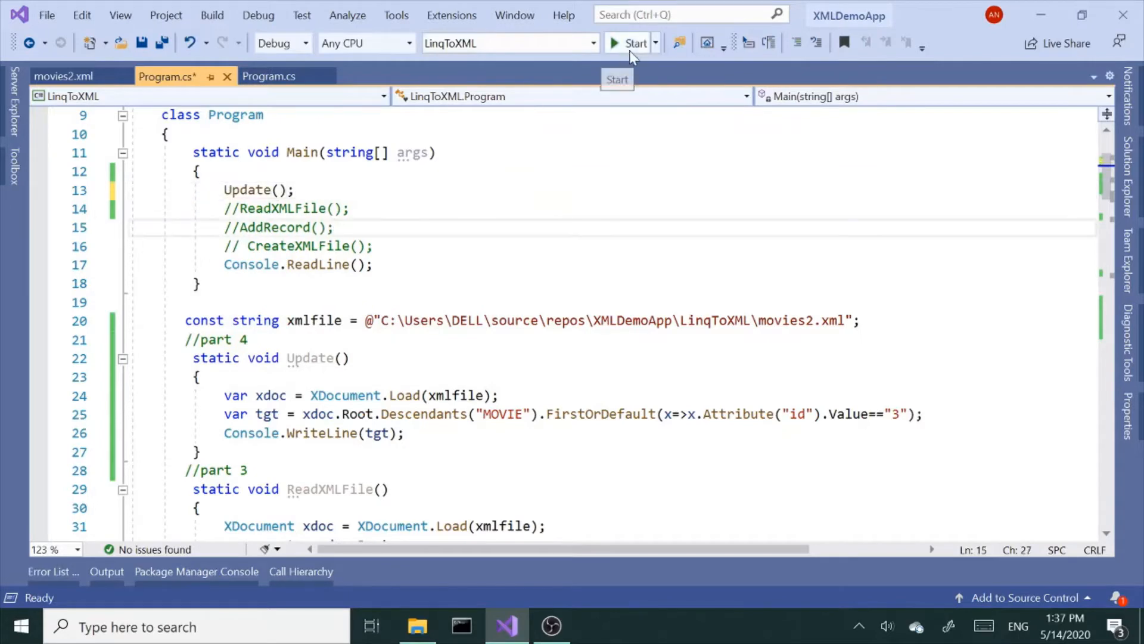
pyautogui.click(633, 43)
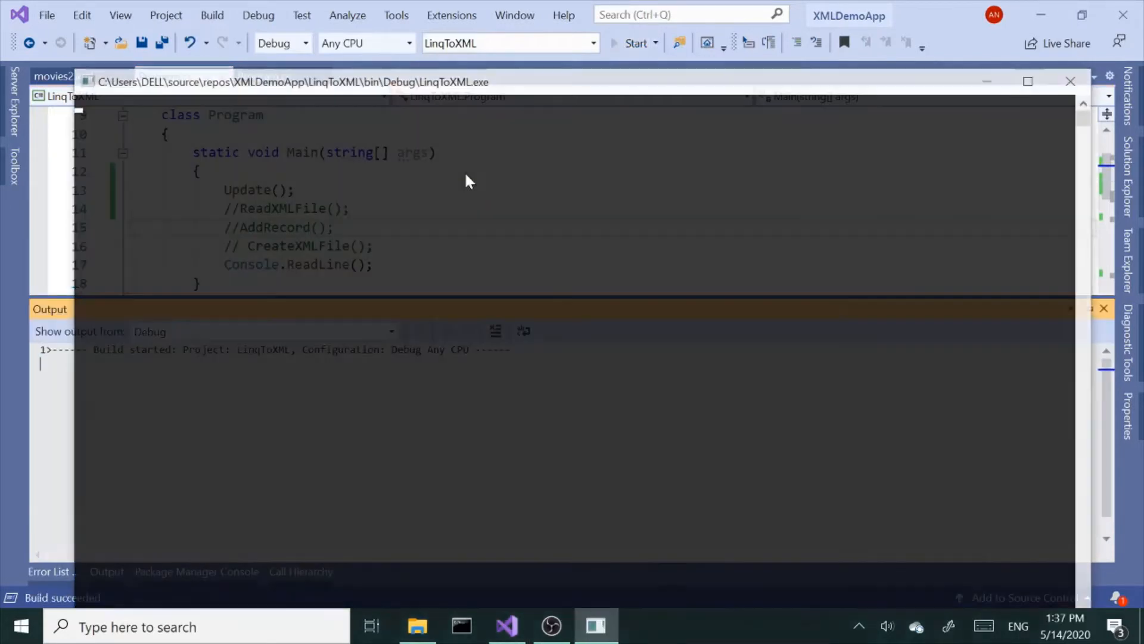
pyautogui.click(632, 43)
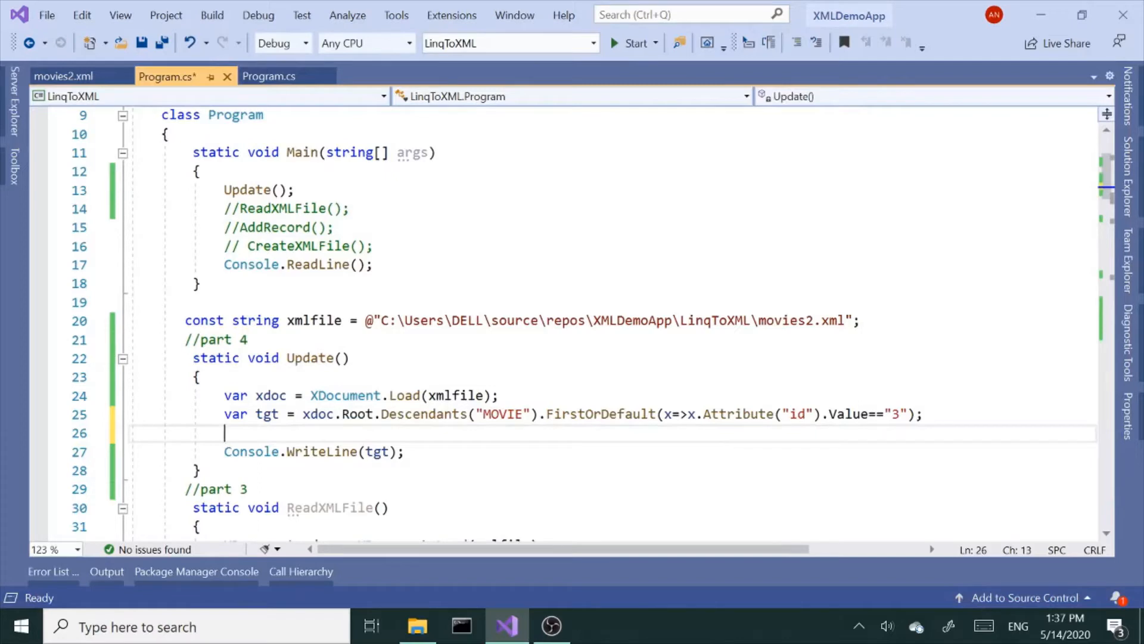
pyautogui.click(62, 76)
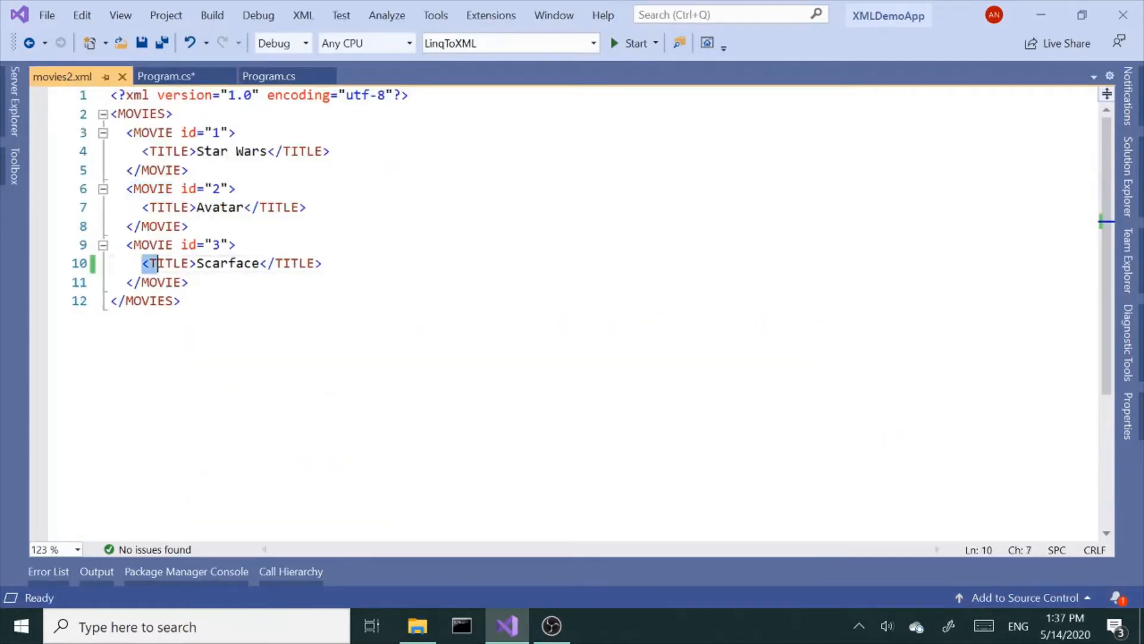
pyautogui.tripleClick(230, 263)
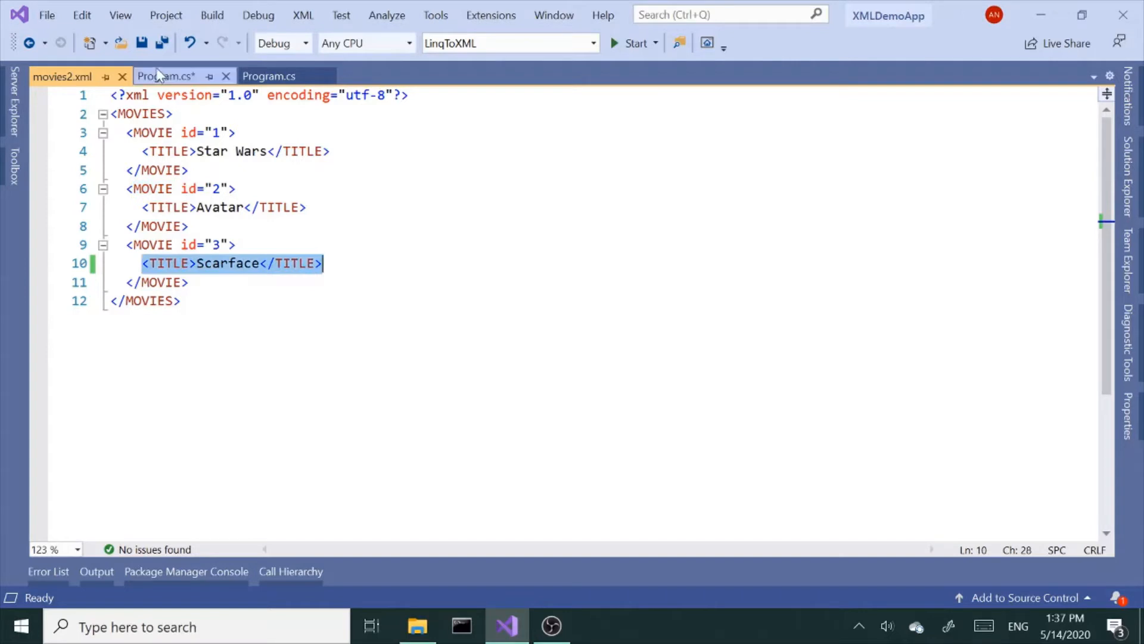
pyautogui.click(168, 76)
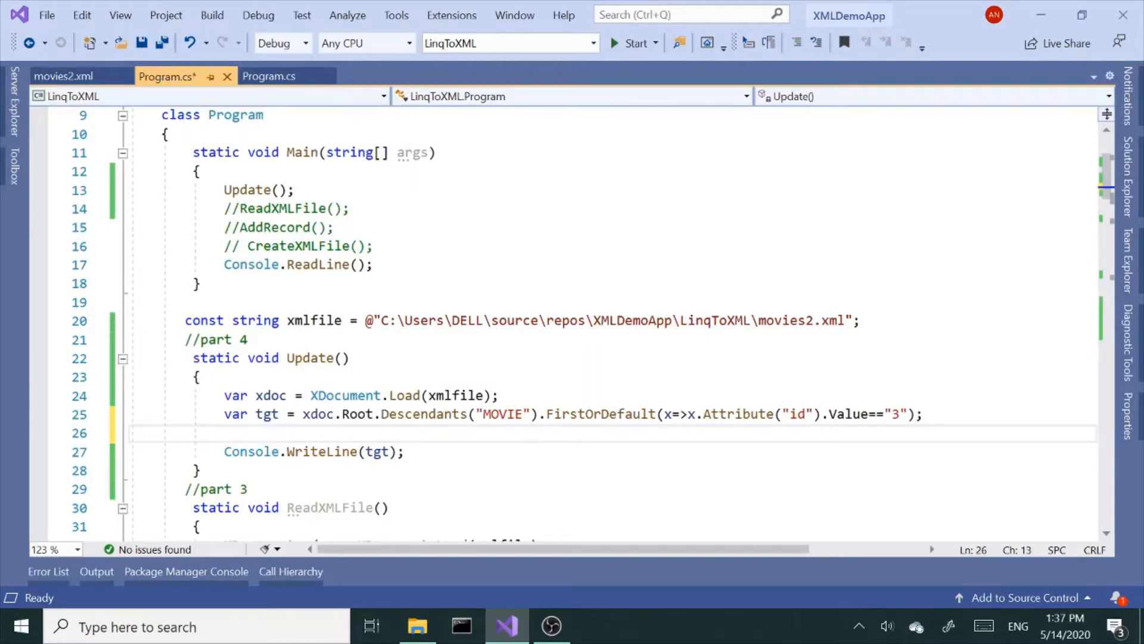
# Step: Write var title = tgt.Descendants("TITLE").FirstOrDefault(); in Update()
pyautogui.write('var ti')
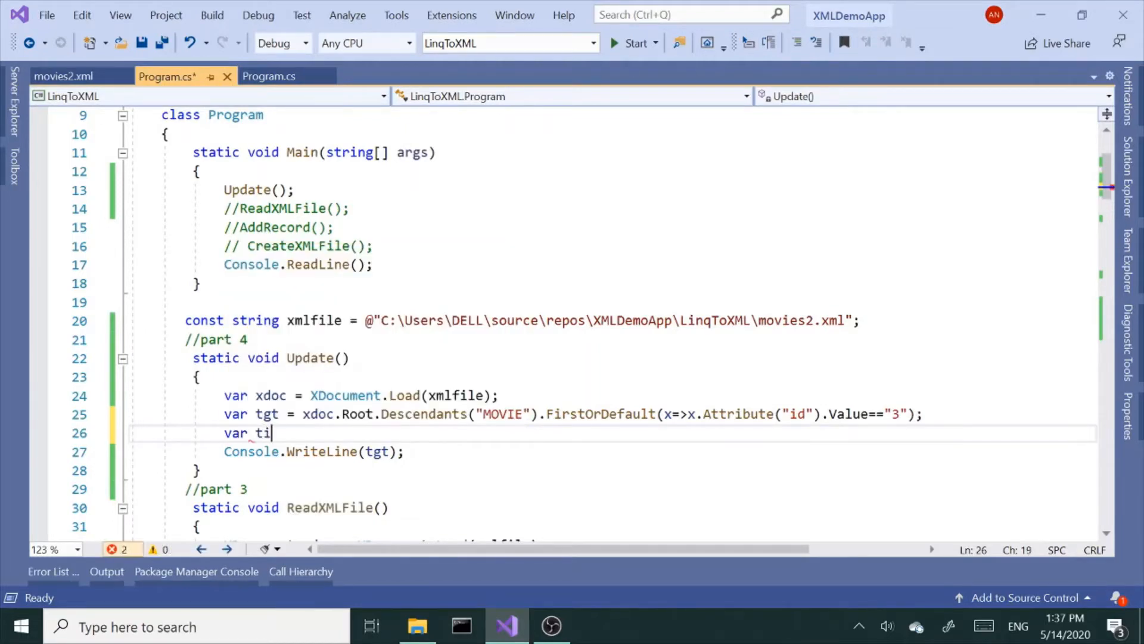
pyautogui.write('tle=')
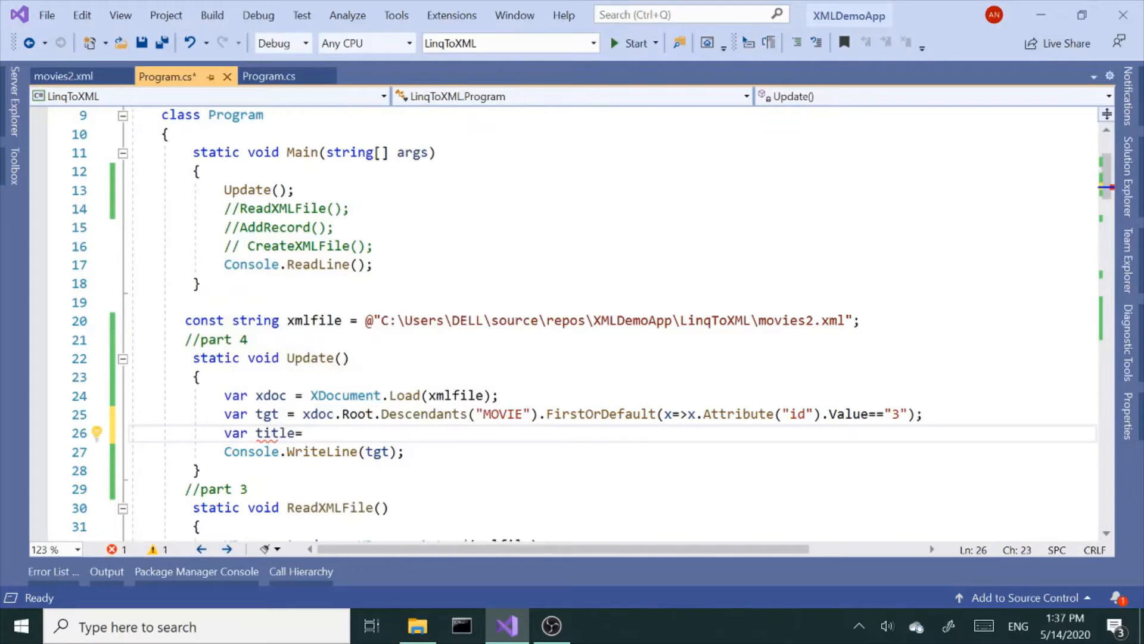
pyautogui.write('tg')
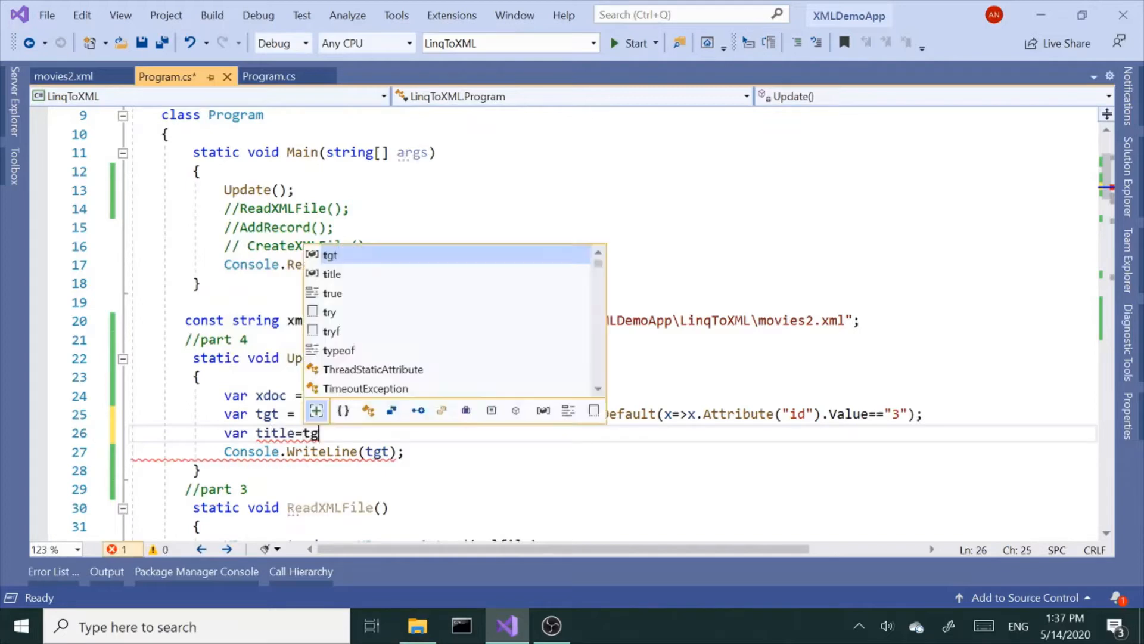
pyautogui.write('.fi')
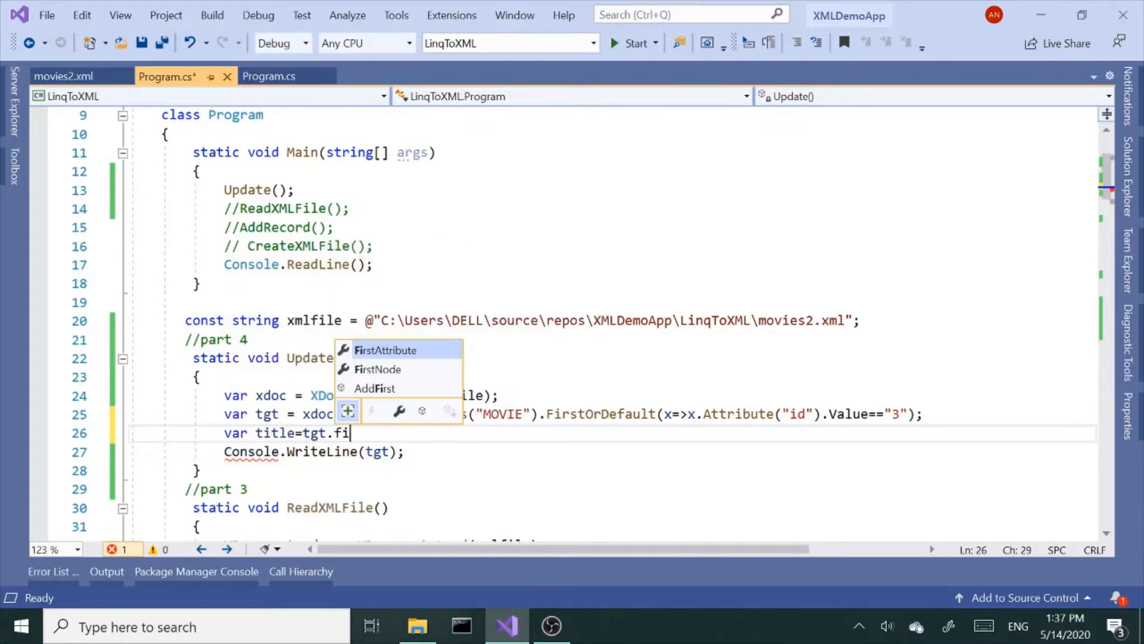
pyautogui.write('de')
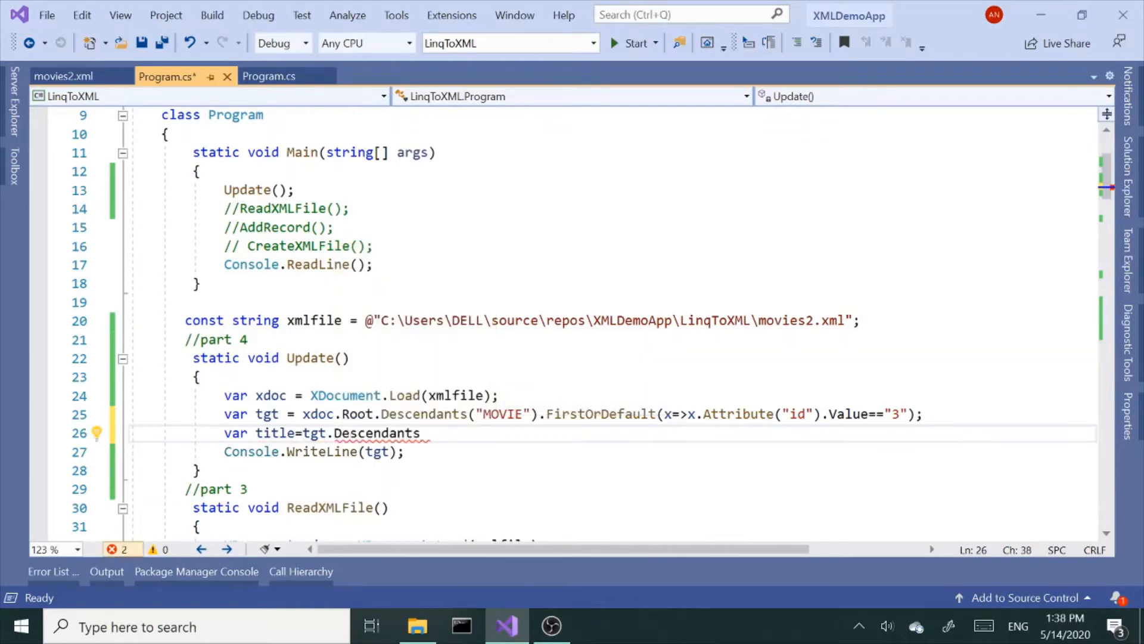
pyautogui.write('(')
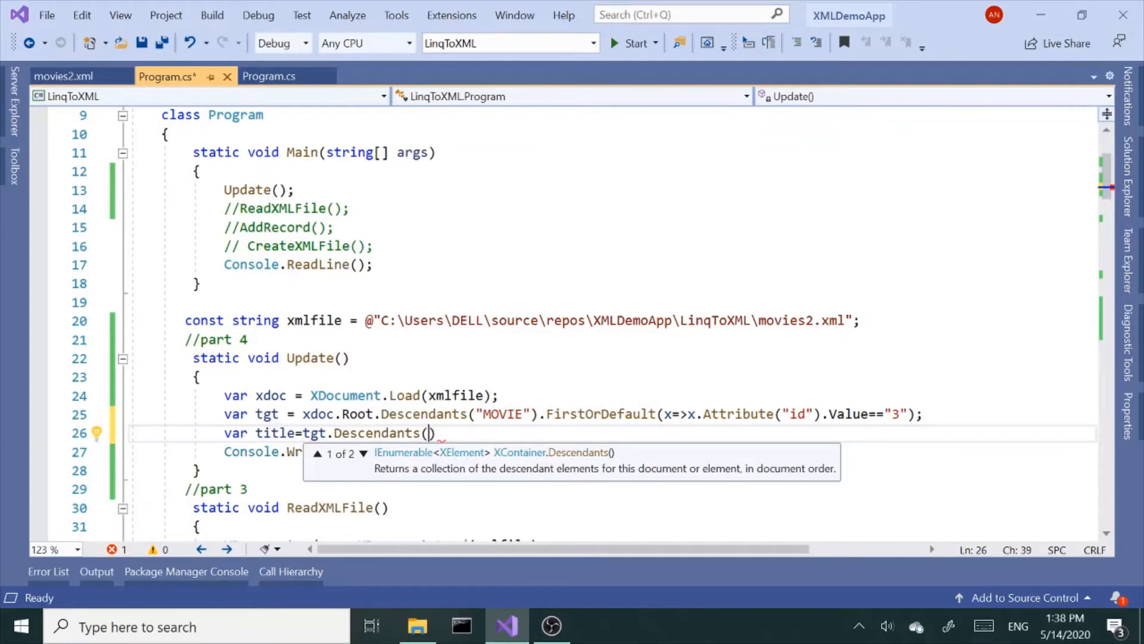
pyautogui.write('"')
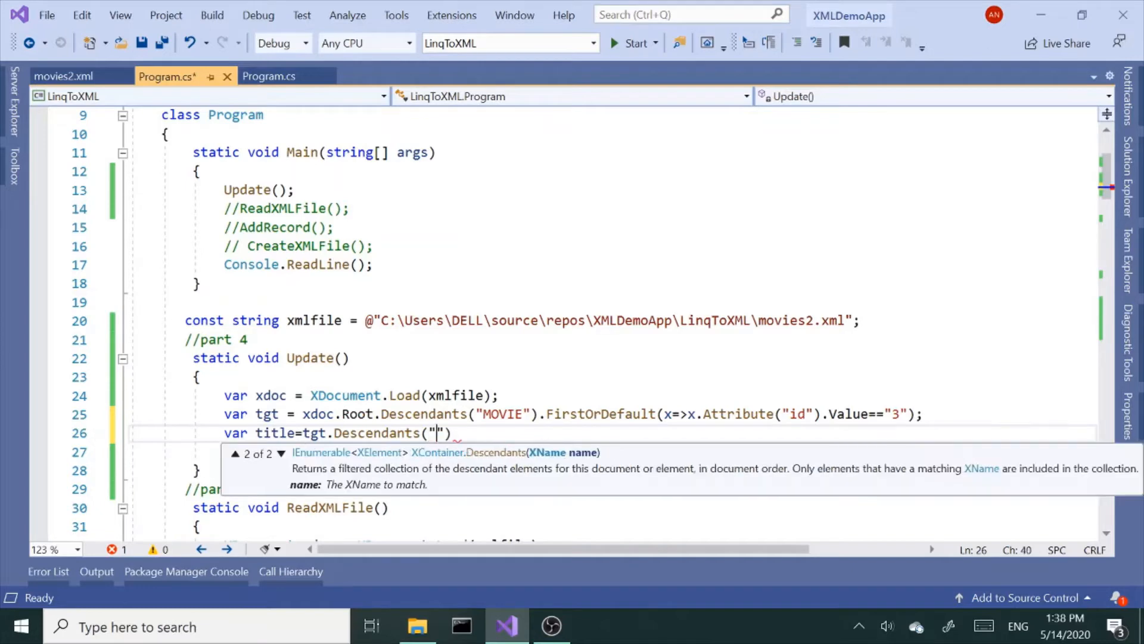
pyautogui.write('TIT')
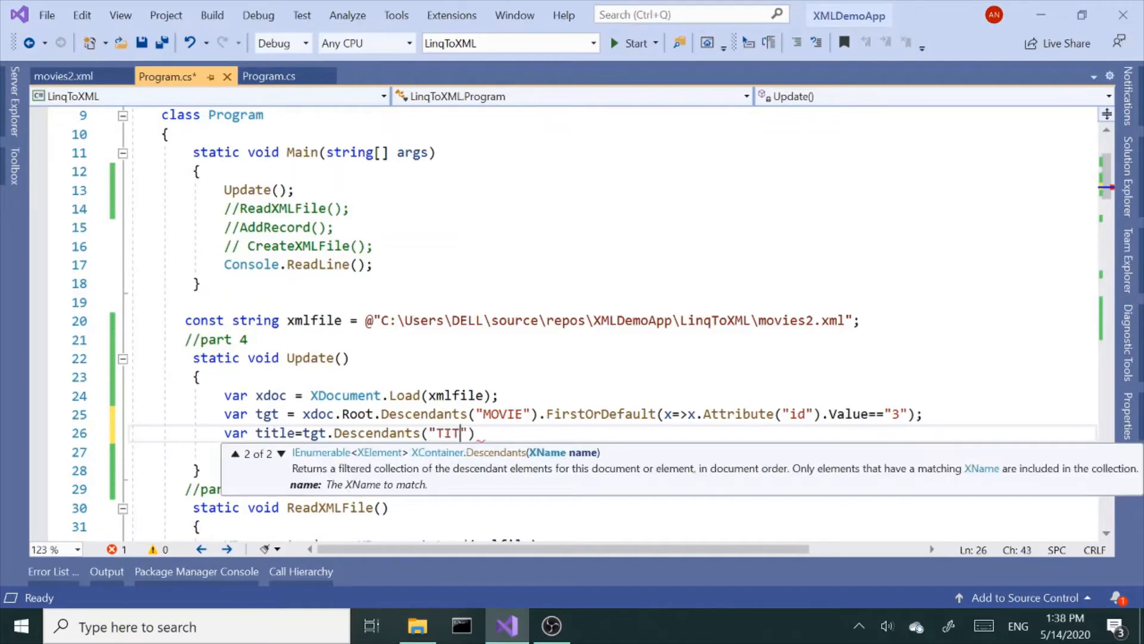
pyautogui.write(')')
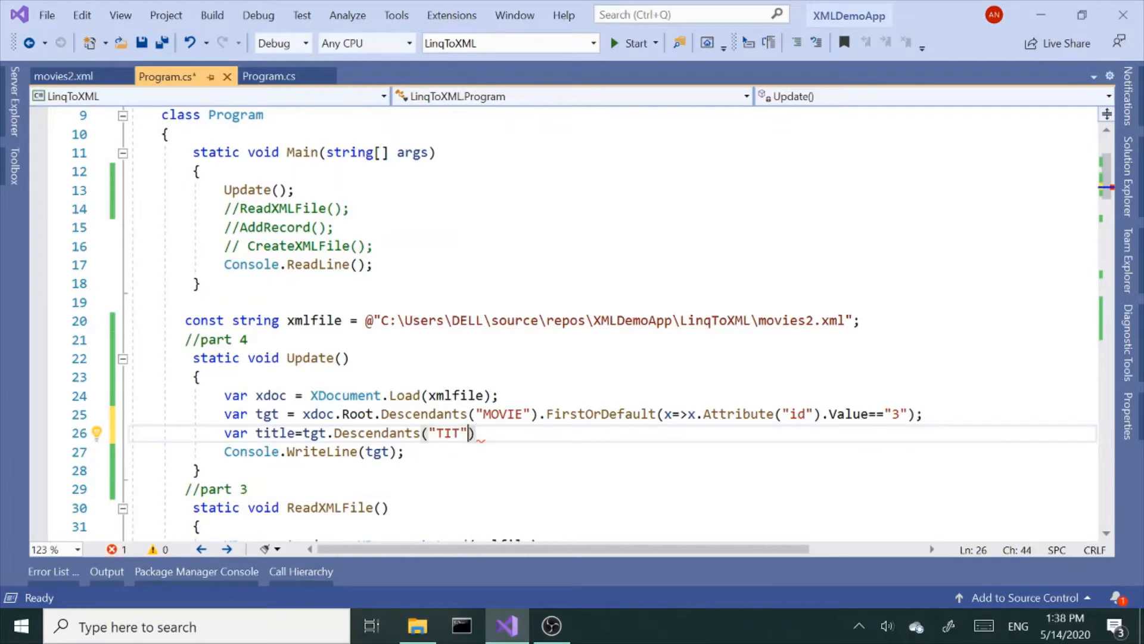
pyautogui.press('Backspace')
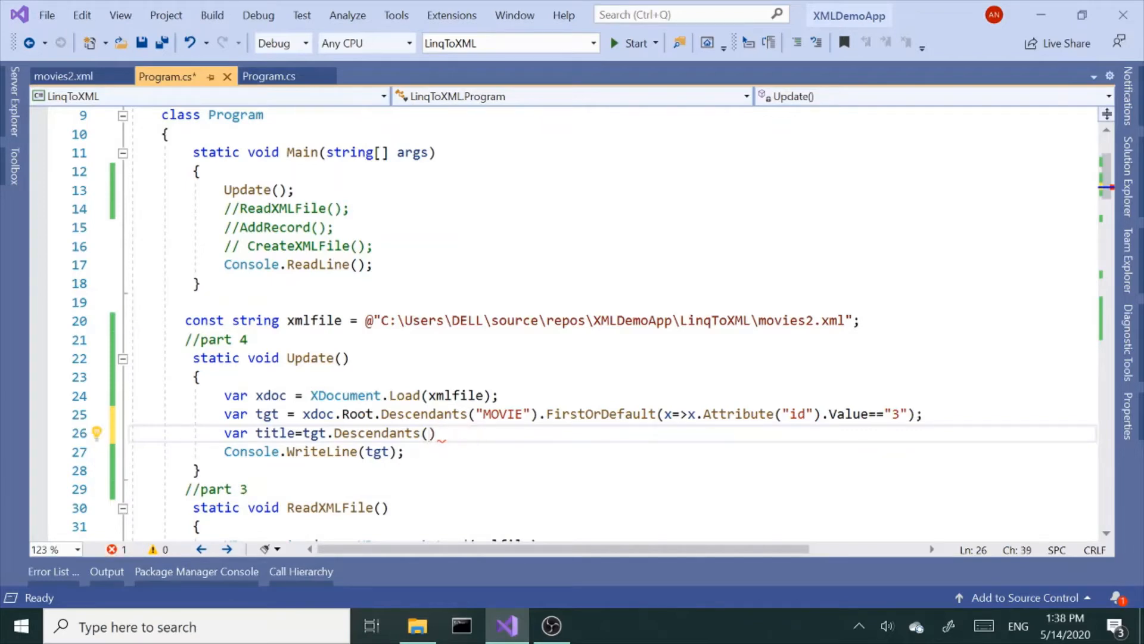
pyautogui.write('"')
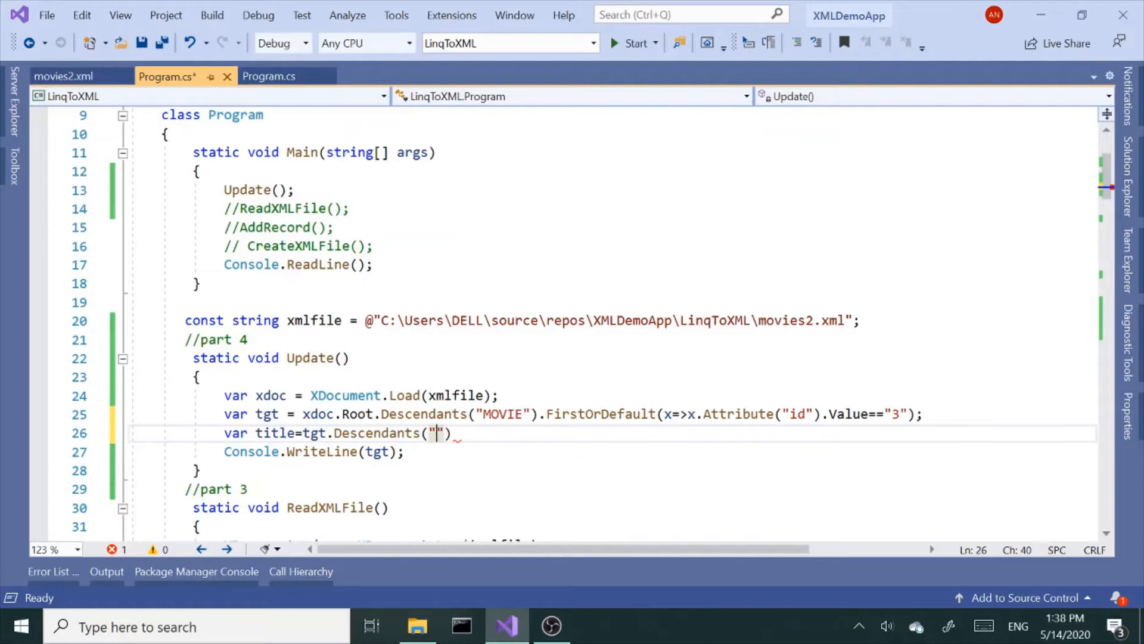
pyautogui.write('TITLE')
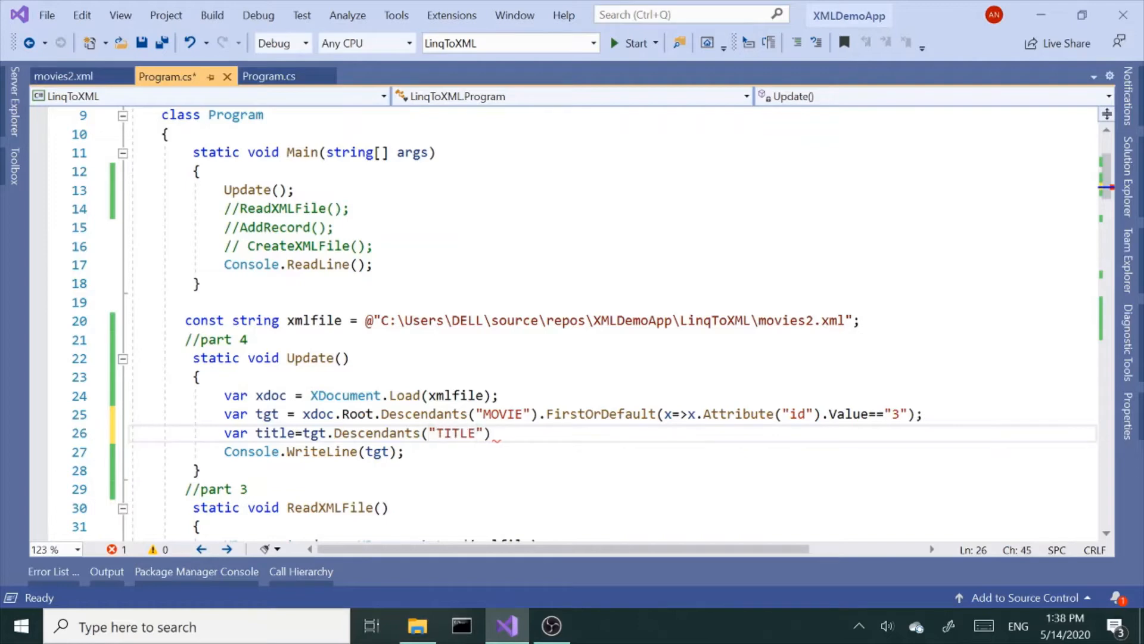
pyautogui.write('.FirstOrDefault();')
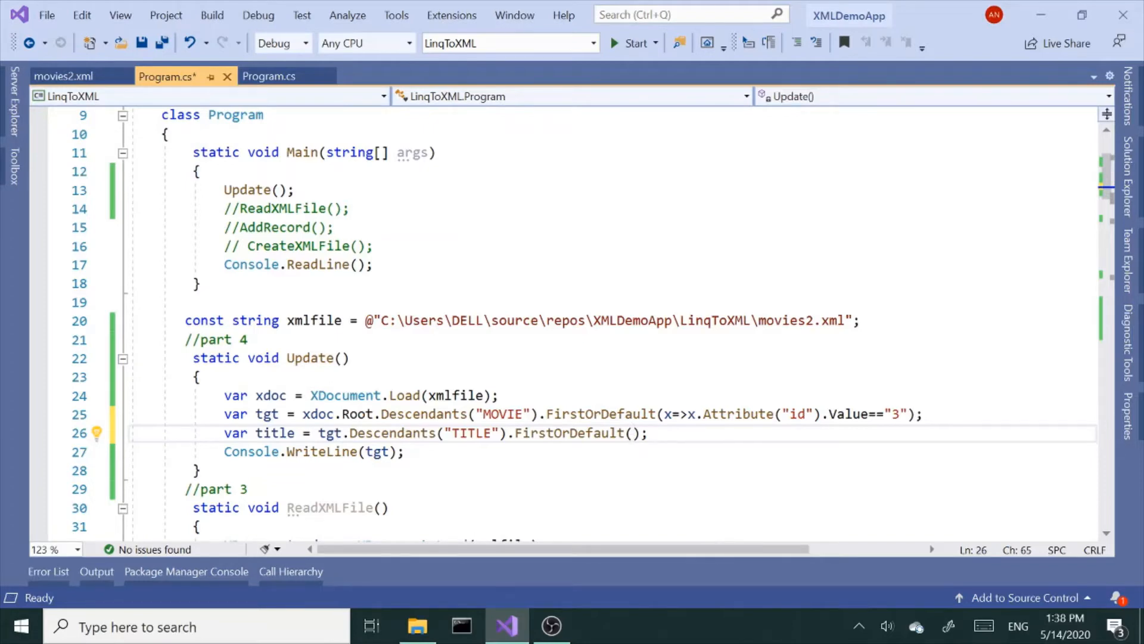
# Step: Add a blank line after the title statement
pyautogui.click(633, 433)
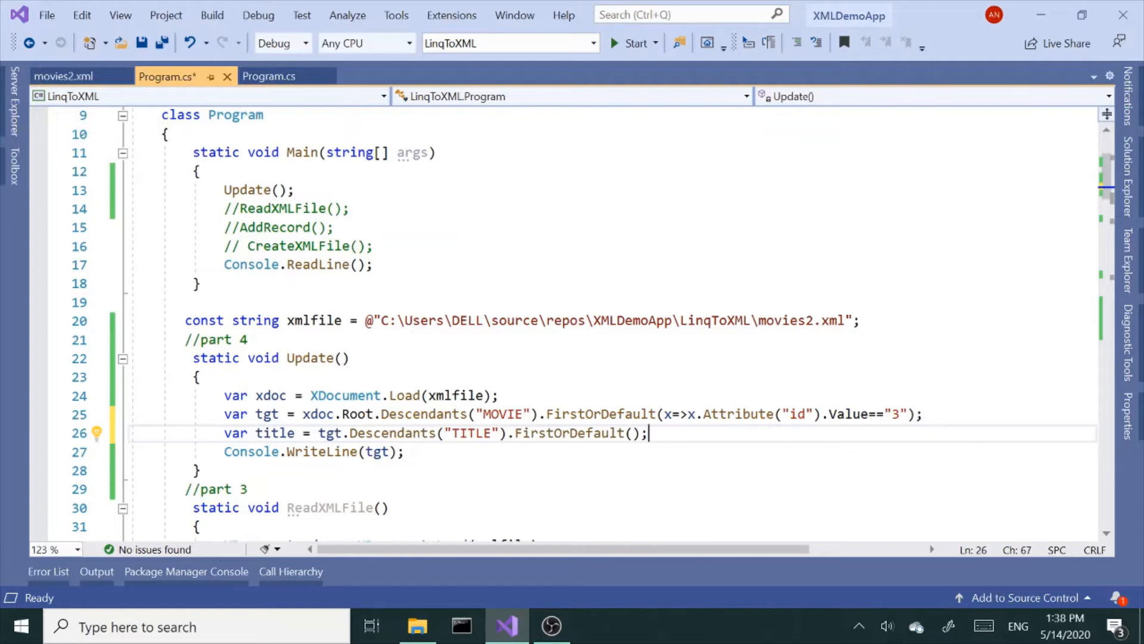
pyautogui.press('enter')
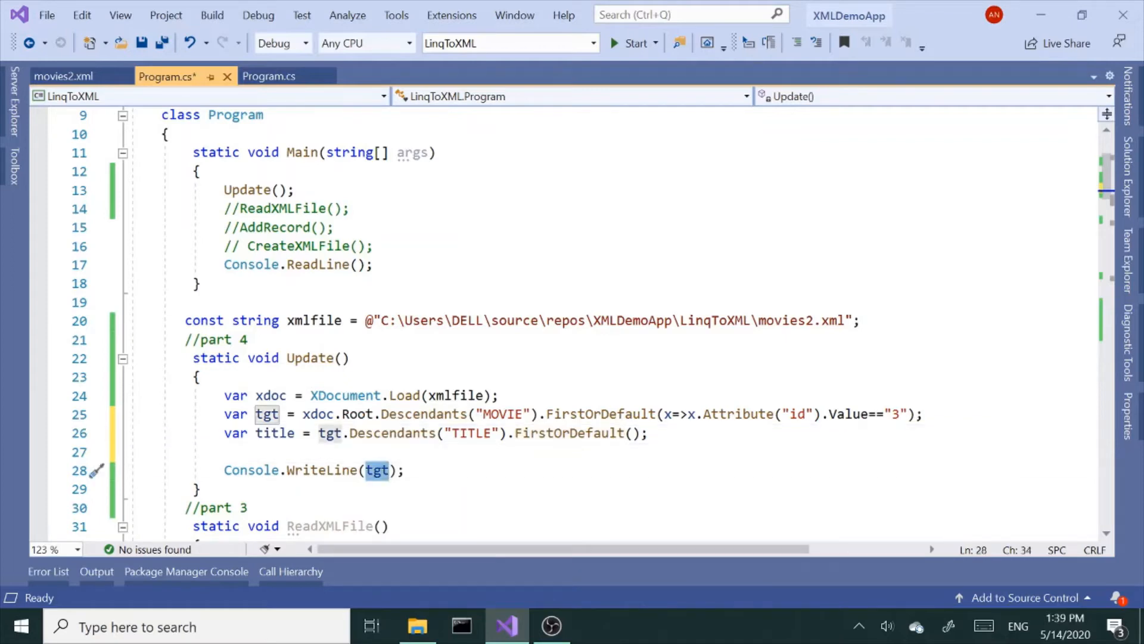
# Step: Change Console.WriteLine to print title, run to see <TITLE>Scarface</TITLE>, then close the console
pyautogui.write('it')
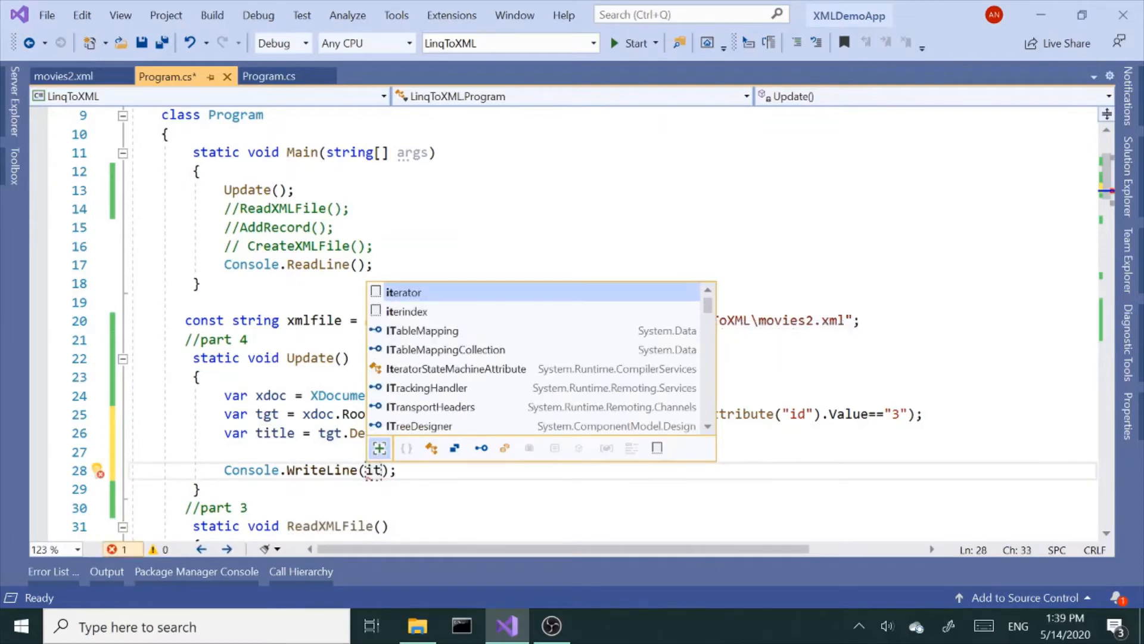
pyautogui.press('Backspace')
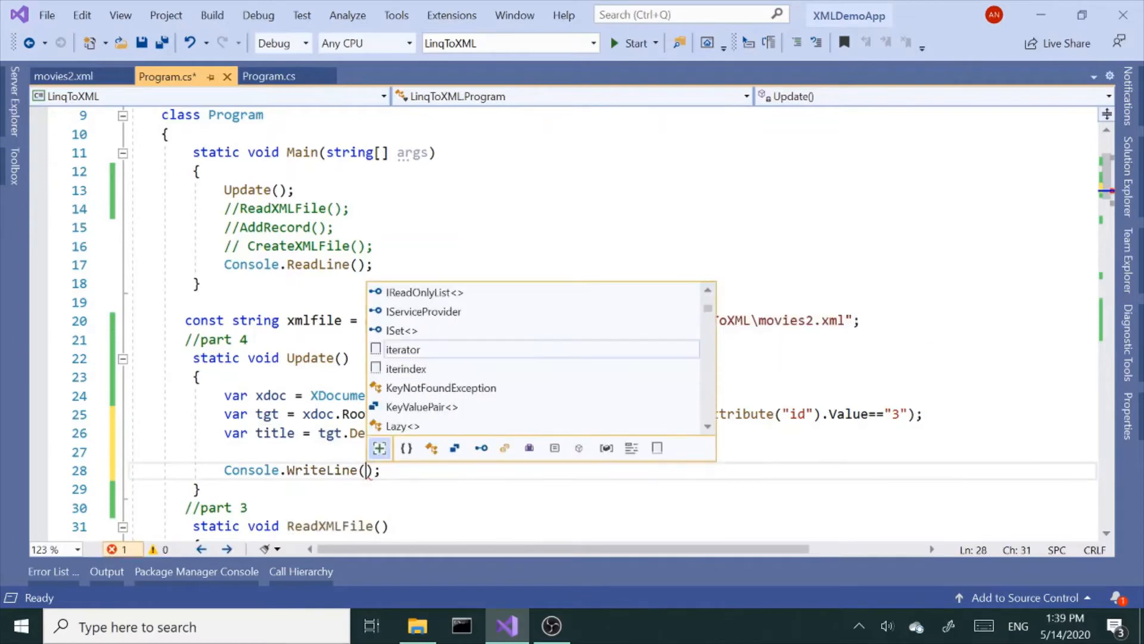
pyautogui.write('title')
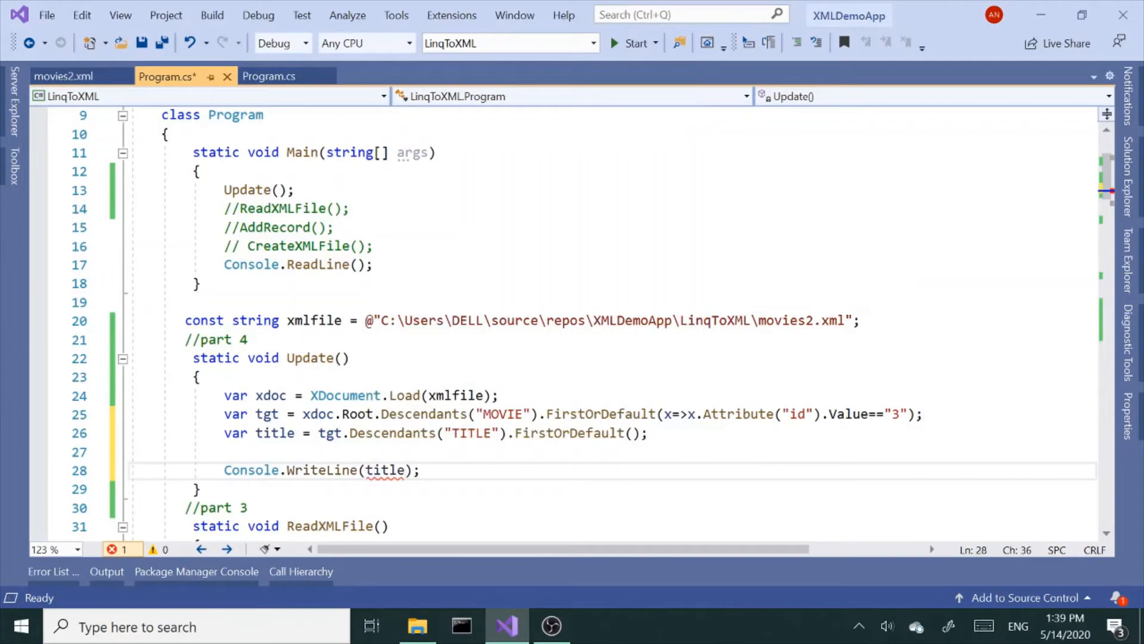
pyautogui.click(631, 43)
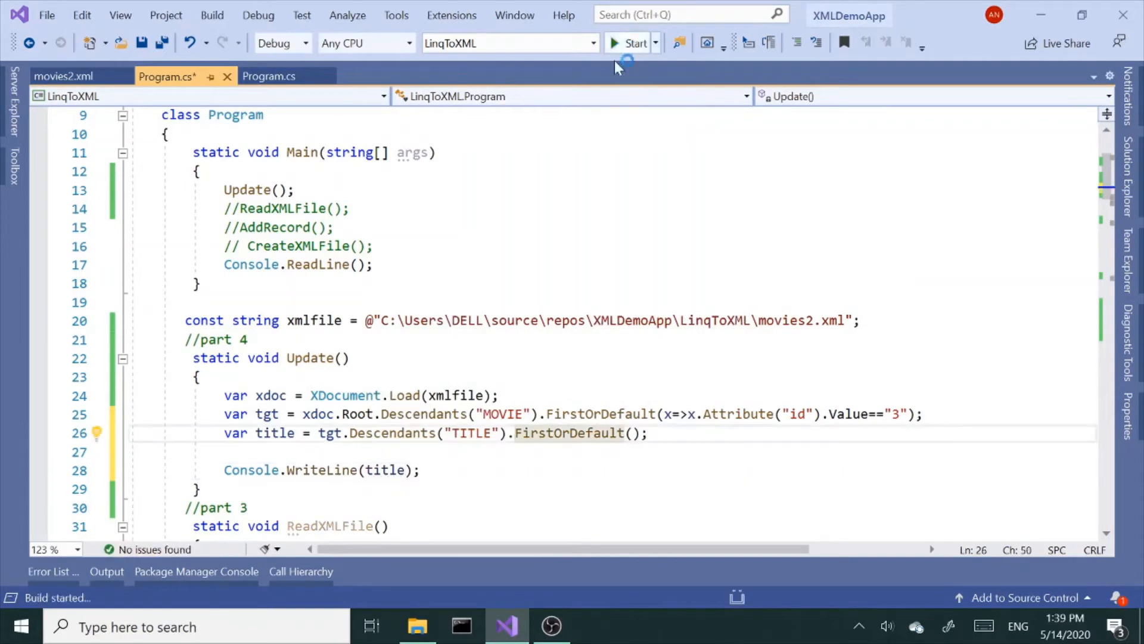
pyautogui.click(629, 43)
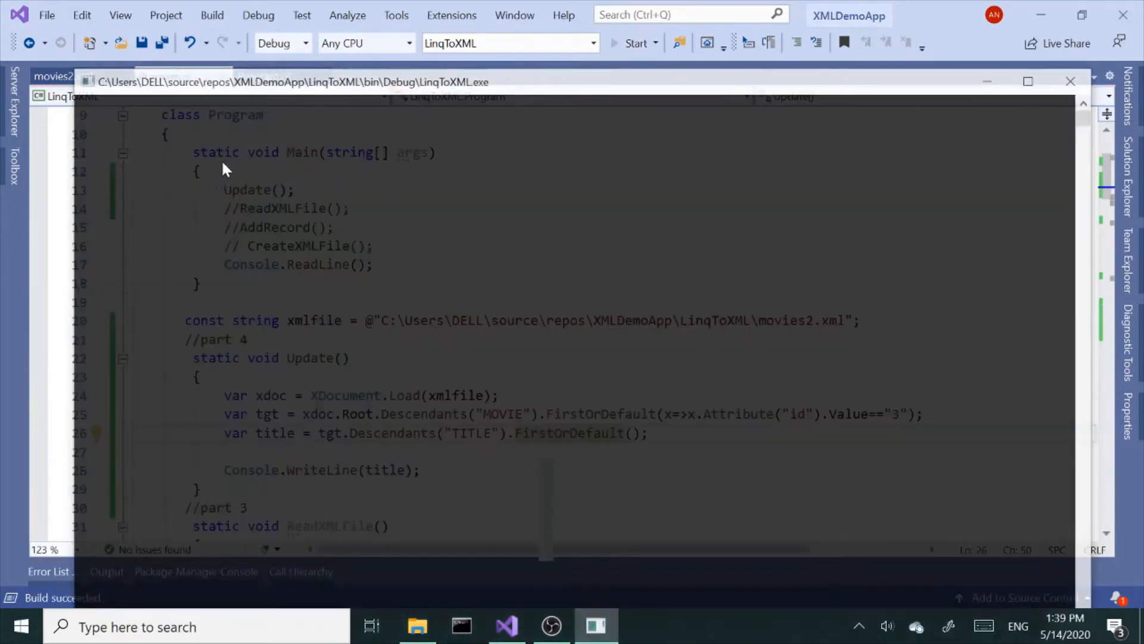
pyautogui.click(631, 43)
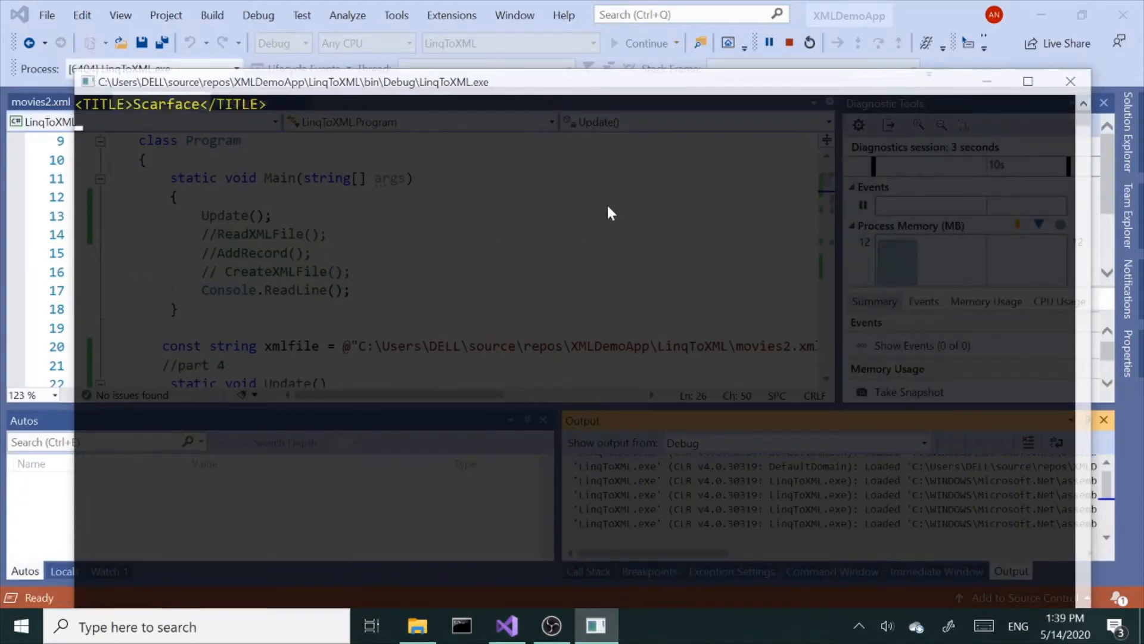
pyautogui.click(789, 43)
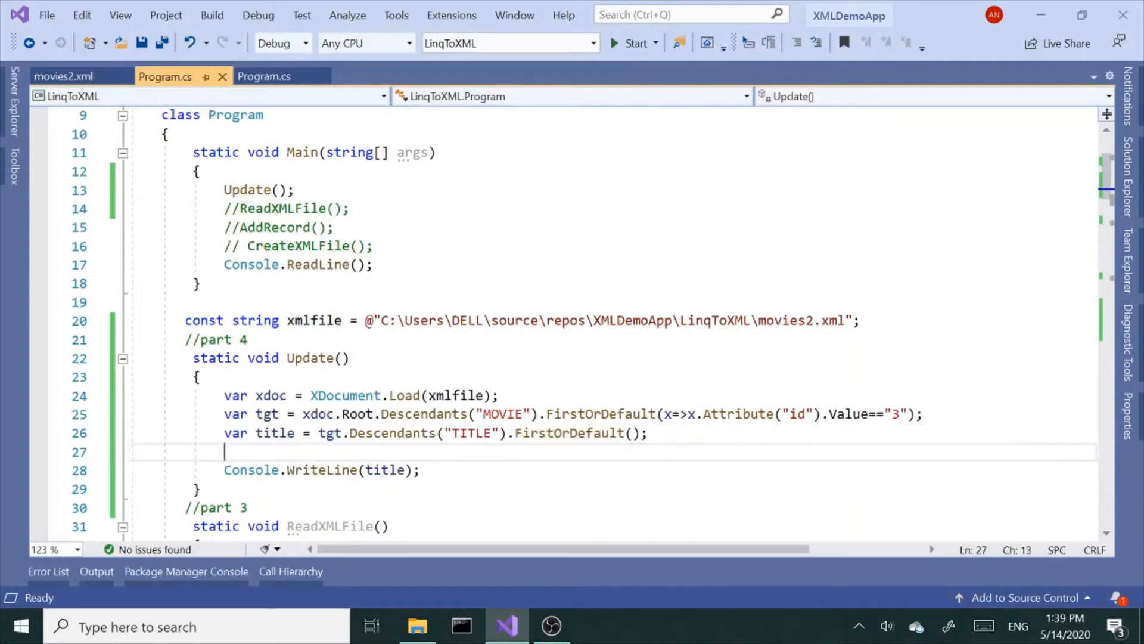
# Step: Set title.Value = "My Cousin Vinny" and print xdoc instead of title
pyautogui.write('title')
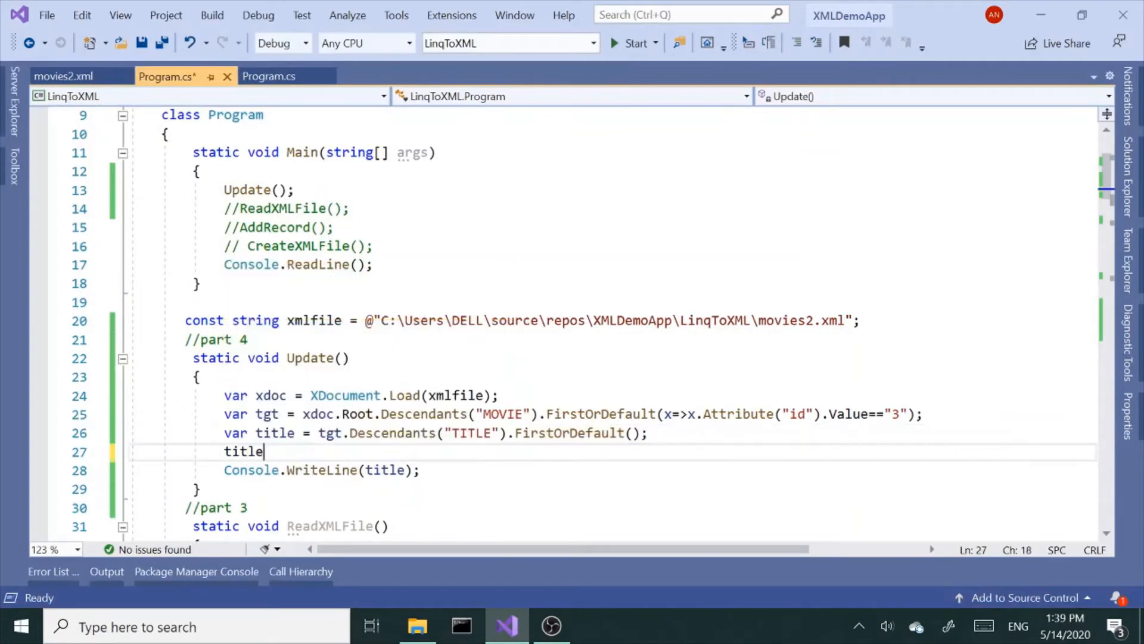
pyautogui.write('.va')
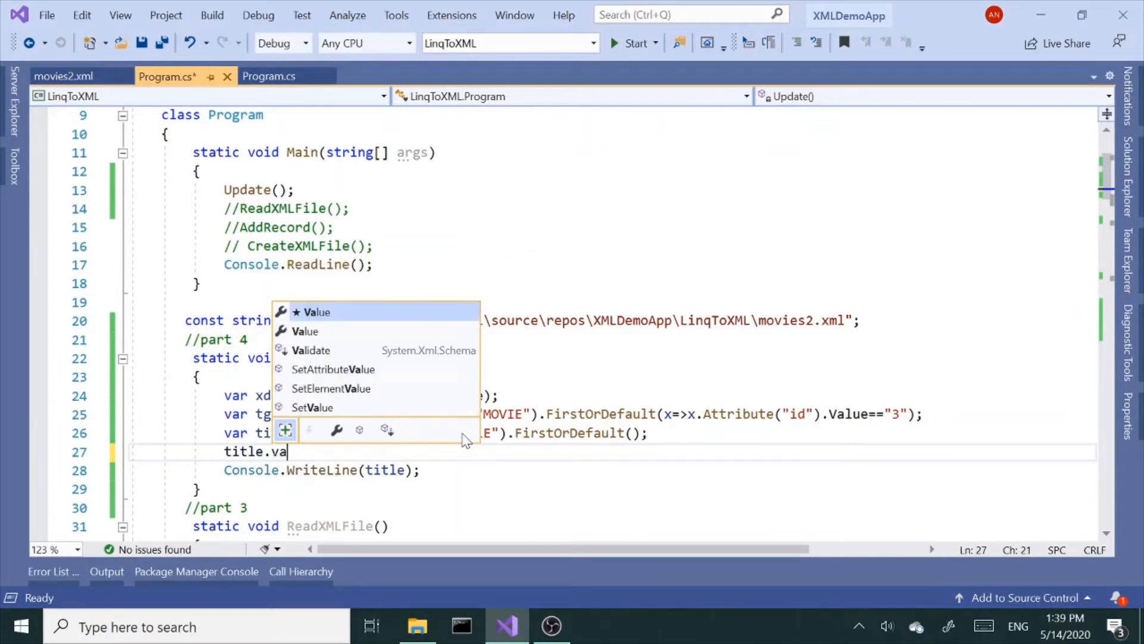
pyautogui.write('Value=')
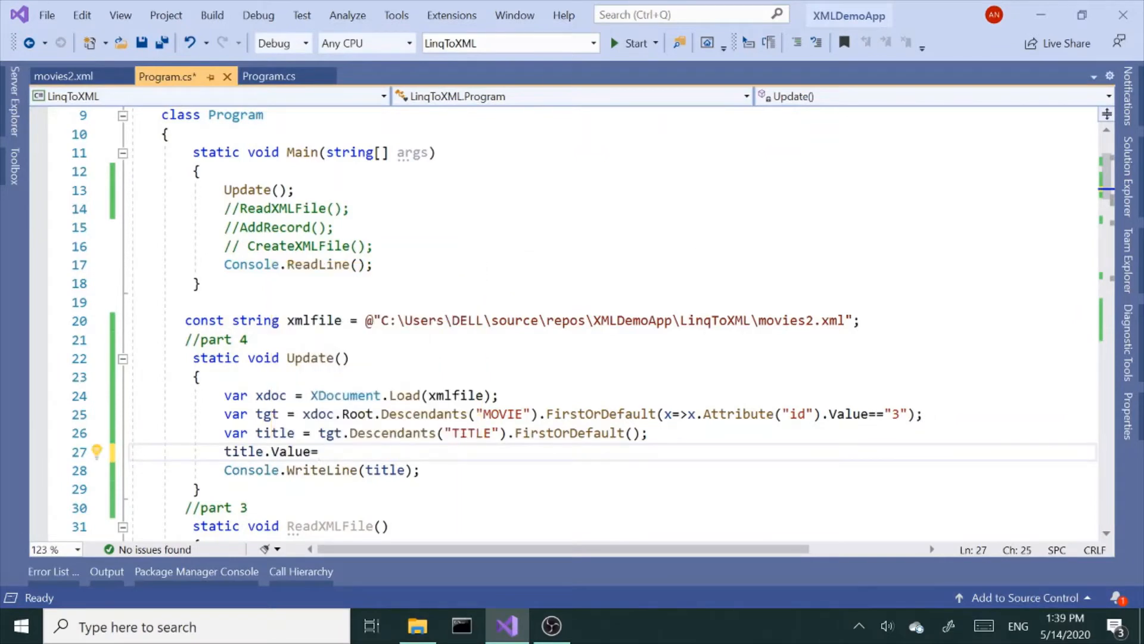
pyautogui.write('"My"')
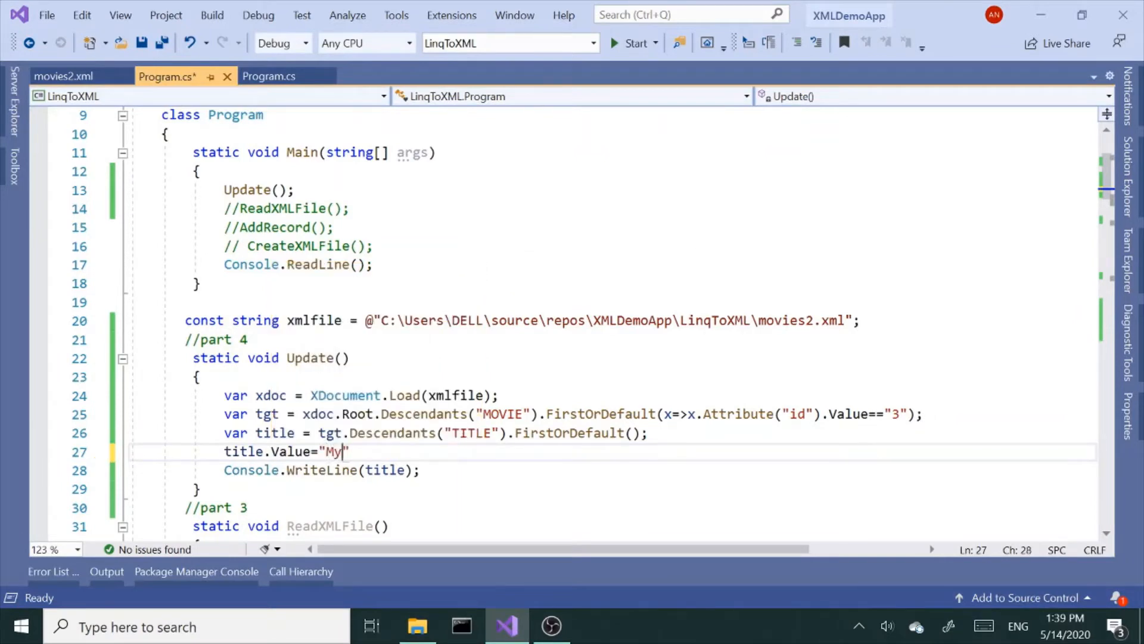
pyautogui.write('Cousin')
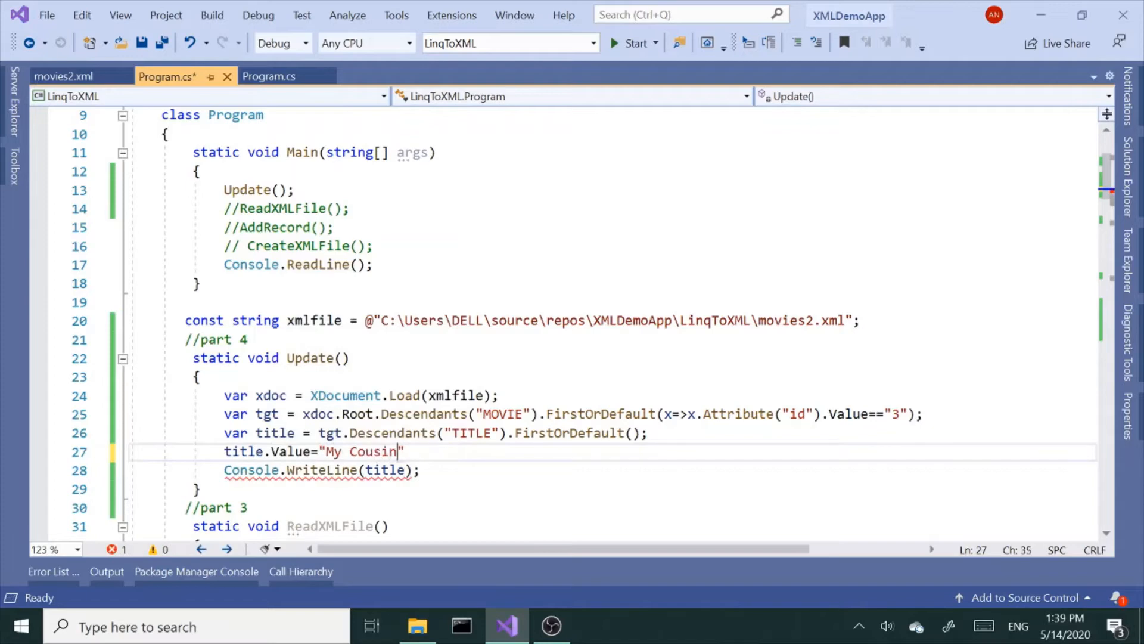
pyautogui.write('Vi')
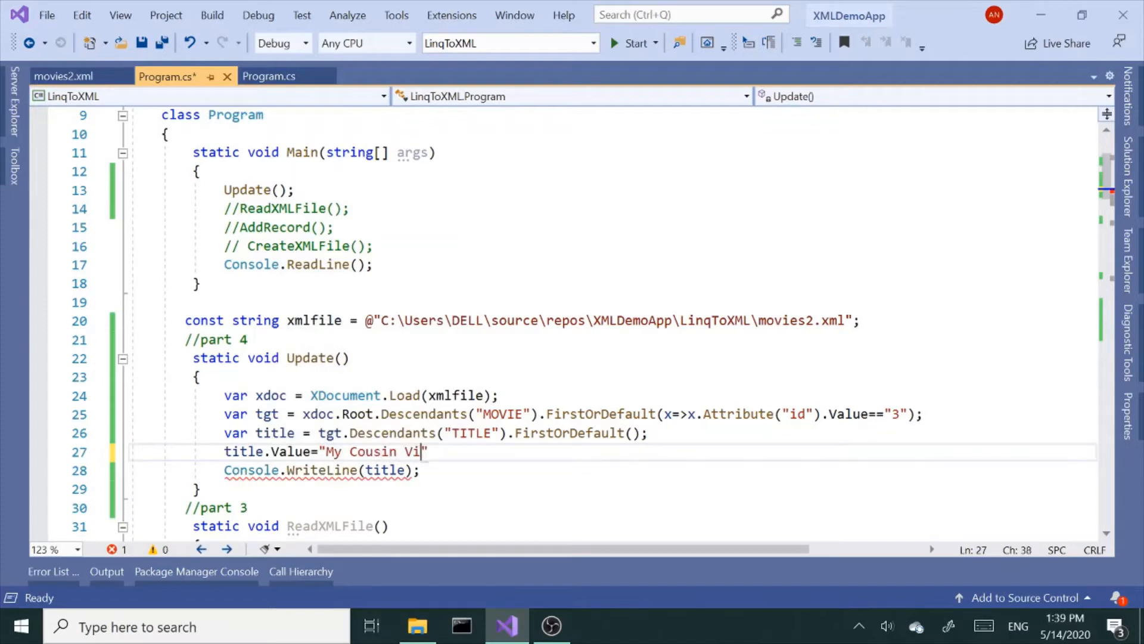
pyautogui.write('nny')
pyautogui.click(613, 469)
pyautogui.write('x')
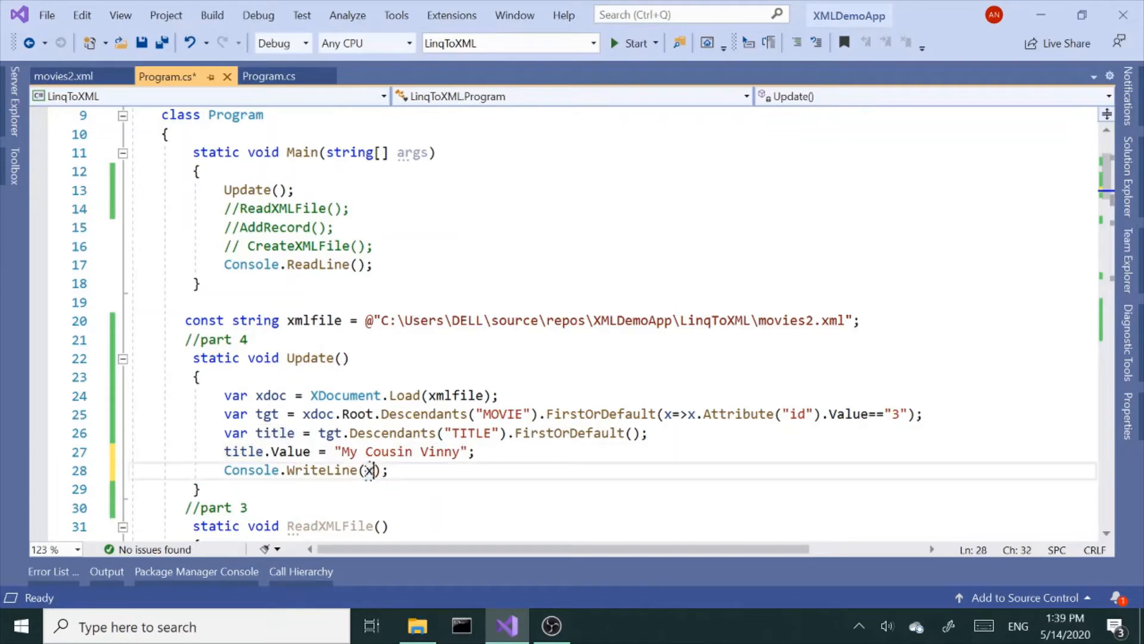
pyautogui.write('doc')
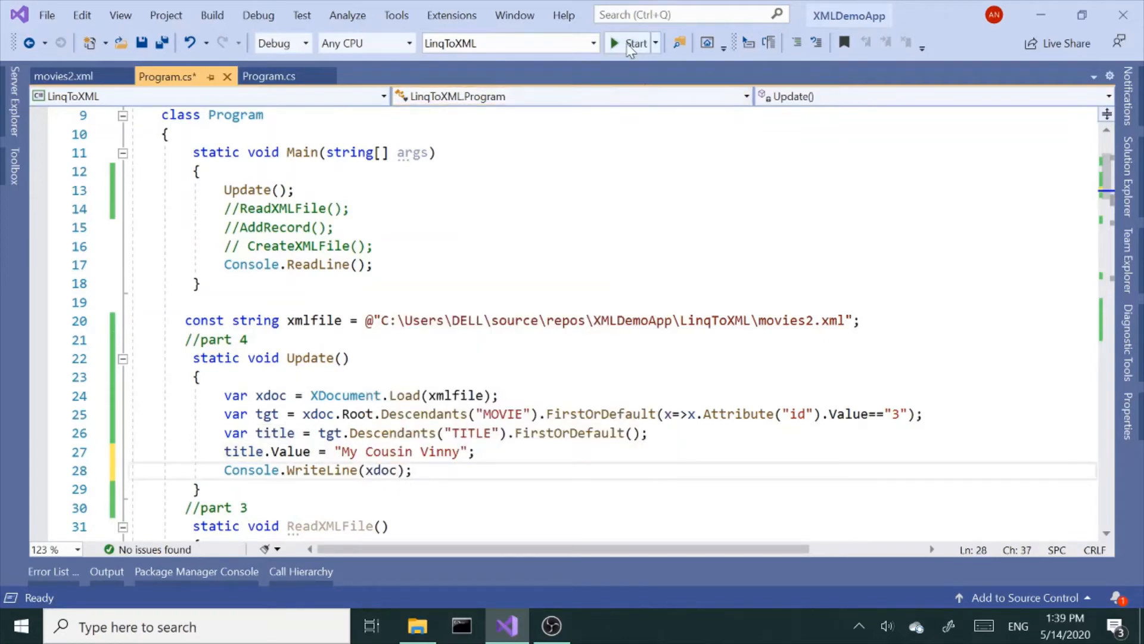
# Step: Run the program to see movie 3 titled My Cousin Vinny, then close the console
pyautogui.click(633, 43)
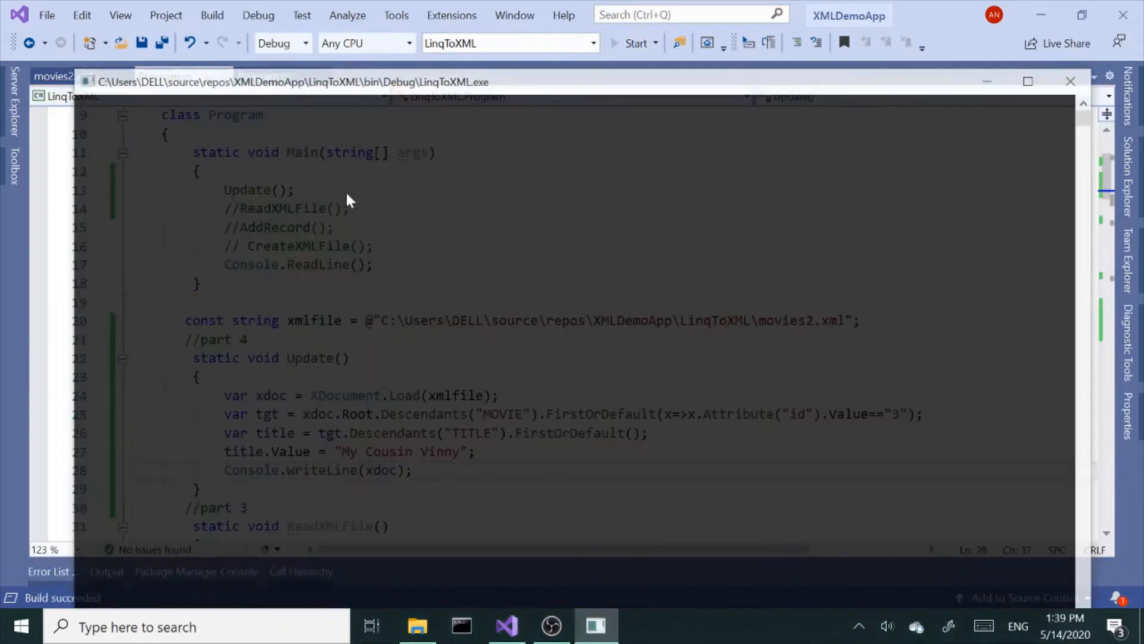
pyautogui.click(635, 43)
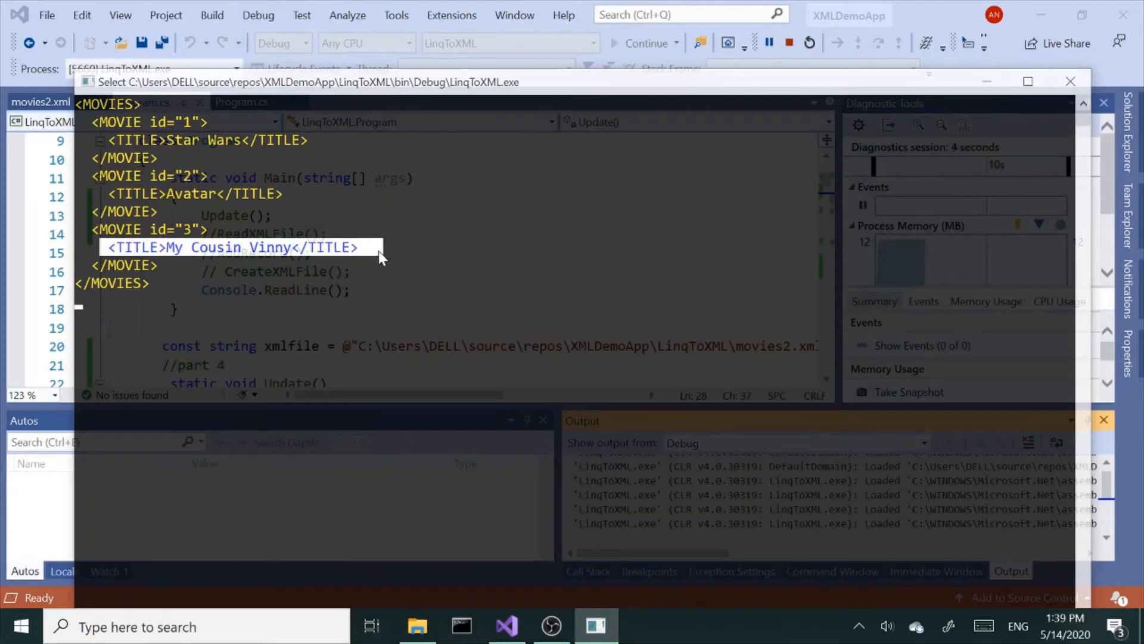
pyautogui.moveTo(379, 320)
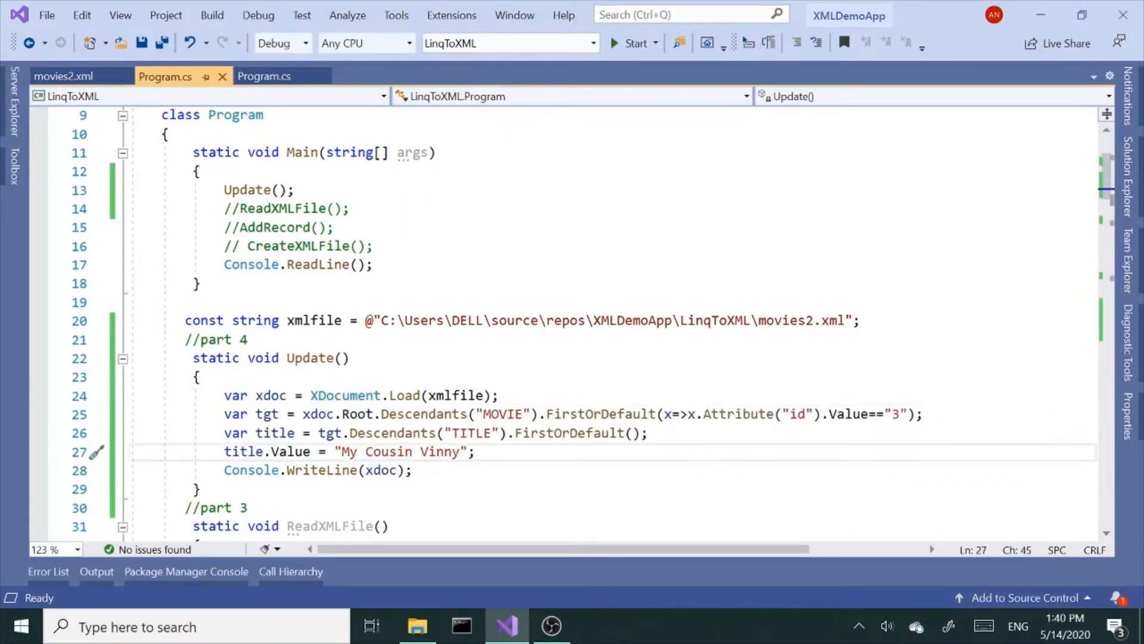
# Step: Comment out the movie 3 lookup and title lines
pyautogui.click(220, 413)
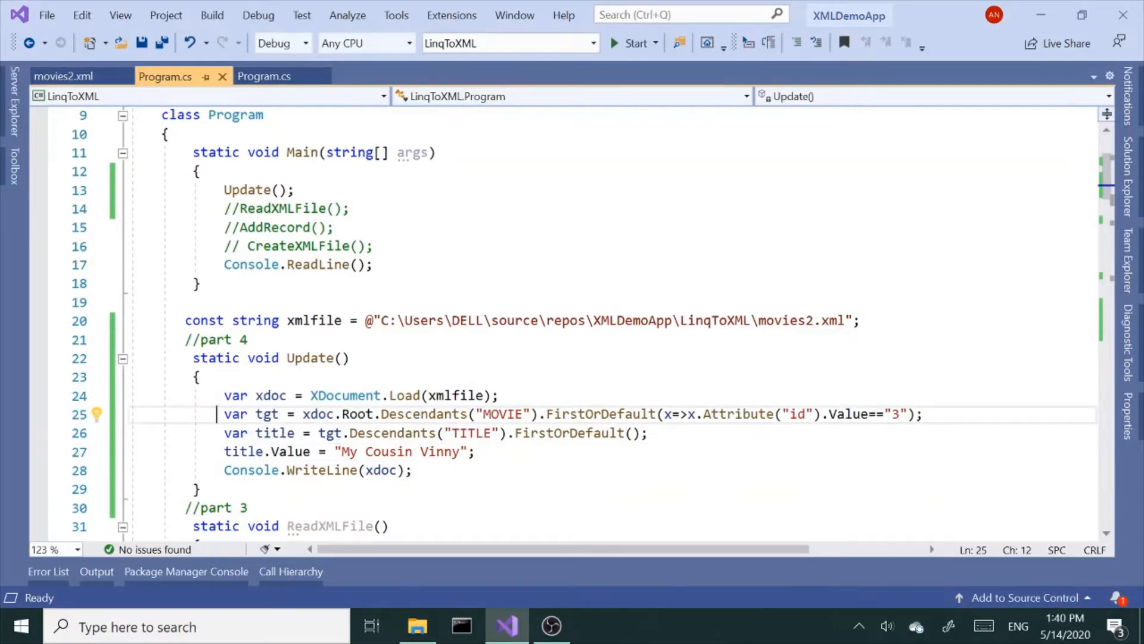
pyautogui.moveTo(217, 414); pyautogui.dragTo(476, 451)
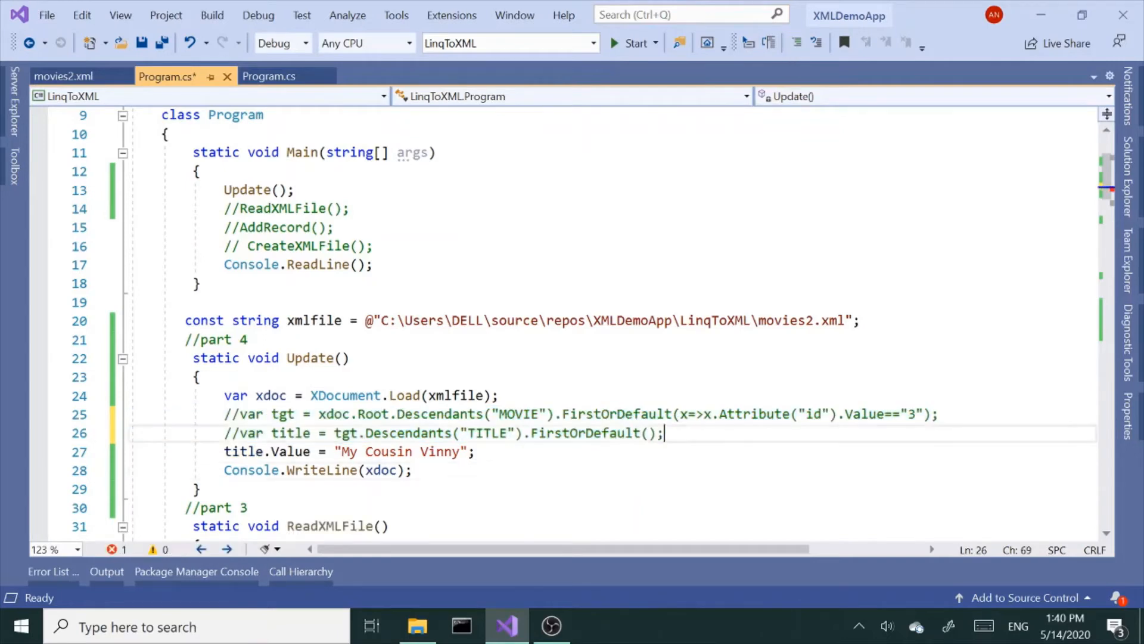
# Step: Add var title = xdoc.Root.Descendants("TITLE"); and comment out the Value assignment and print lines
pyautogui.write('var tit')
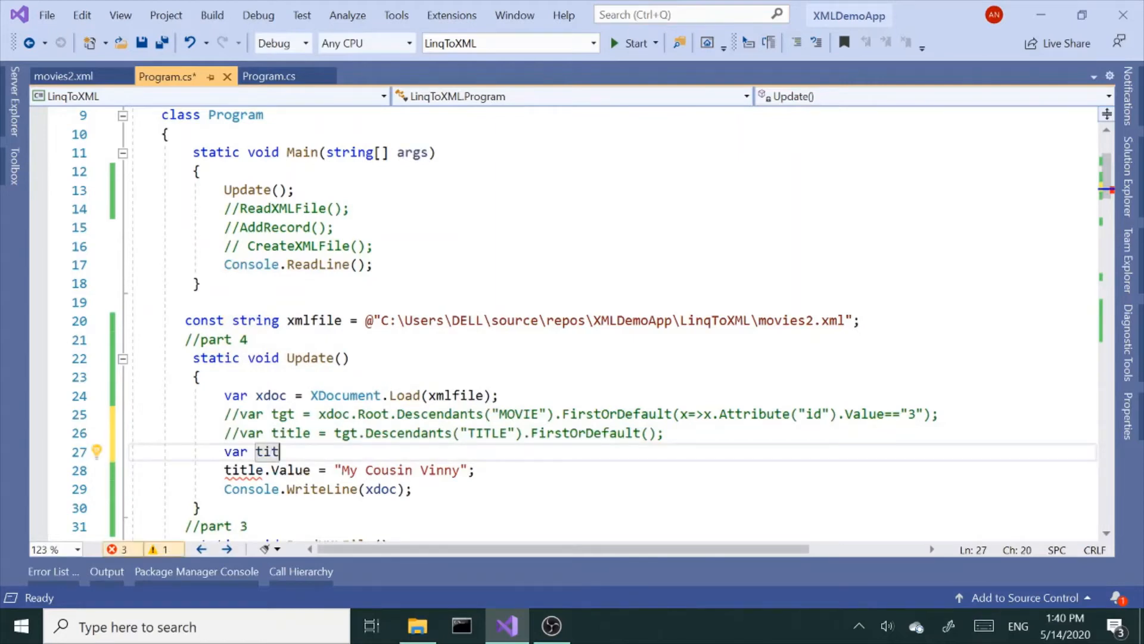
pyautogui.write('le')
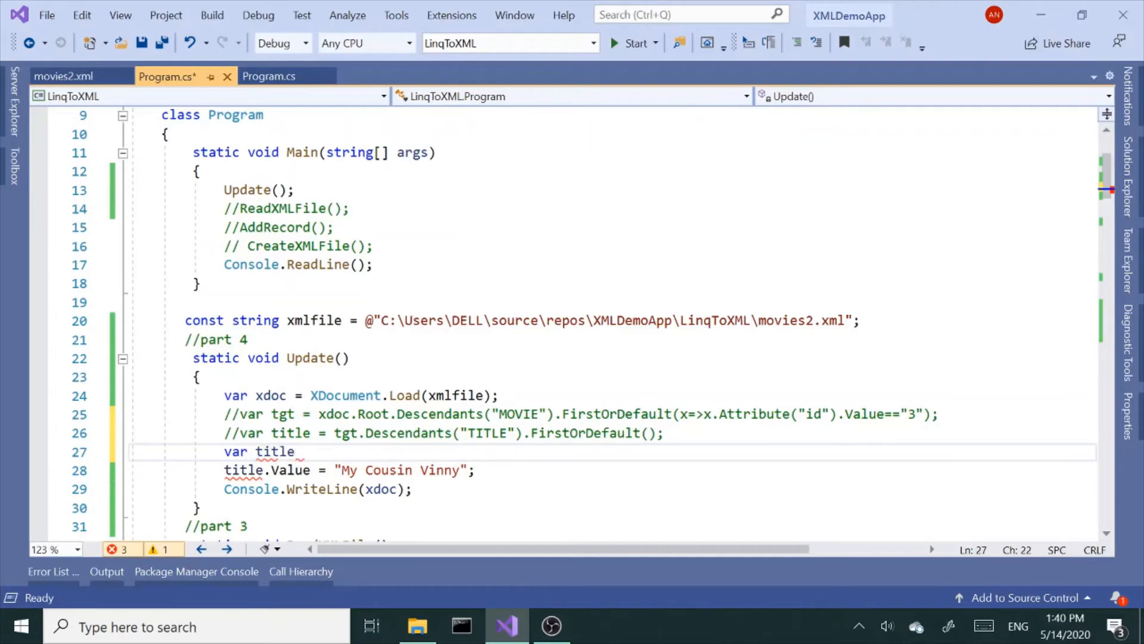
pyautogui.doubleClick(275, 452)
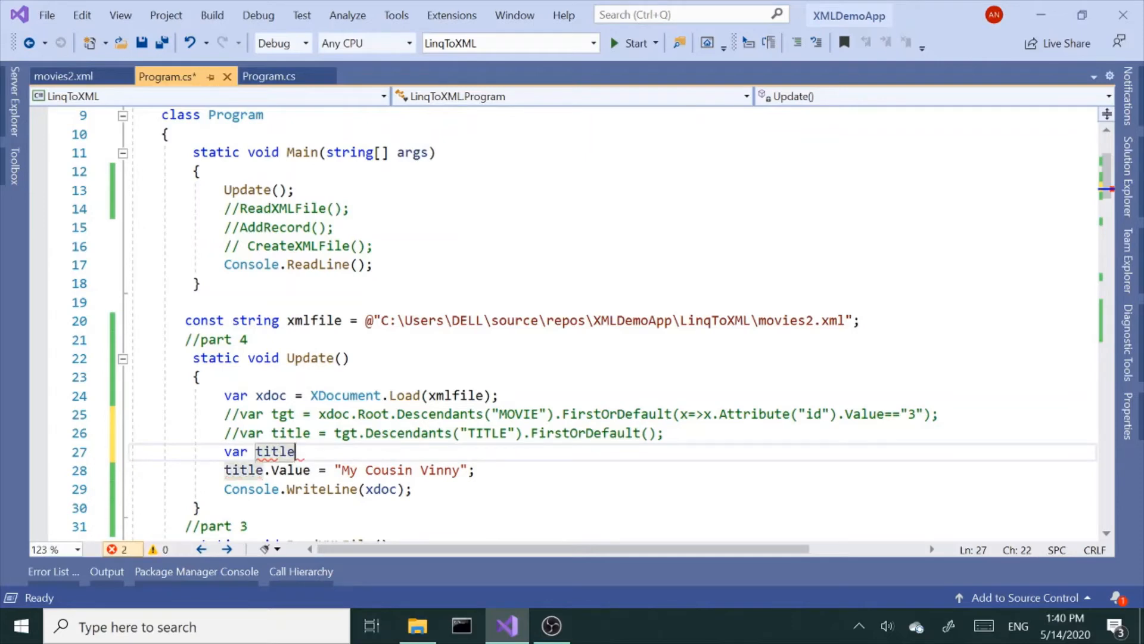
pyautogui.write('=')
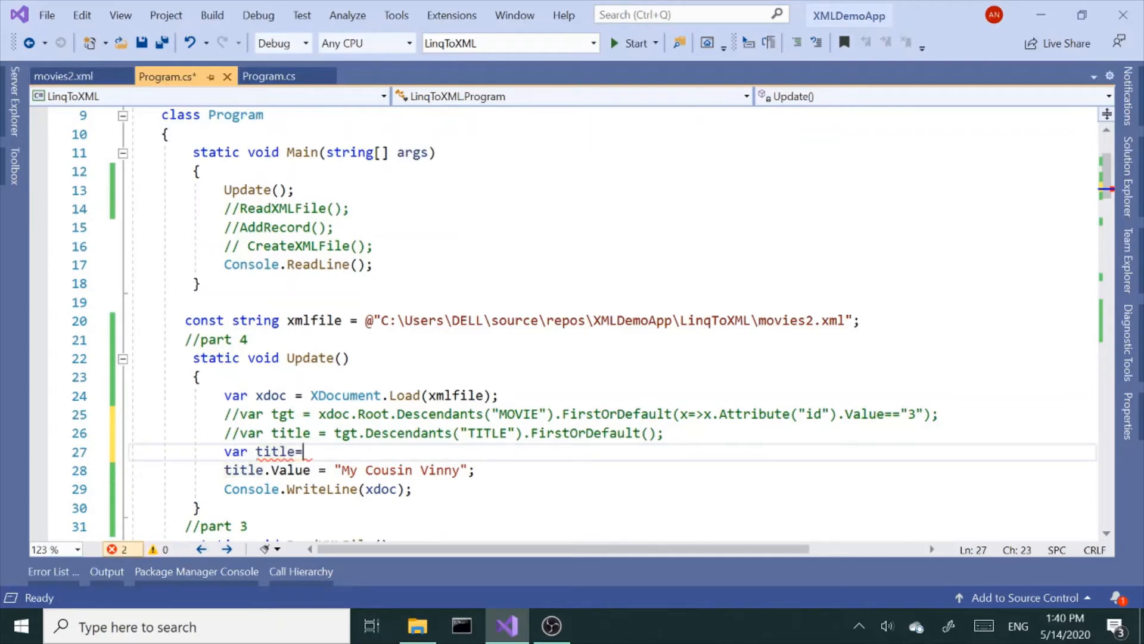
pyautogui.write('xdo')
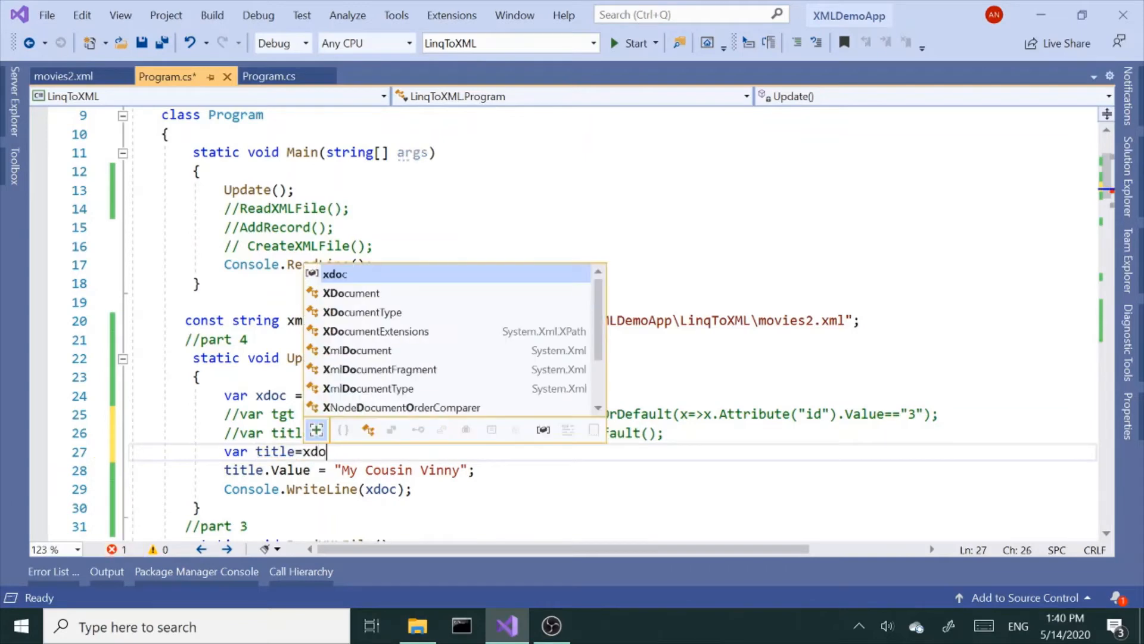
pyautogui.write('c.root.Descendants("')
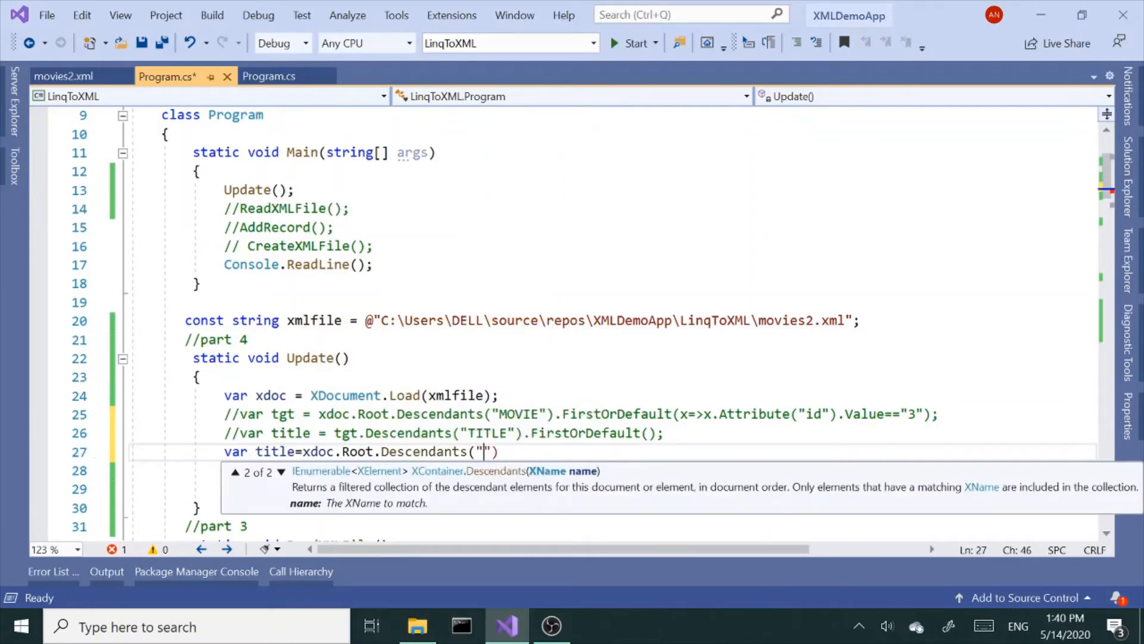
pyautogui.write('TITLE')
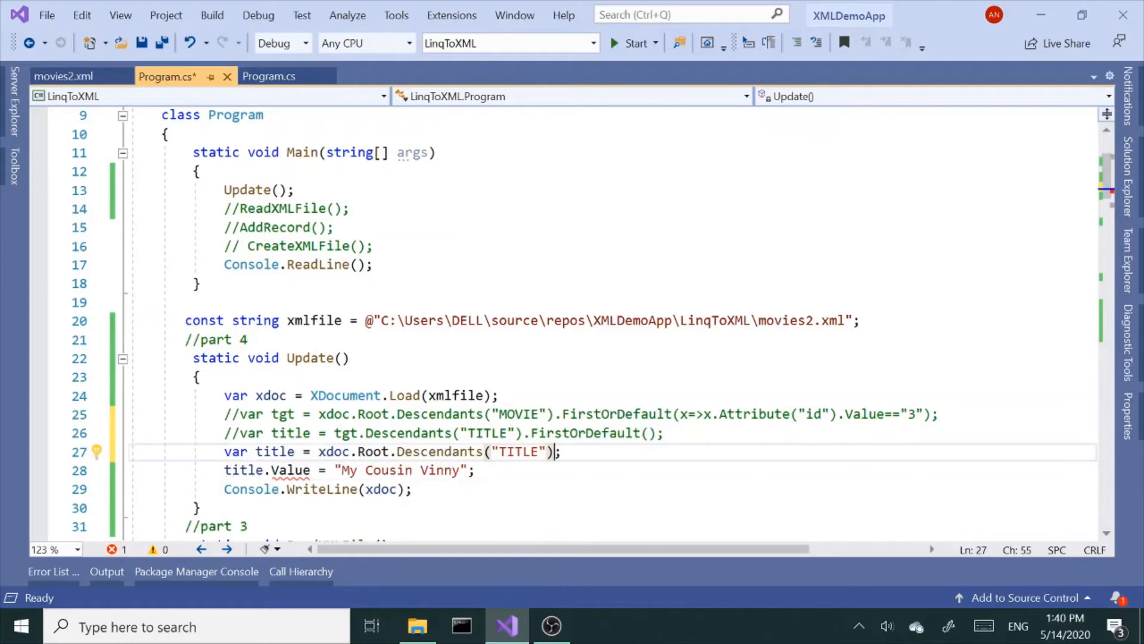
pyautogui.write('//')
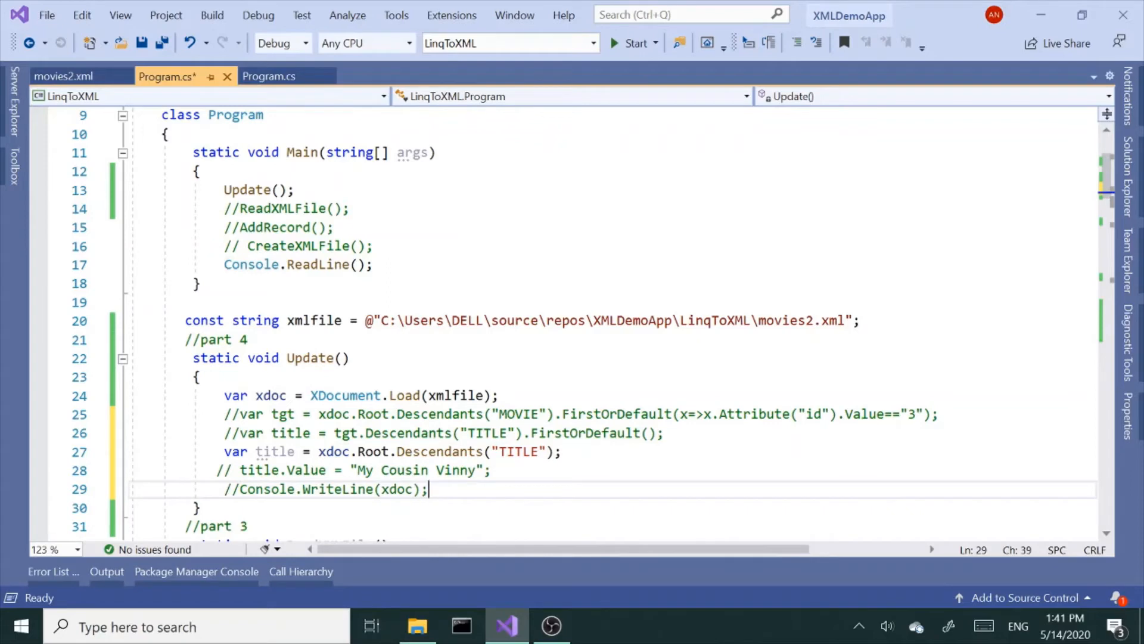
# Step: Rename the variable to titles and write foreach (var titlenode in titles)
pyautogui.write('for')
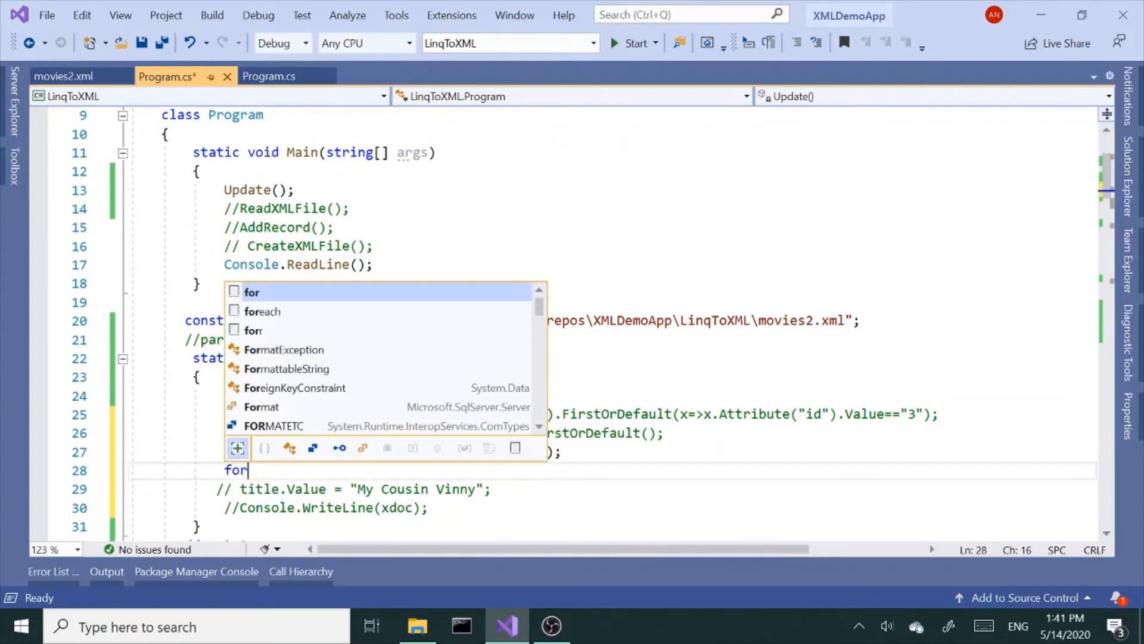
pyautogui.write('each (var item in collection')
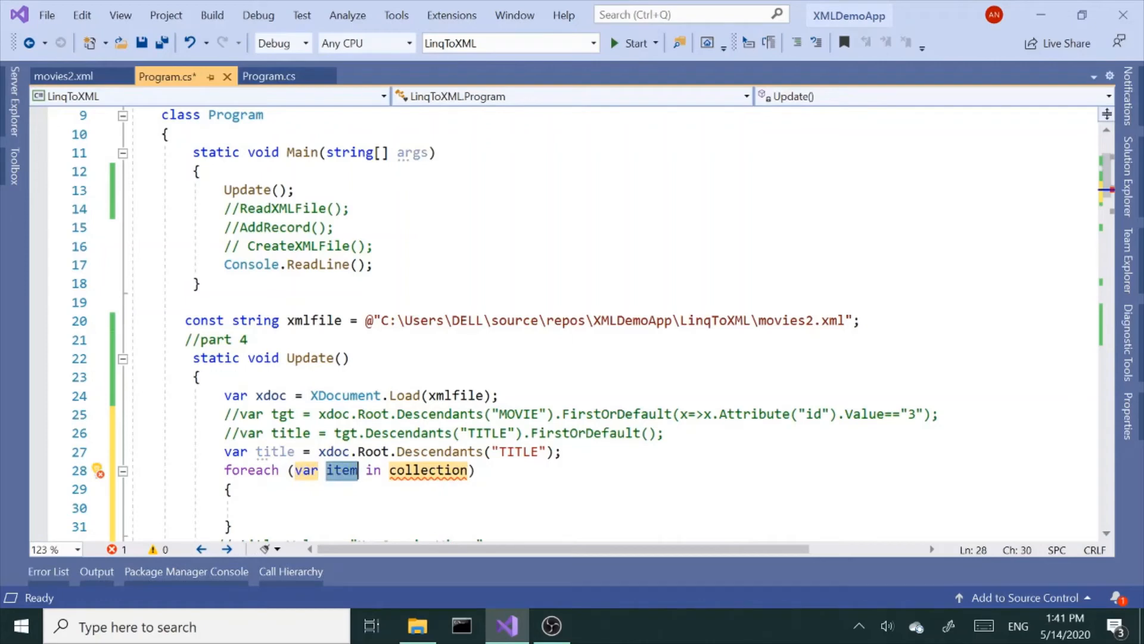
pyautogui.write('title')
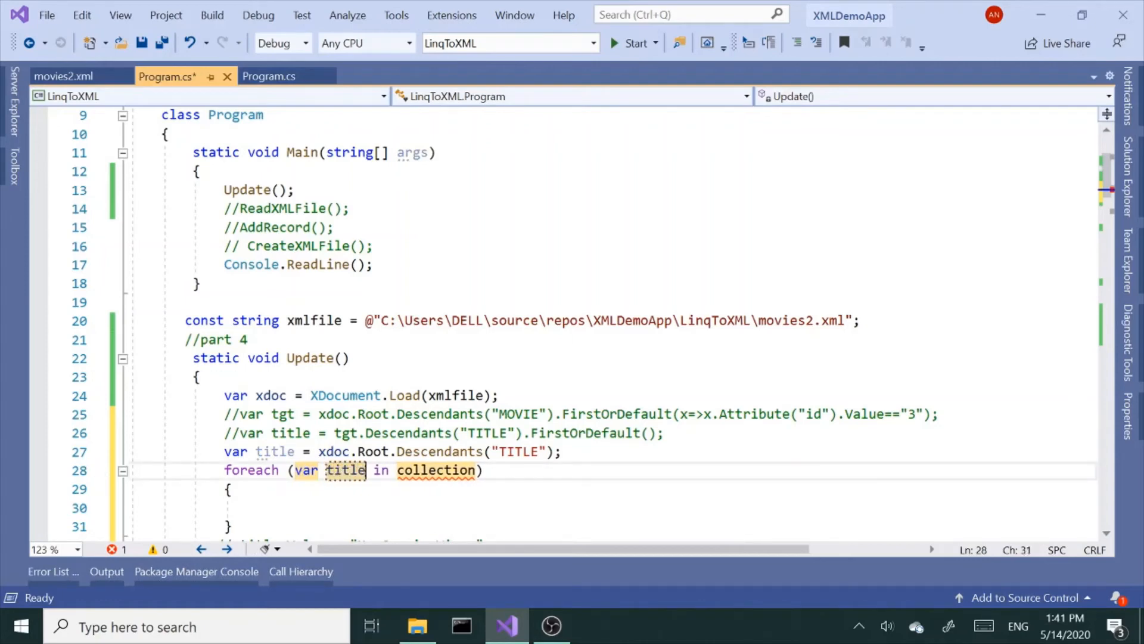
pyautogui.write('node')
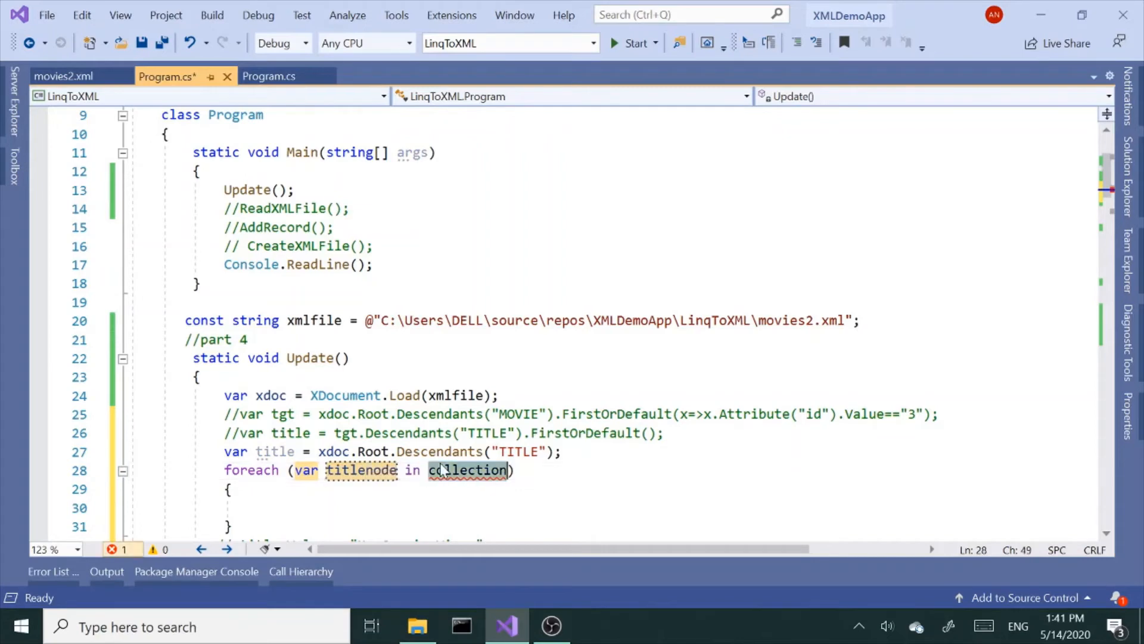
pyautogui.write('titel')
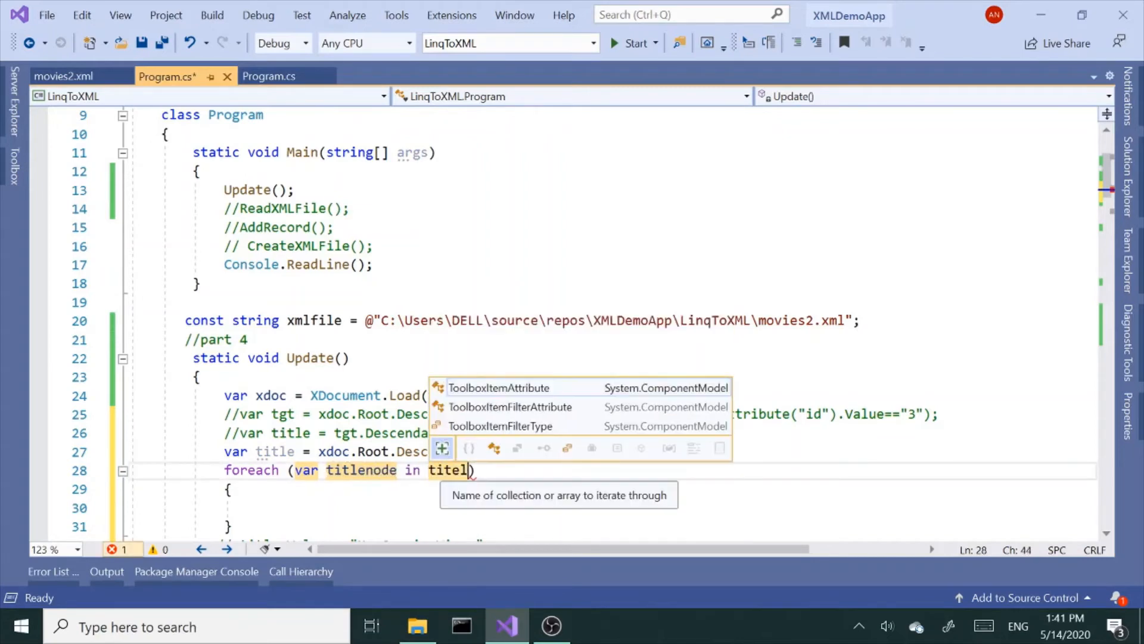
pyautogui.write('title')
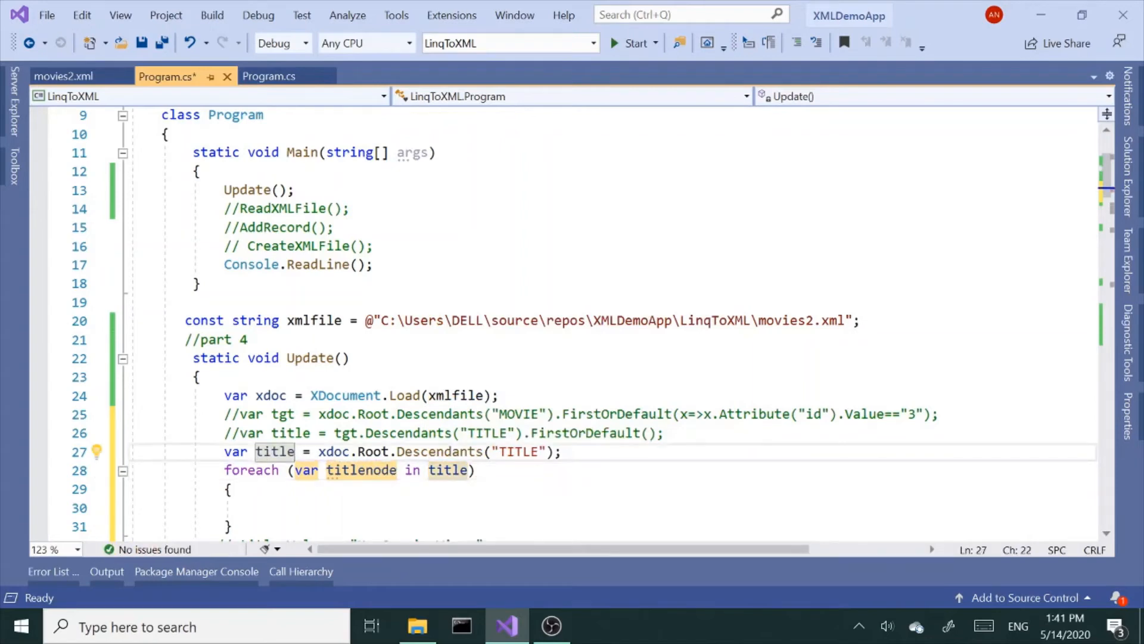
pyautogui.write('s')
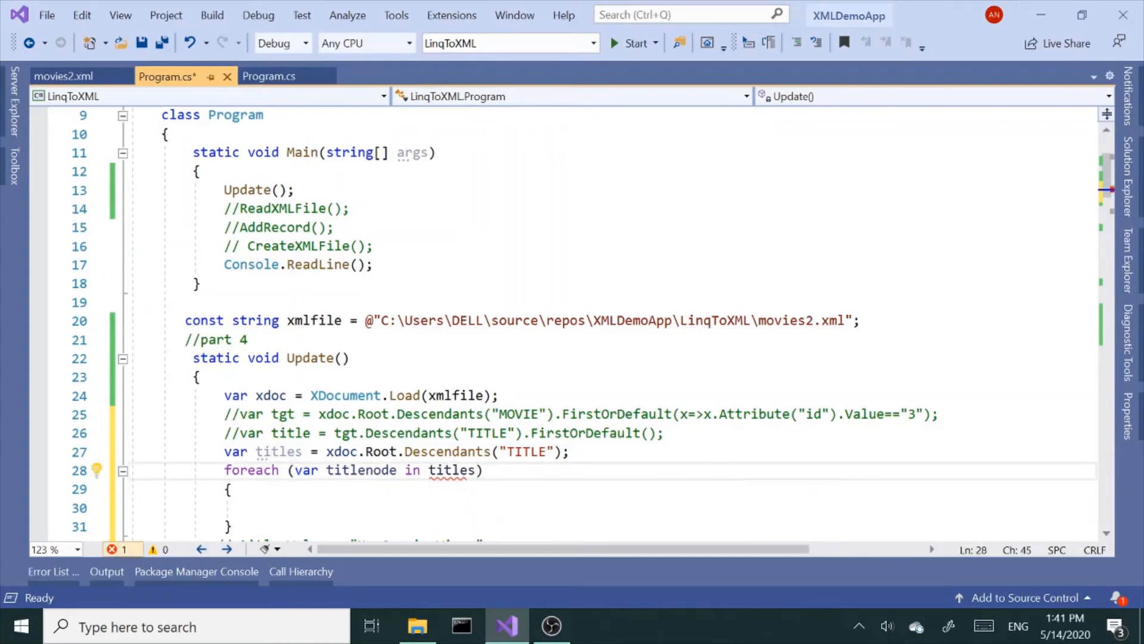
# Step: Print each titlenode with Console.WriteLine inside the loop and run the program
pyautogui.write('cw')
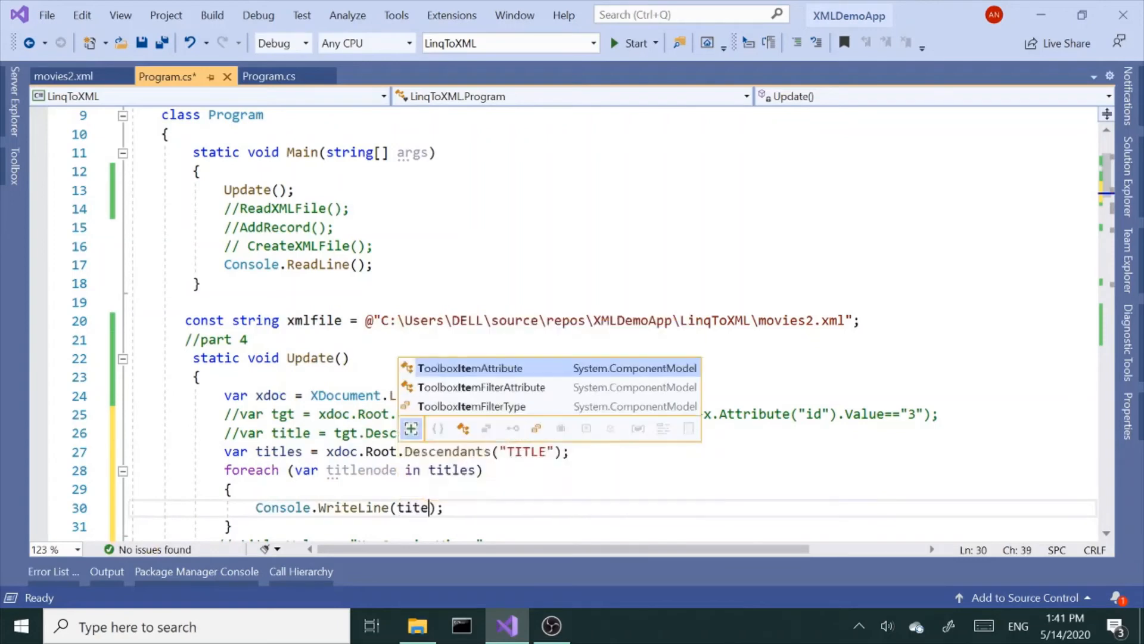
pyautogui.write('lnode')
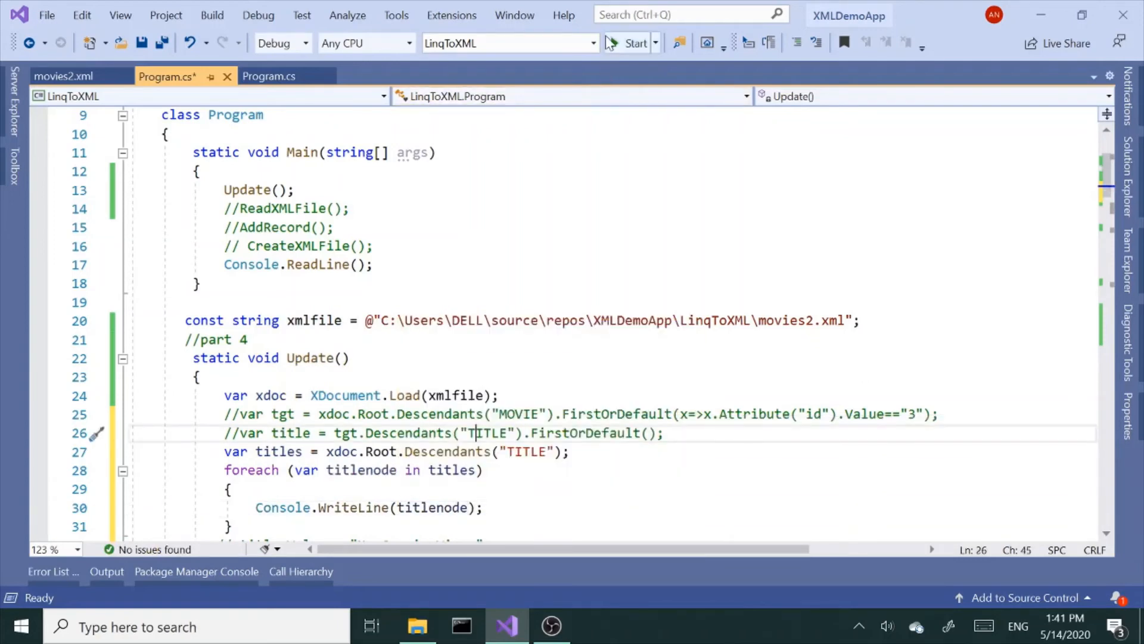
pyautogui.click(629, 43)
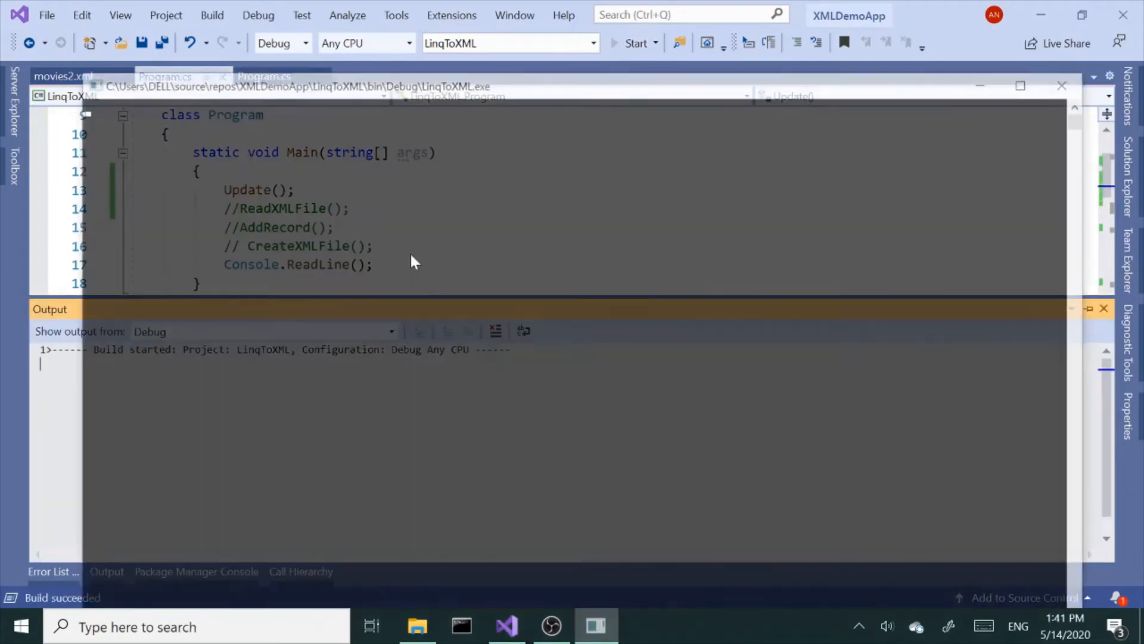
pyautogui.click(634, 43)
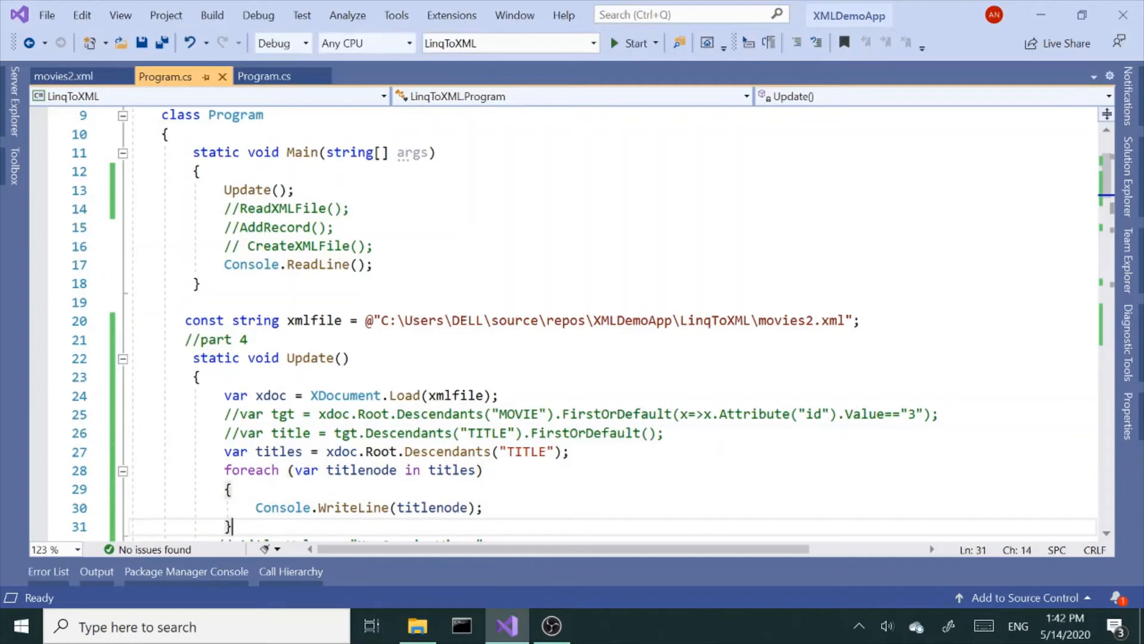
# Step: Replace the foreach loop with .FirstOrDefault(x=>x.Value.StartsWith("Sc")) on the TITLE query
pyautogui.moveTo(224, 469); pyautogui.dragTo(230, 525)
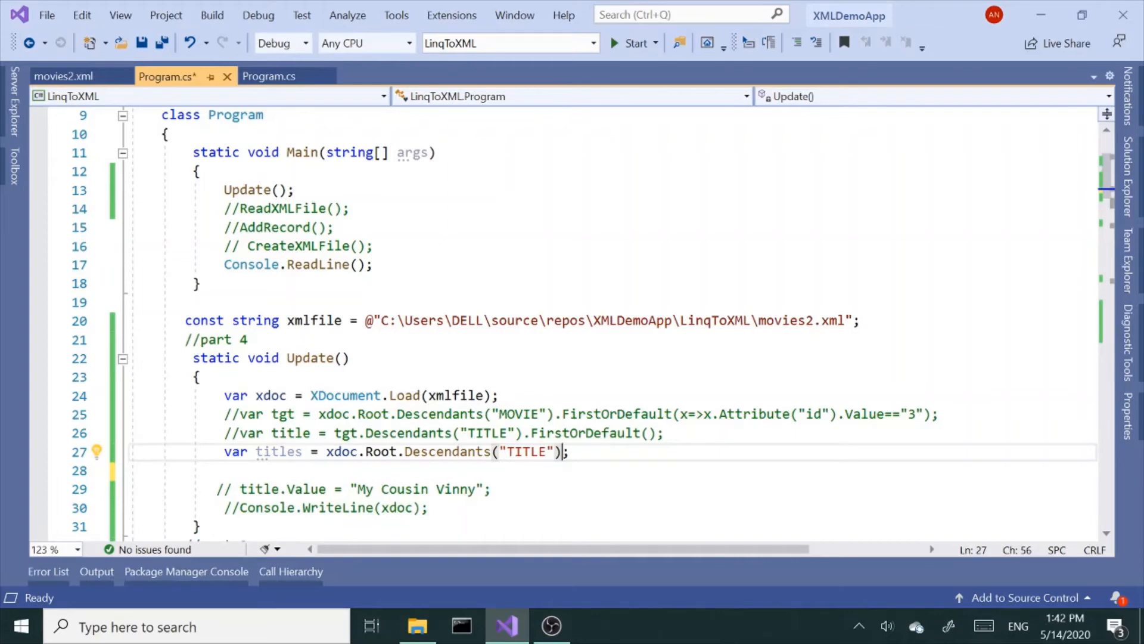
pyautogui.write('.')
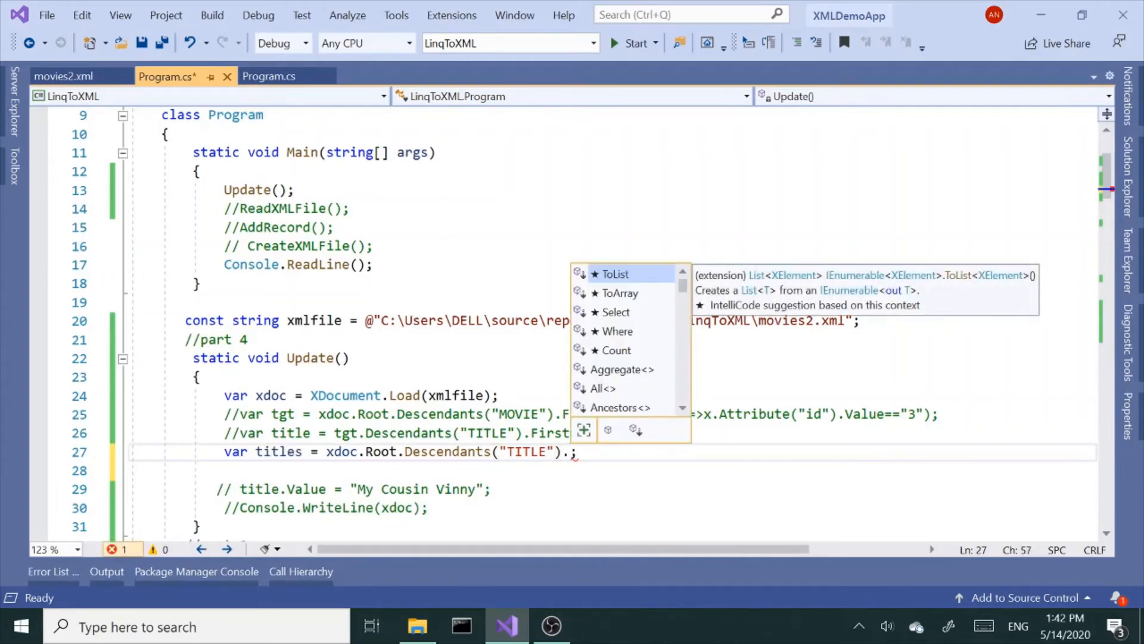
pyautogui.write('fi')
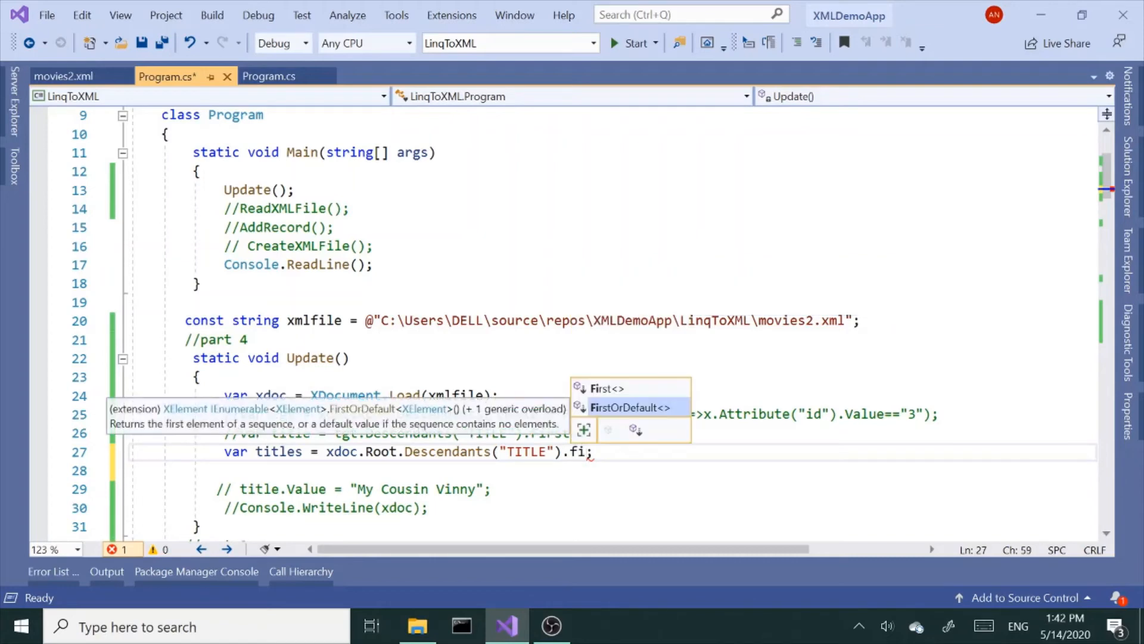
pyautogui.write('FirstOrDefault(x')
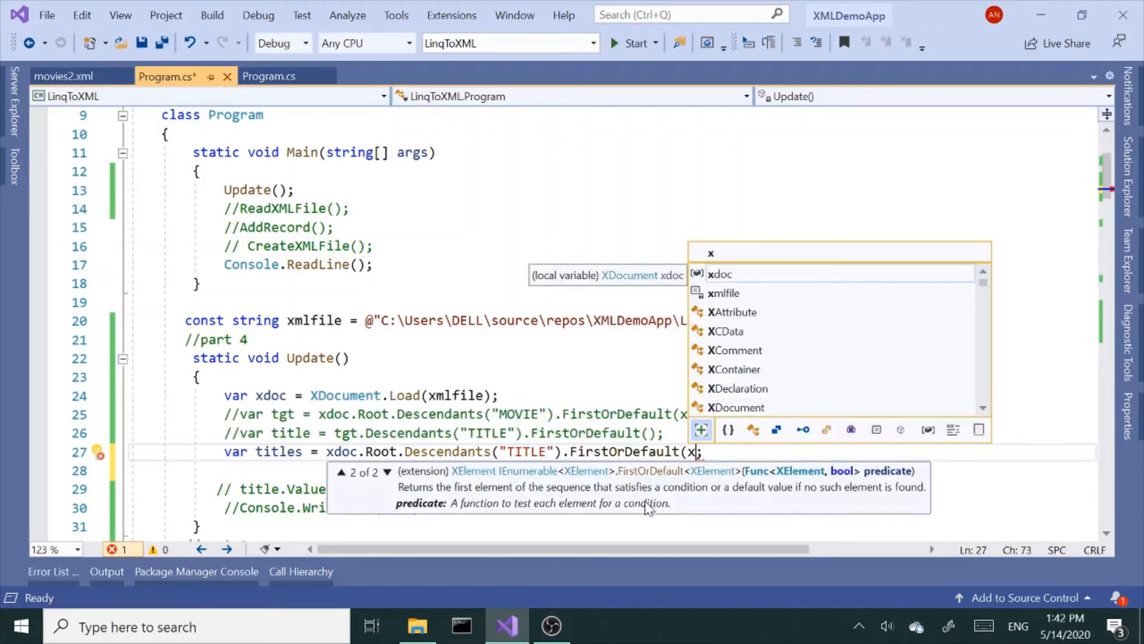
pyautogui.write('=')
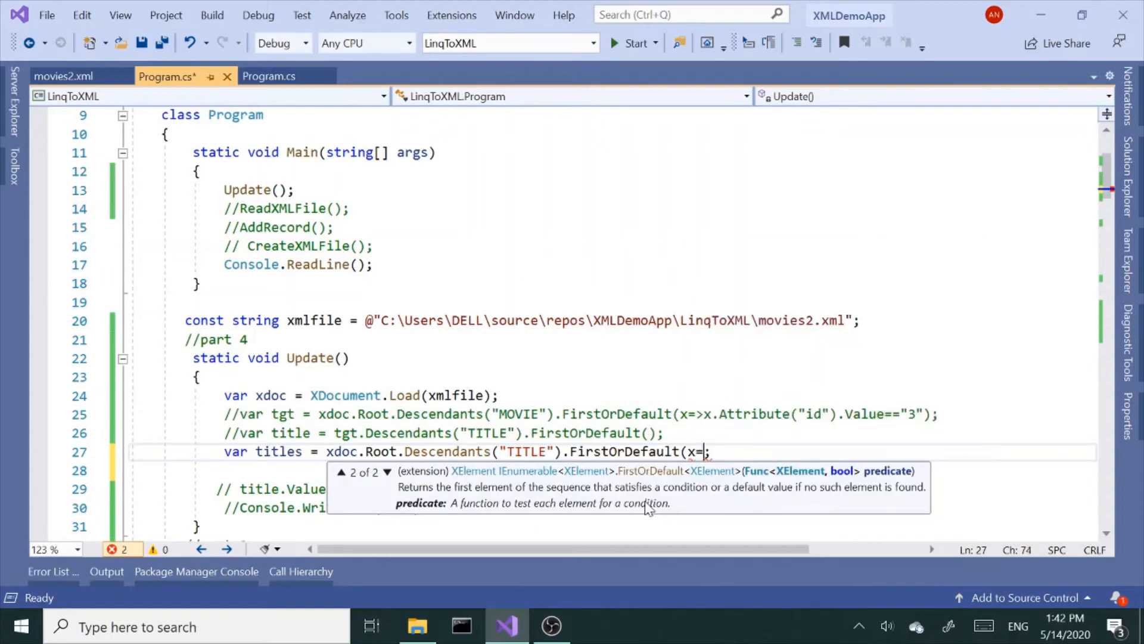
pyautogui.write('>')
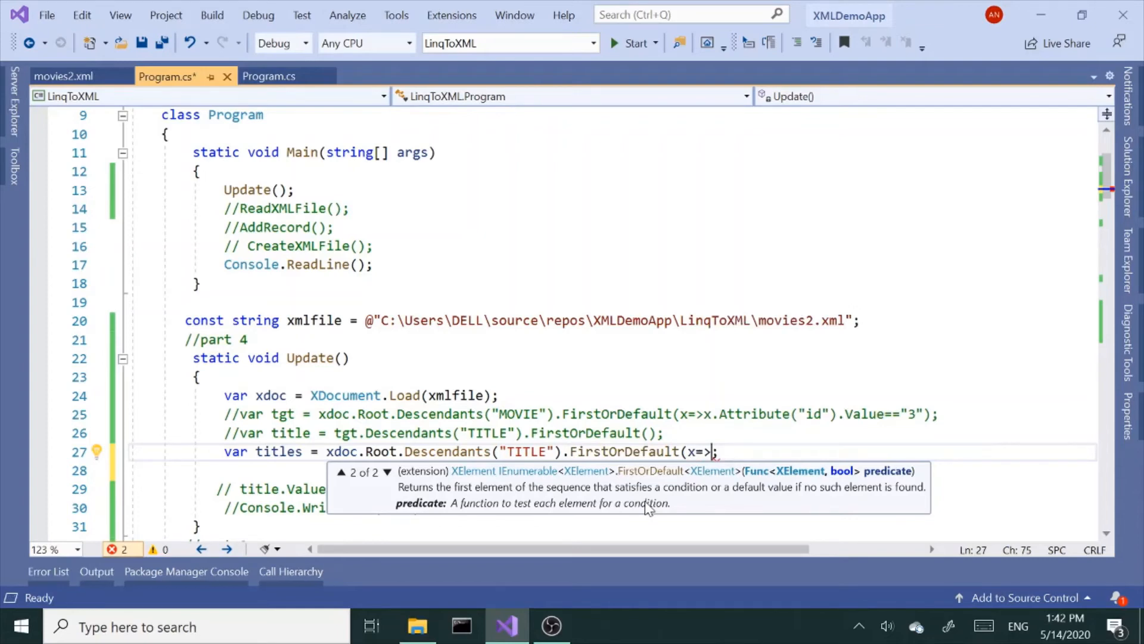
pyautogui.write('x.')
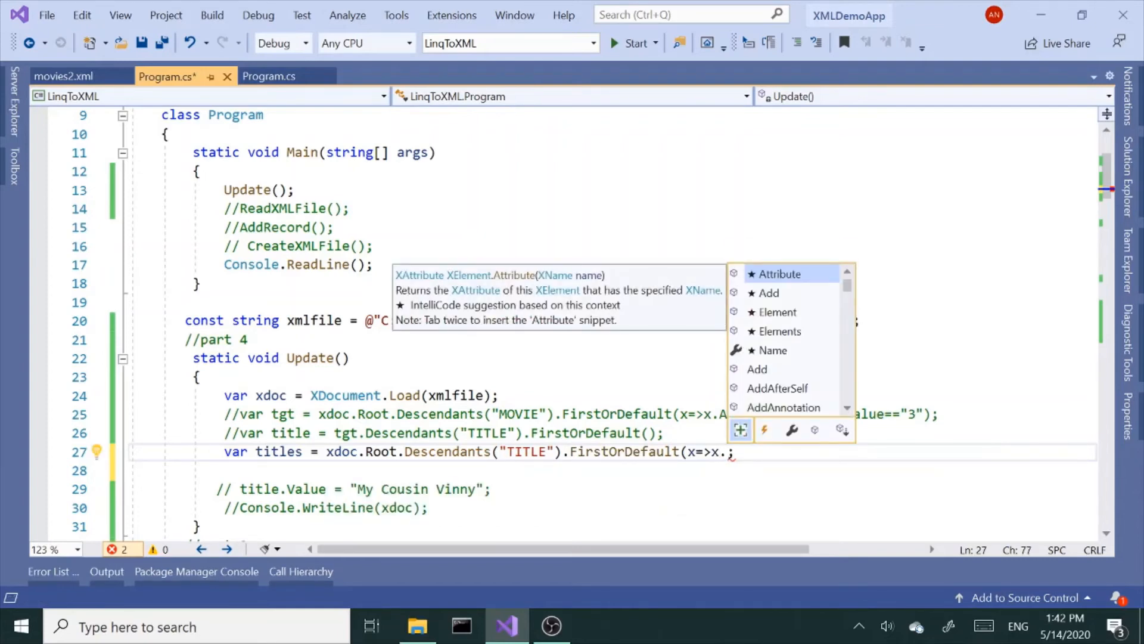
pyautogui.write('va')
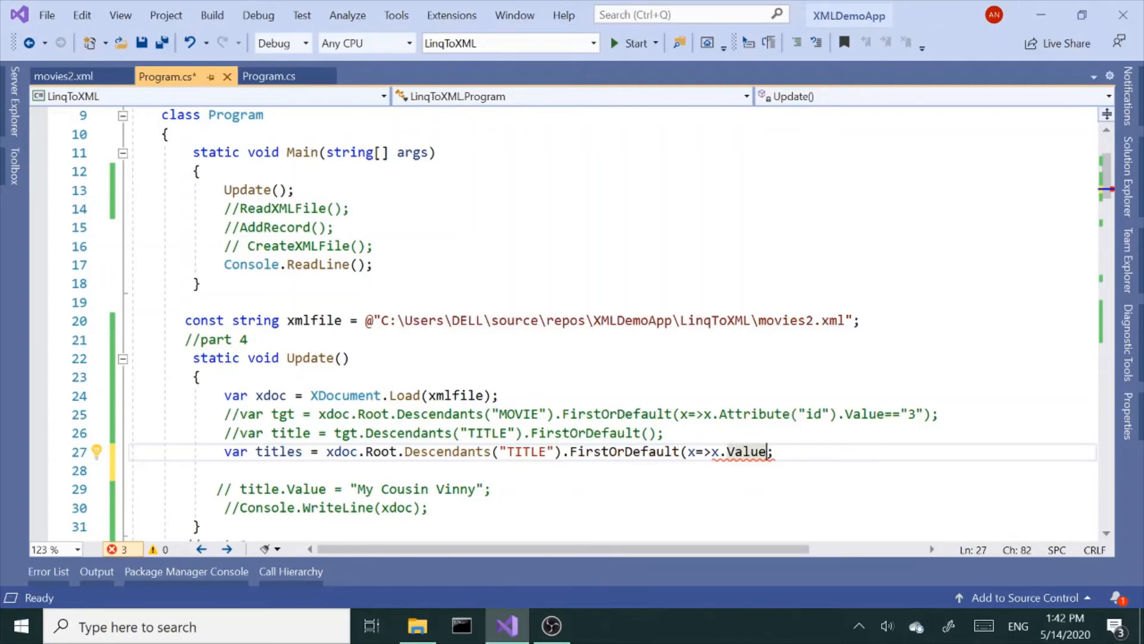
pyautogui.write('.st')
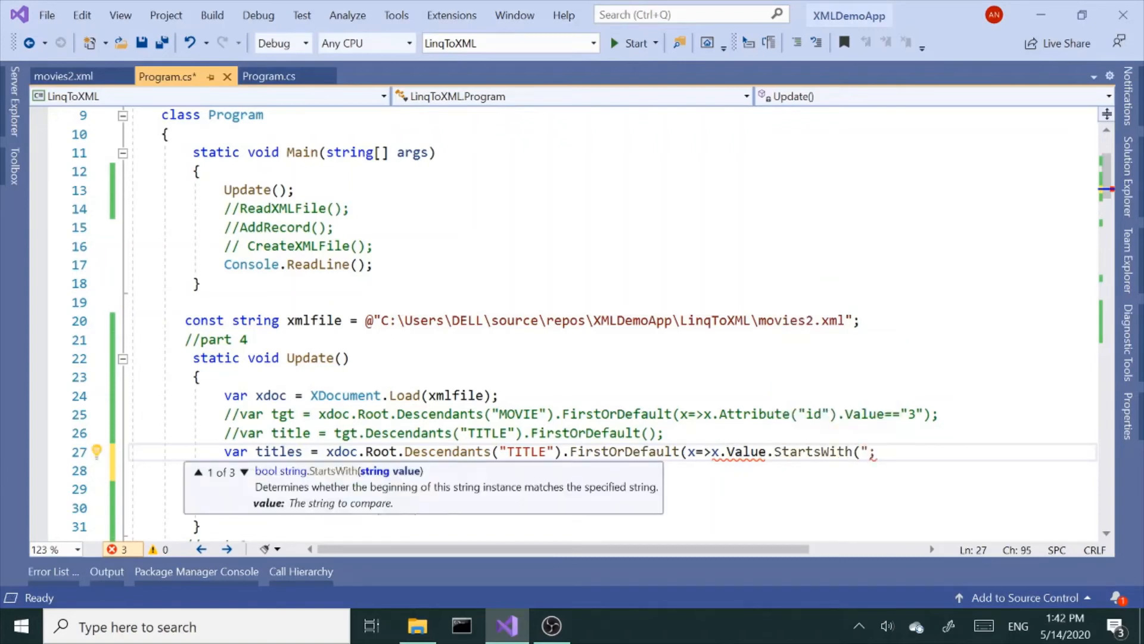
pyautogui.write('S')
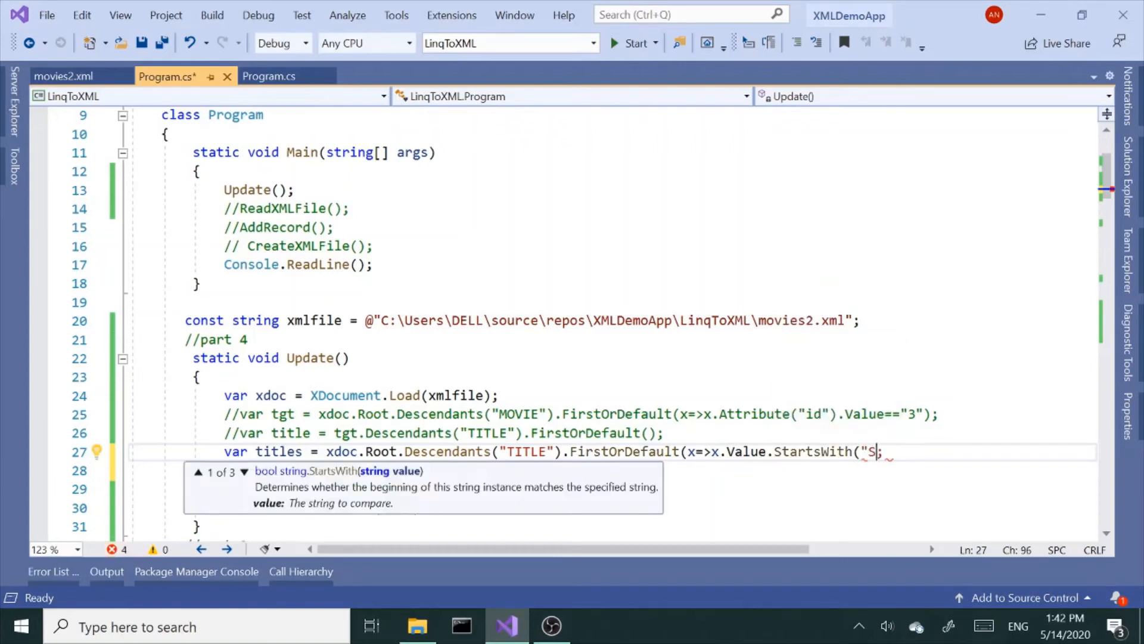
pyautogui.write('c"')
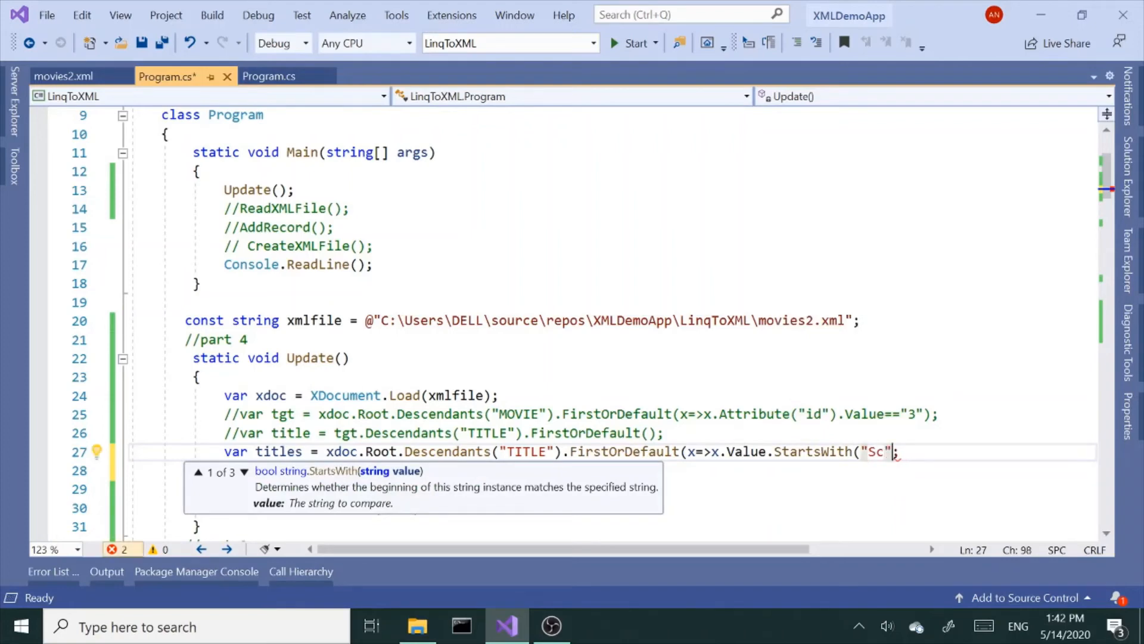
pyautogui.write(')')
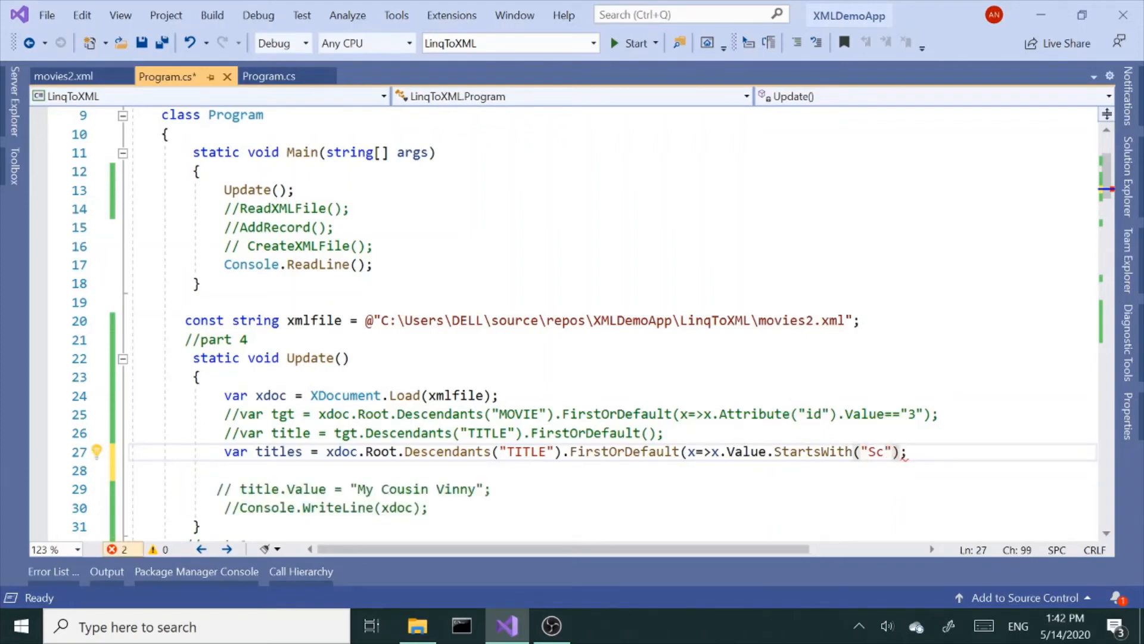
pyautogui.write(')')
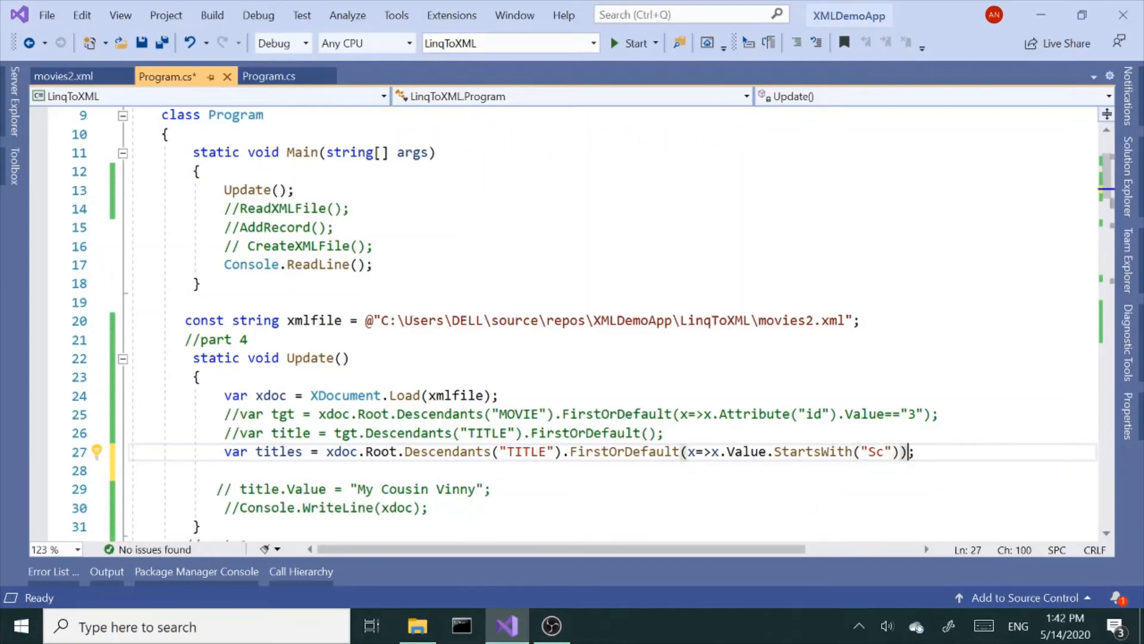
# Step: Uncomment Console.WriteLine and have it print the title variable
pyautogui.click(234, 508)
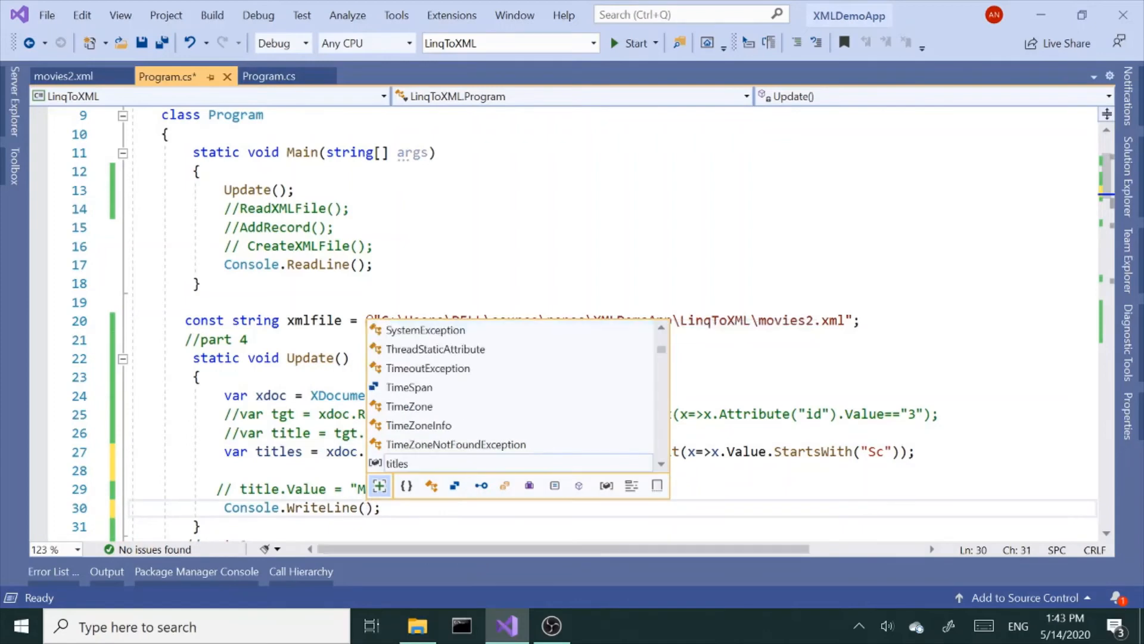
pyautogui.press('Escape')
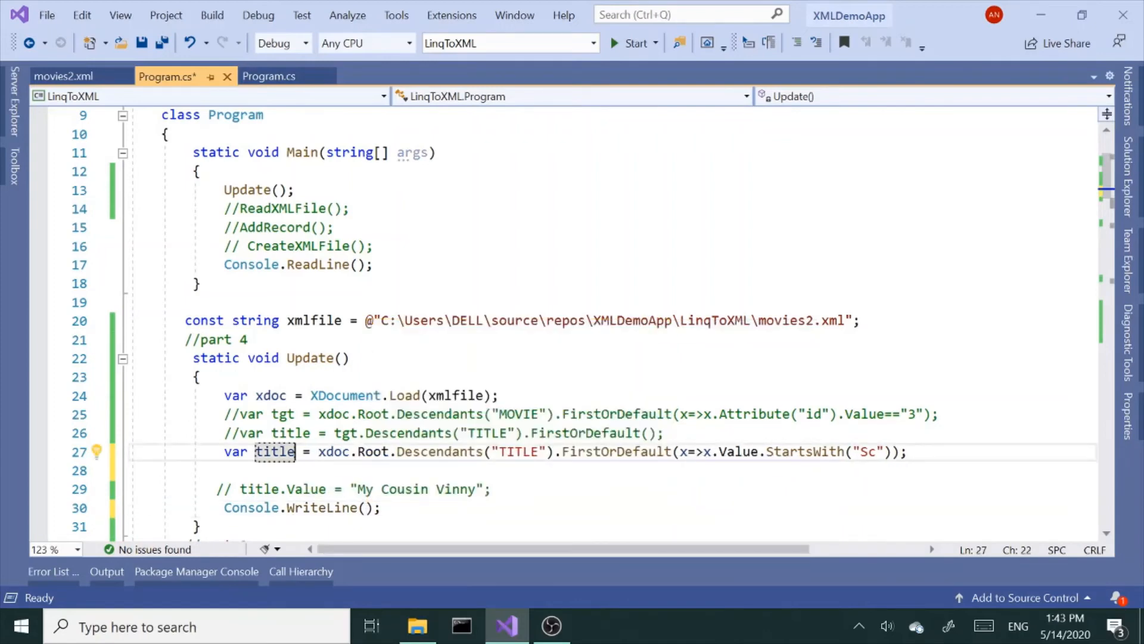
pyautogui.write('title')
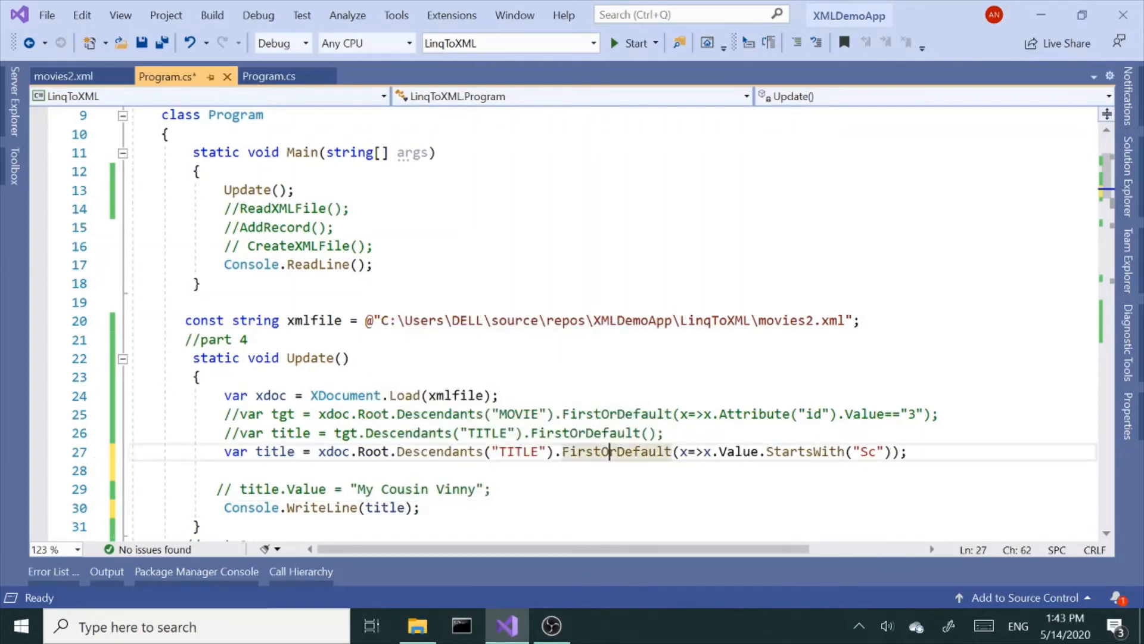
# Step: Run the program, then re-enable title.Value = "My Cousin Vinny" and print xdoc instead
pyautogui.click(631, 43)
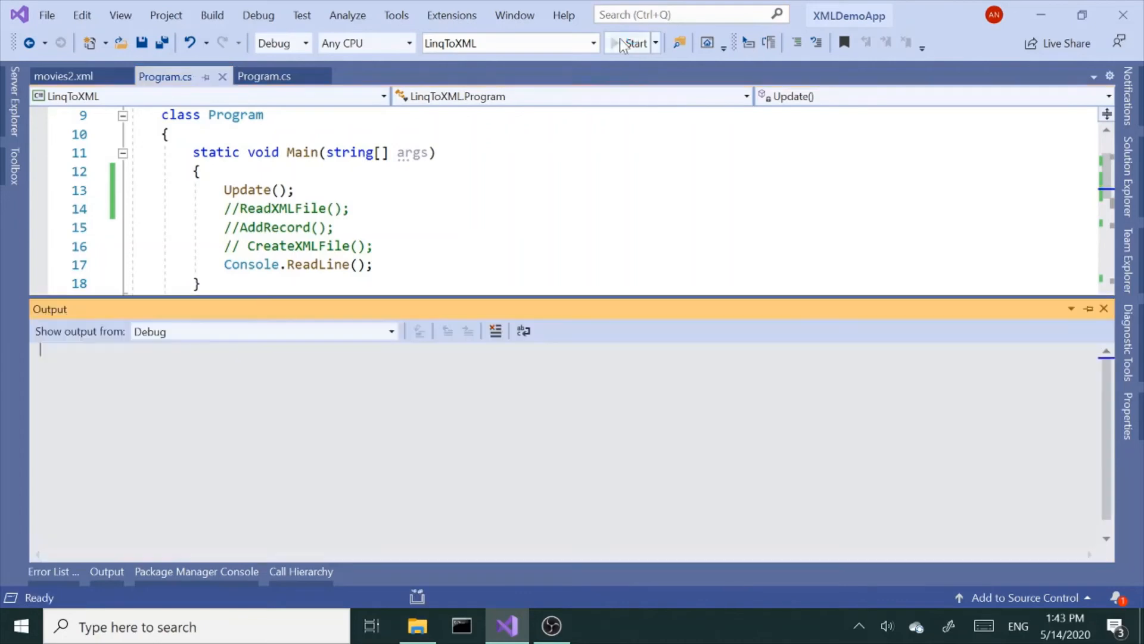
pyautogui.click(629, 43)
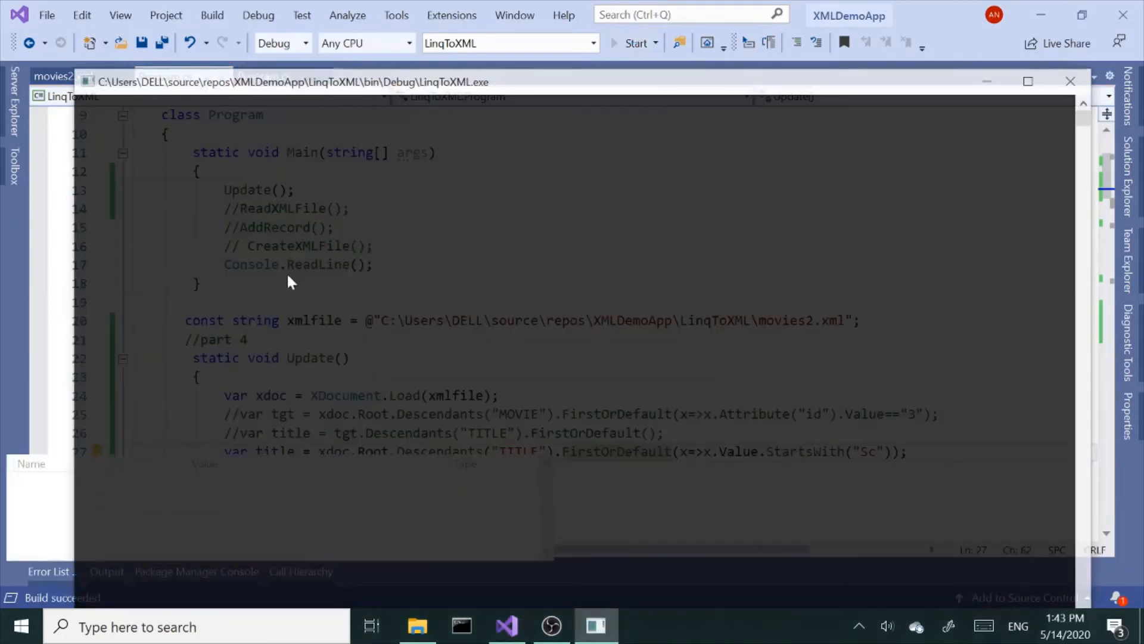
pyautogui.click(634, 43)
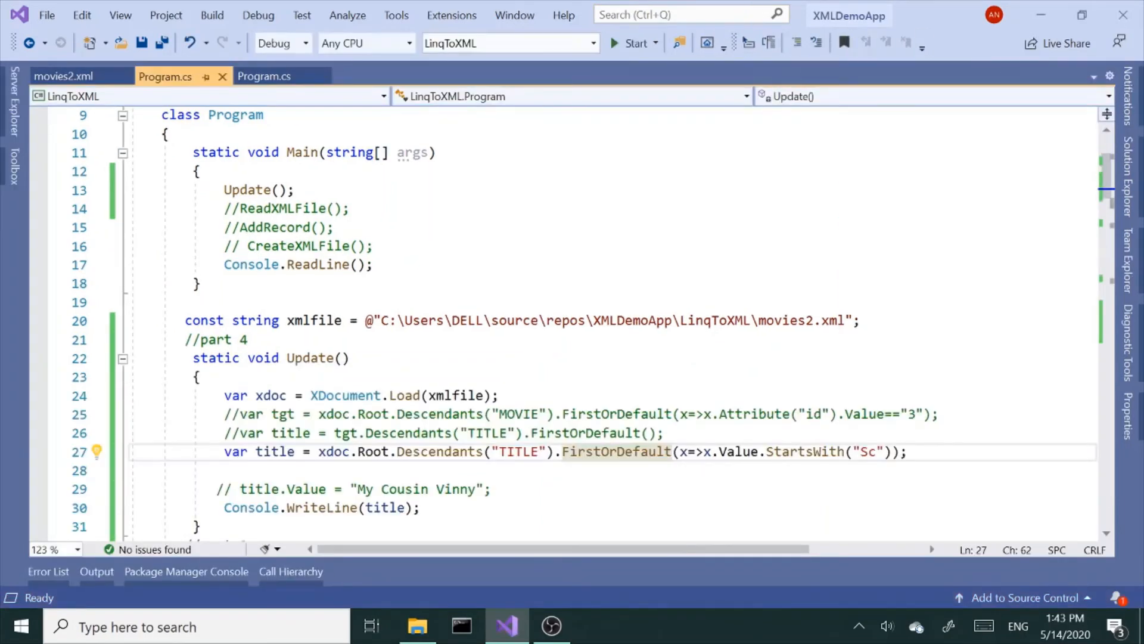
pyautogui.click(230, 488)
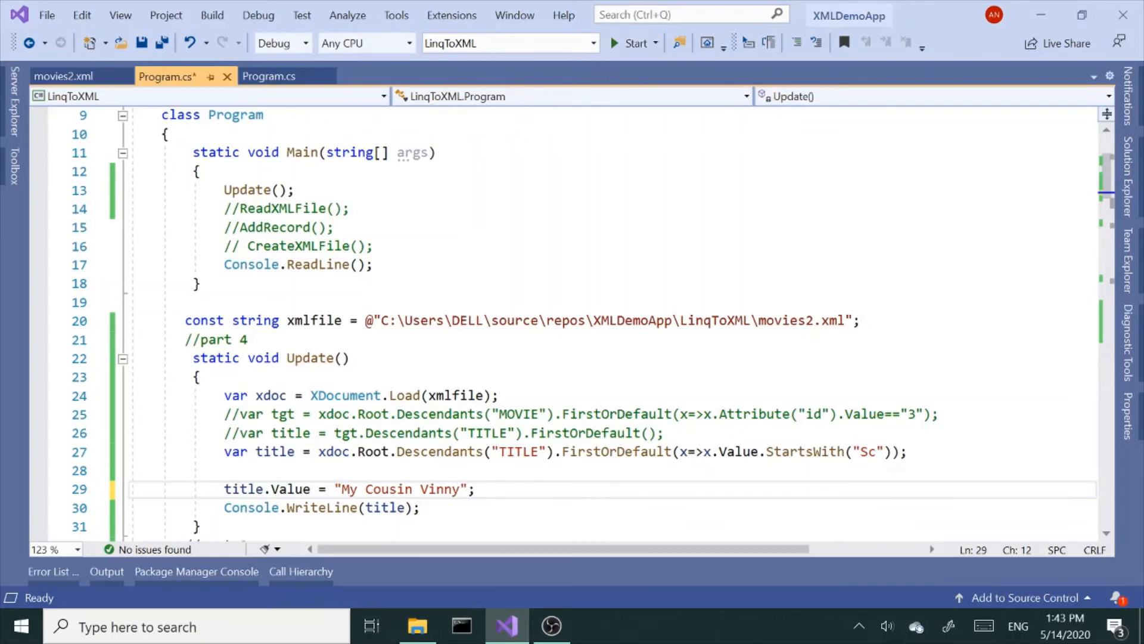
pyautogui.write('xdoc')
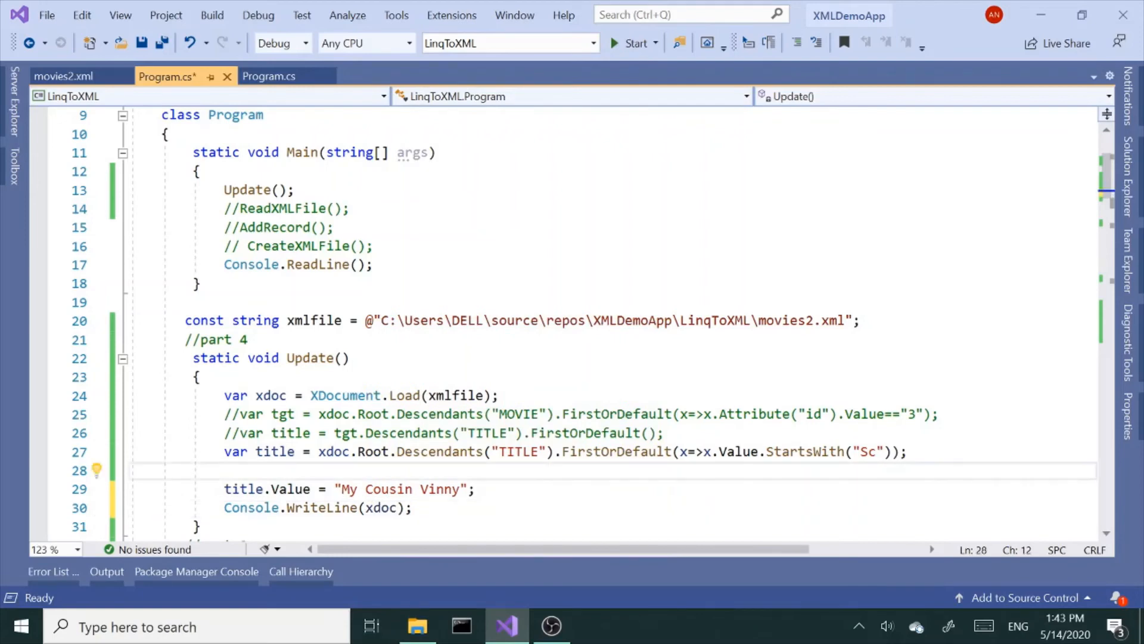
pyautogui.click(635, 43)
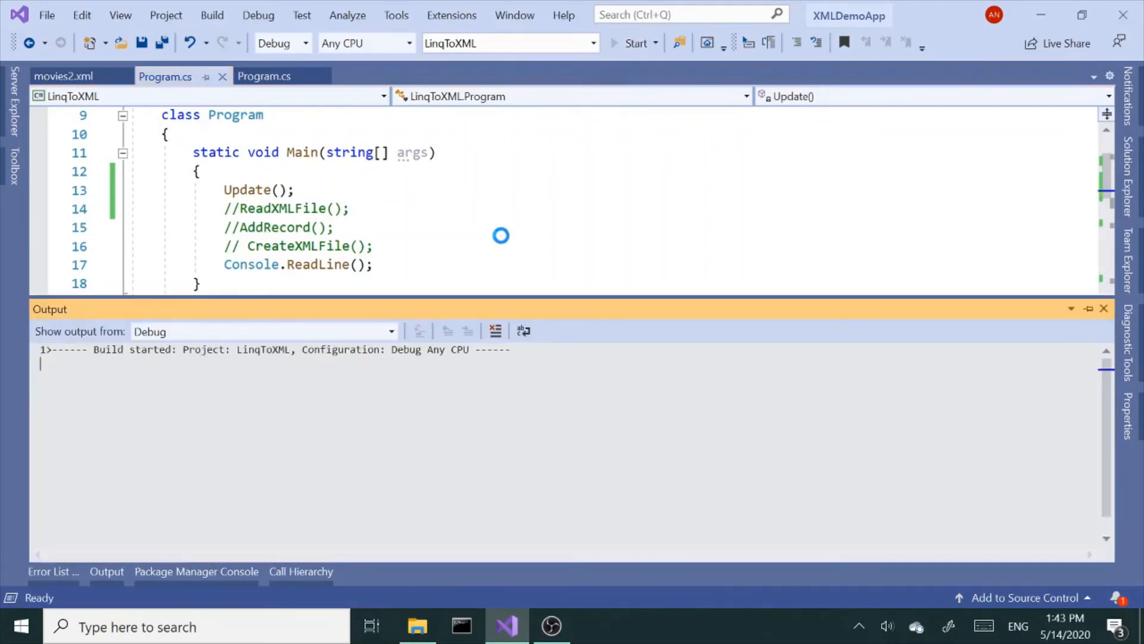
pyautogui.click(634, 43)
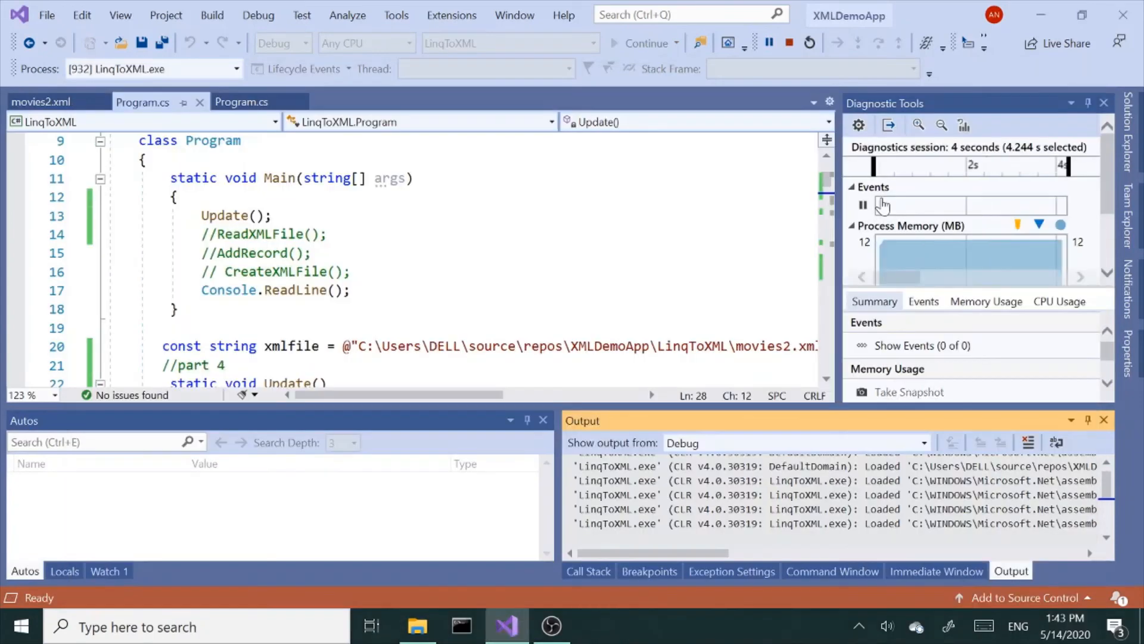
pyautogui.click(789, 43)
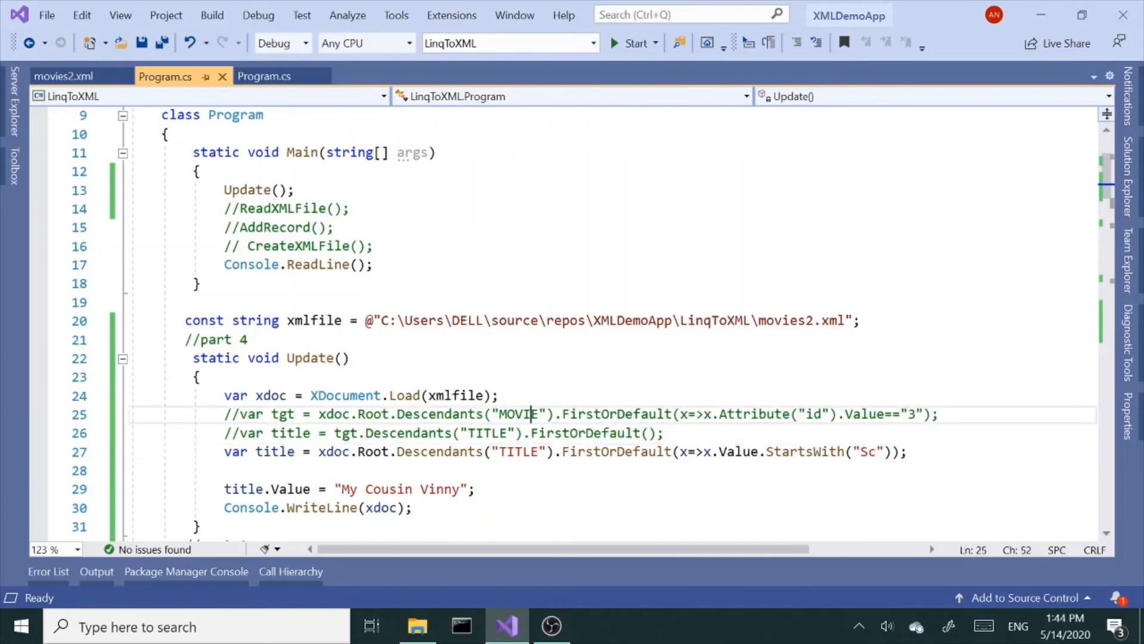
# Step: Restore the tgt/TITLE lookup for movie id 3, comment the StartsWith line, and rerun
pyautogui.moveTo(536, 414); pyautogui.dragTo(438, 414)
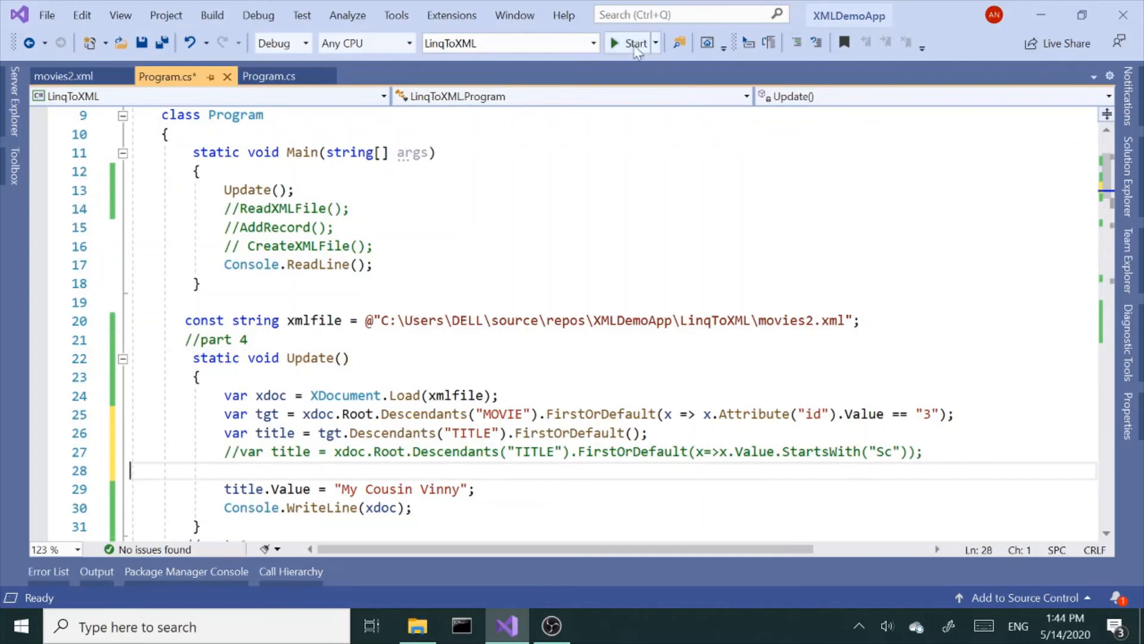
pyautogui.click(632, 43)
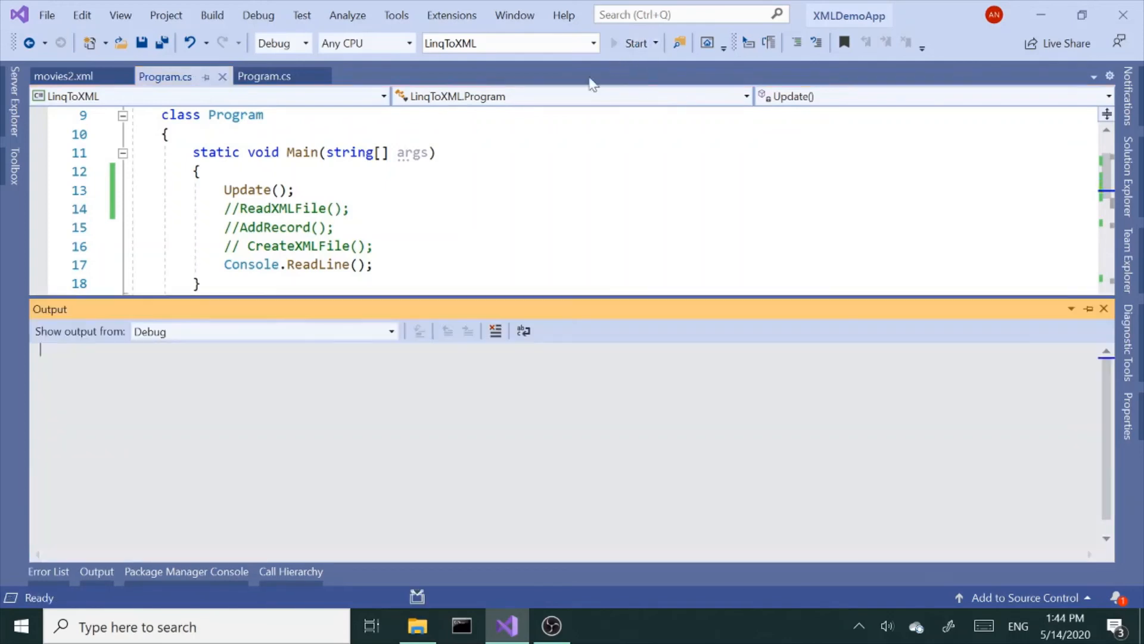
pyautogui.click(634, 43)
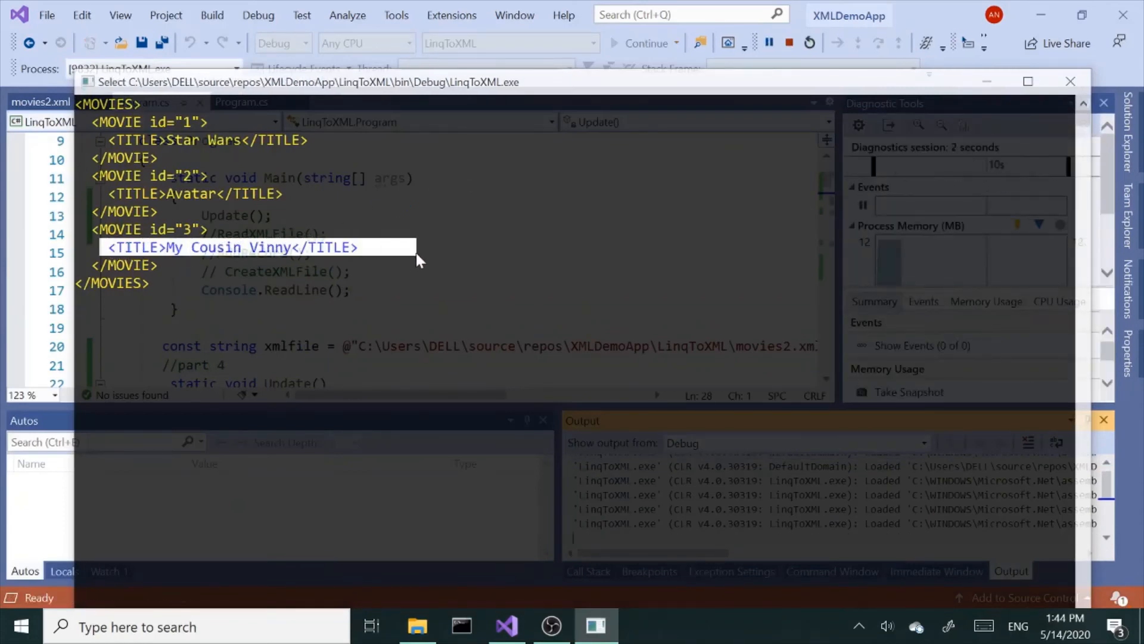
pyautogui.moveTo(209, 295)
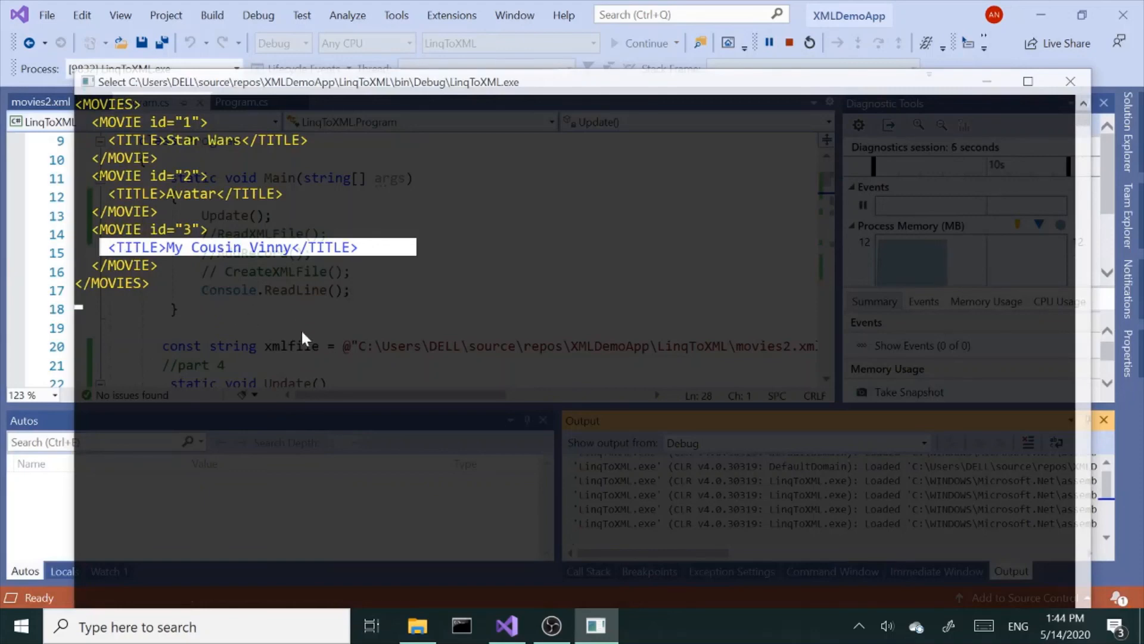
pyautogui.moveTo(665, 285)
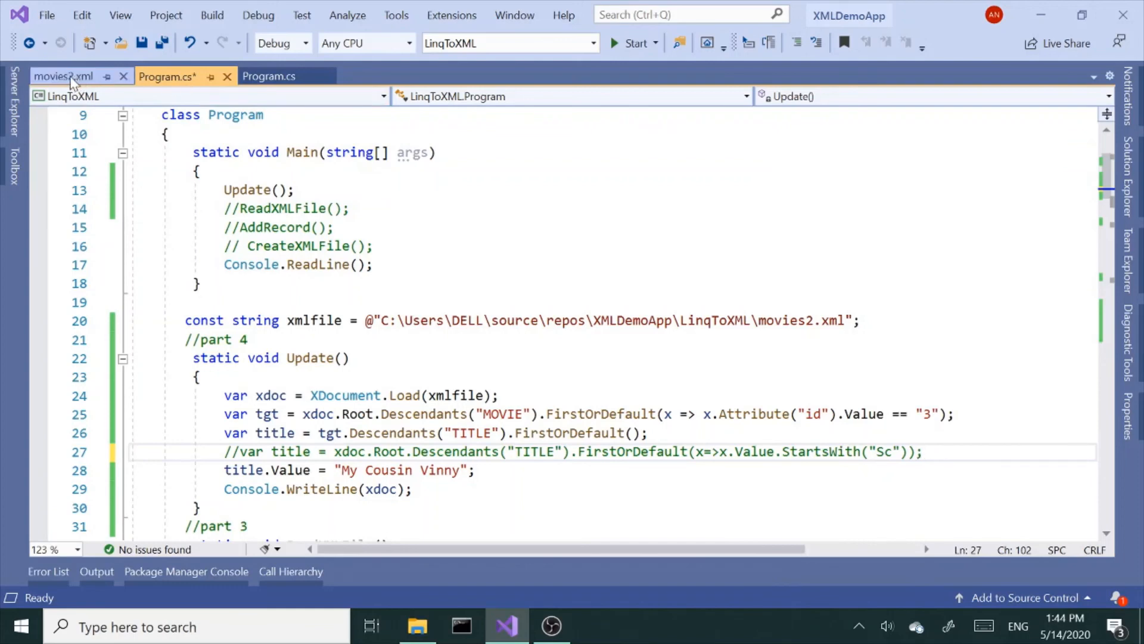
# Step: Add xdoc.Save(xmlfile) at the end of Update() and switch to movies2.xml before running
pyautogui.click(62, 76)
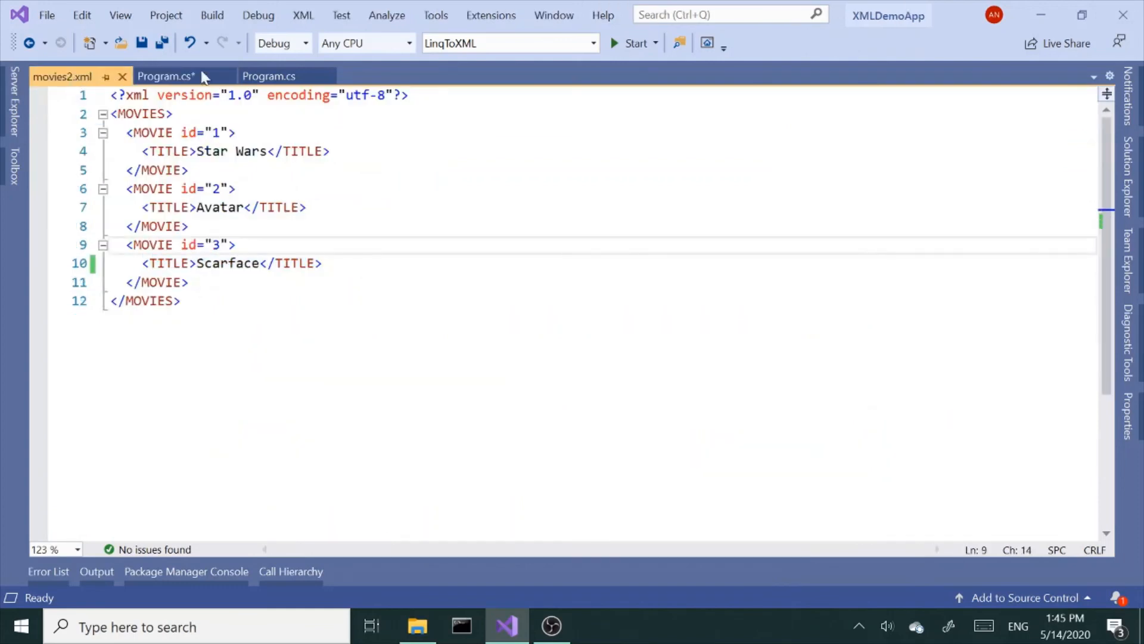
pyautogui.click(167, 76)
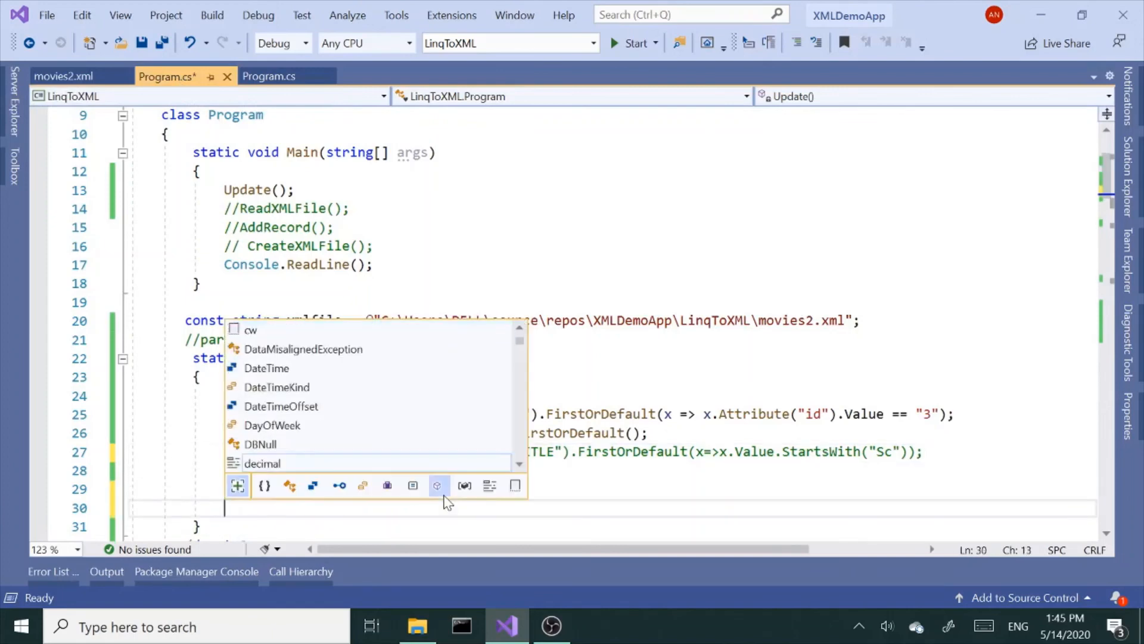
pyautogui.write('xdoc.sa')
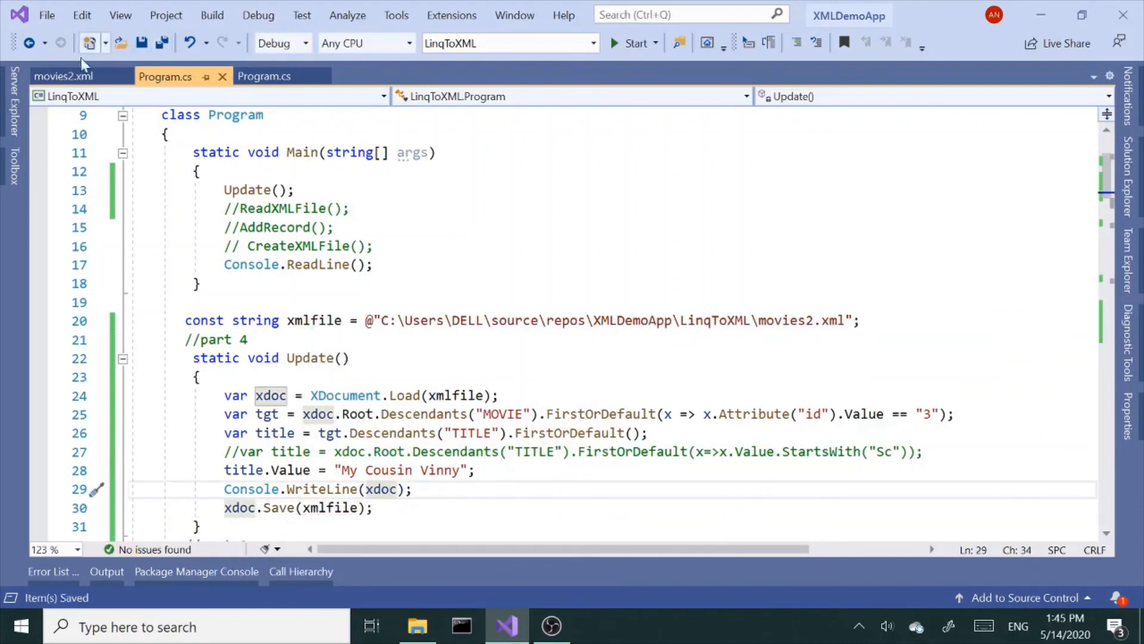
pyautogui.click(64, 76)
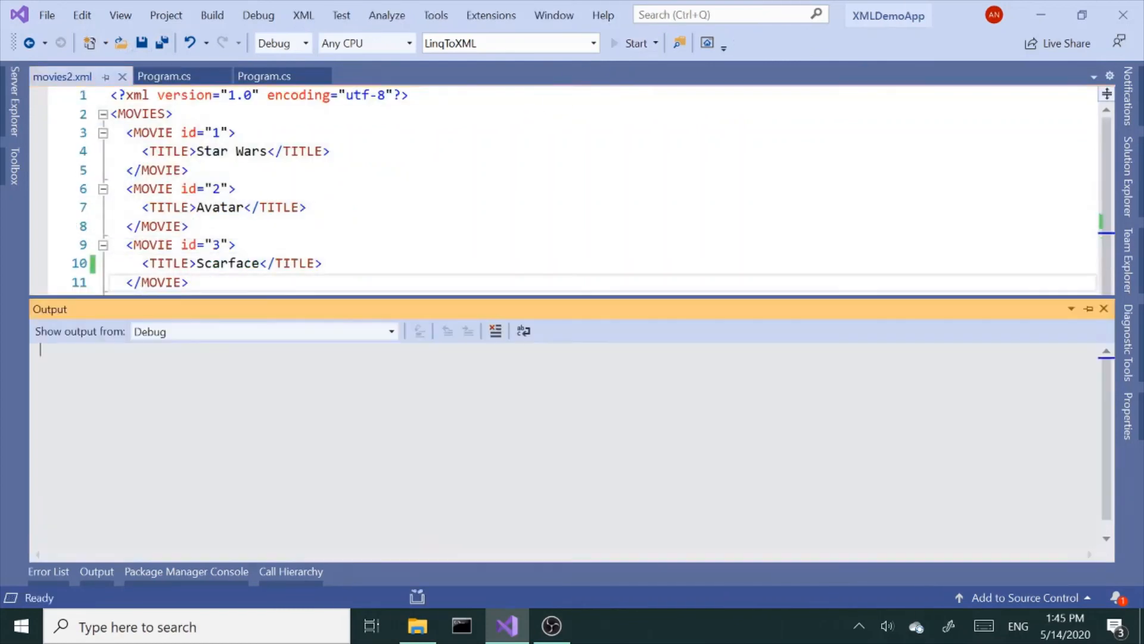
# Step: Run the program and view movies2.xml reloaded with movie 3 titled My Cousin Vinny
pyautogui.click(635, 43)
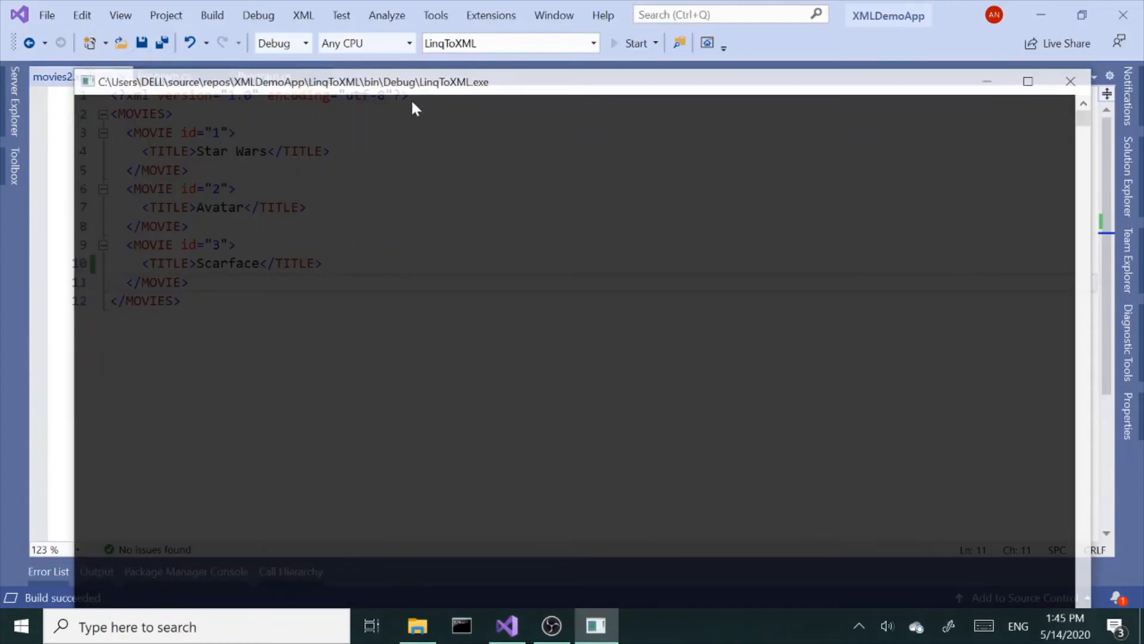
pyautogui.click(635, 43)
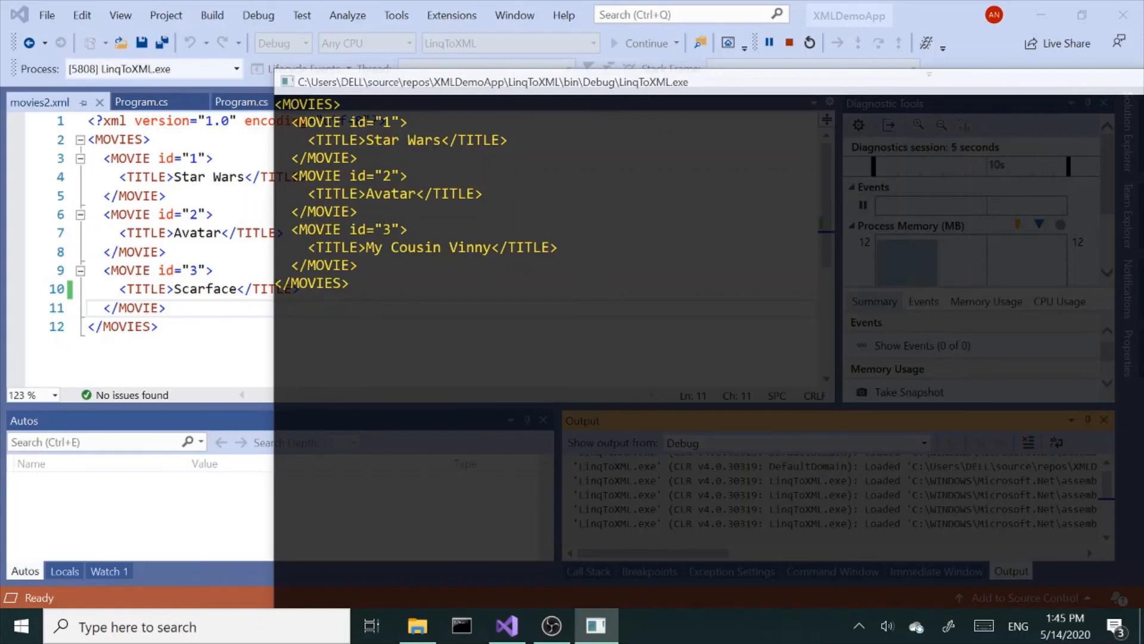
pyautogui.click(789, 43)
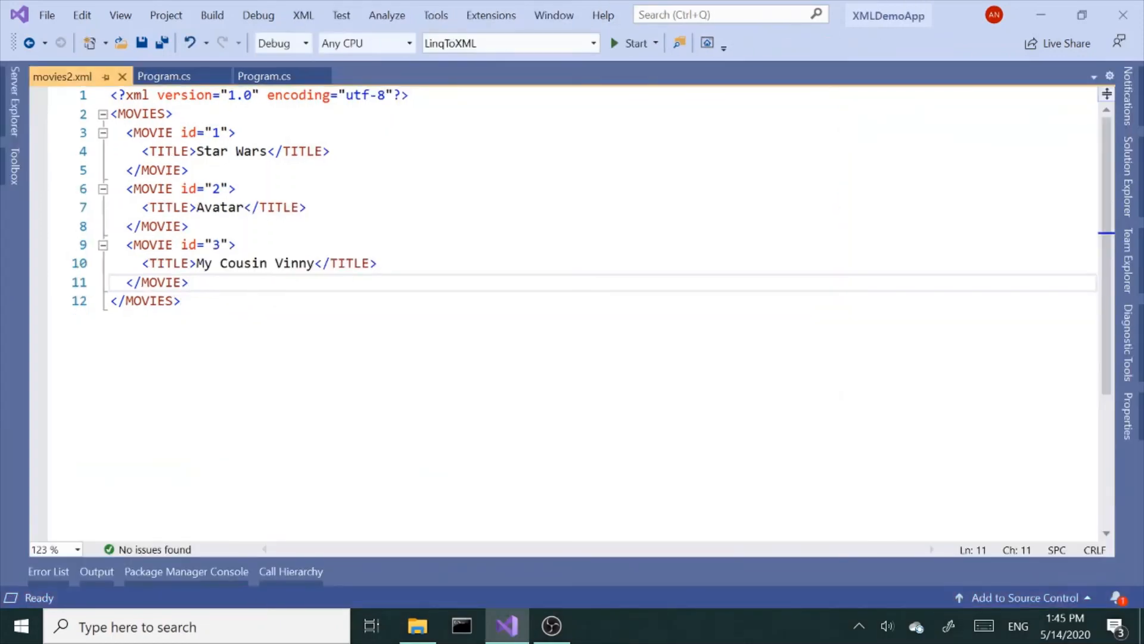
pyautogui.click(189, 226)
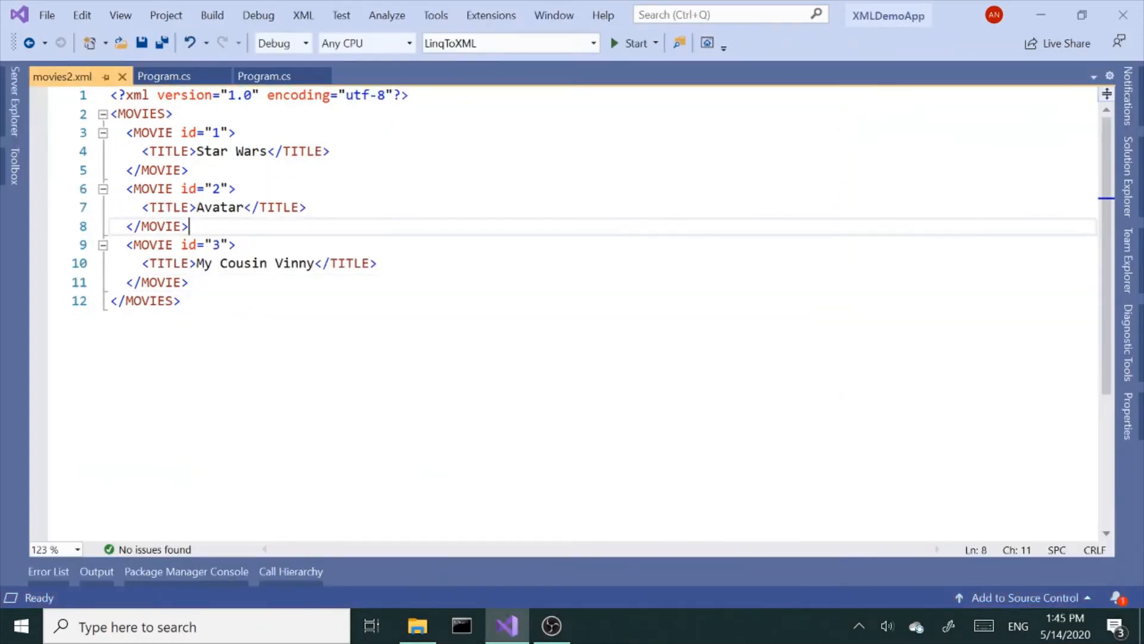